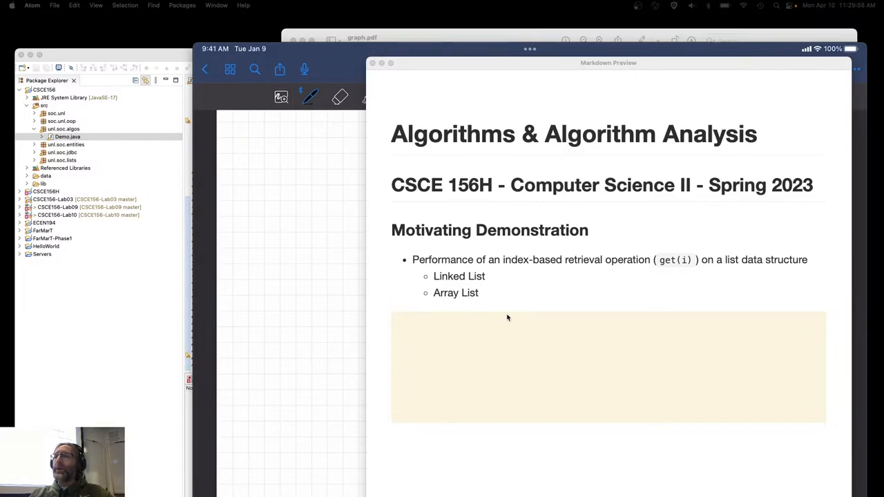
mouse_move(504, 290)
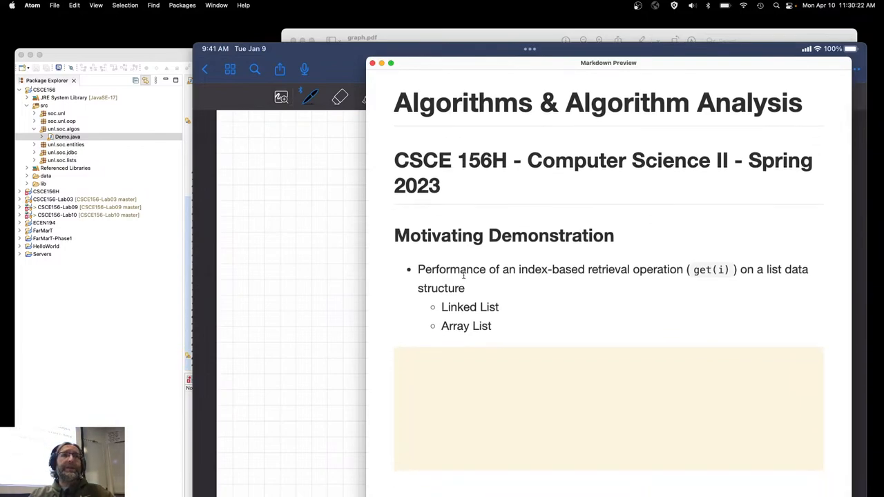
mouse_move(526, 300)
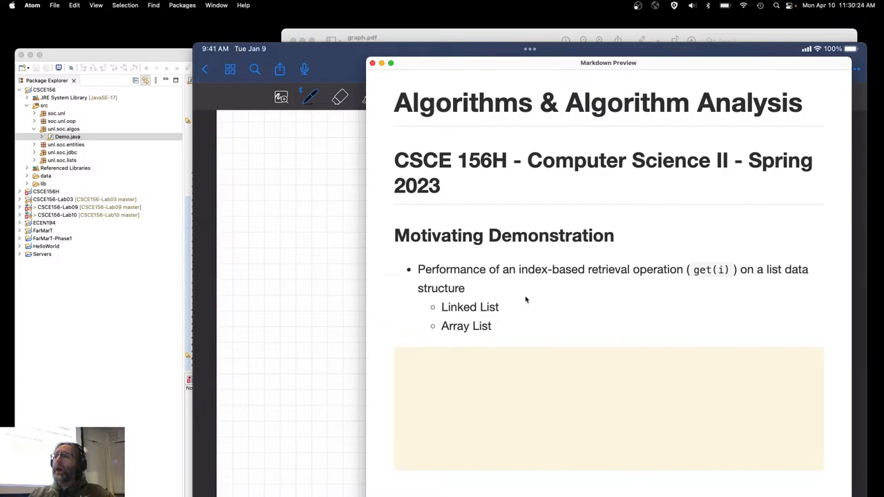
Step: Bring Demo.java forward and scroll to the timing loop in main
double_click(533, 269)
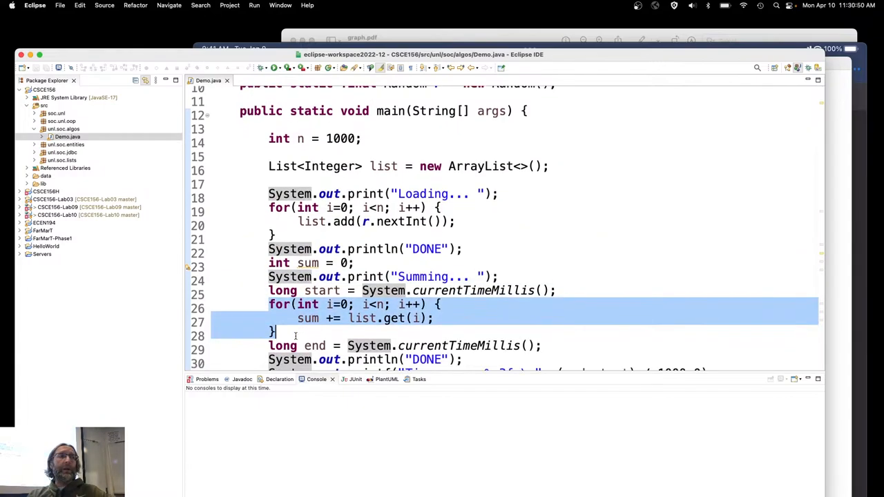
scroll("down", 3)
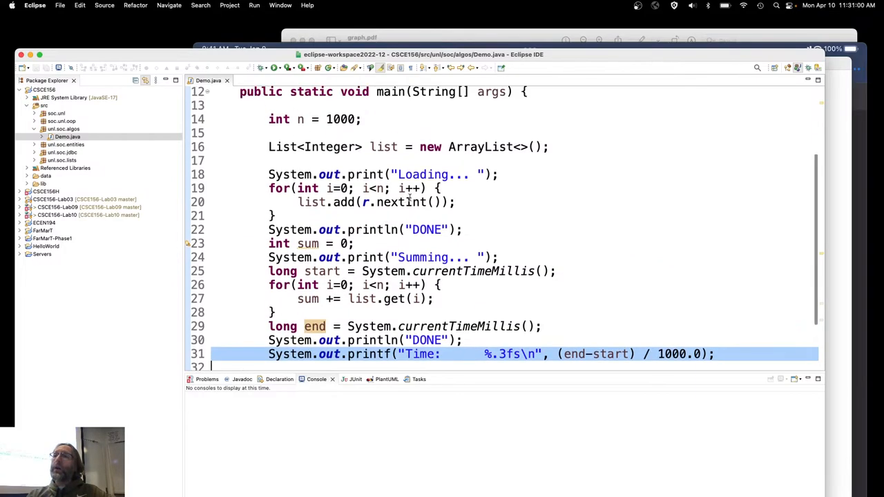
Step: Raise n to ten million by adding a zero and run the demo, reading 0.032 s in the Console
left_click(274, 66)
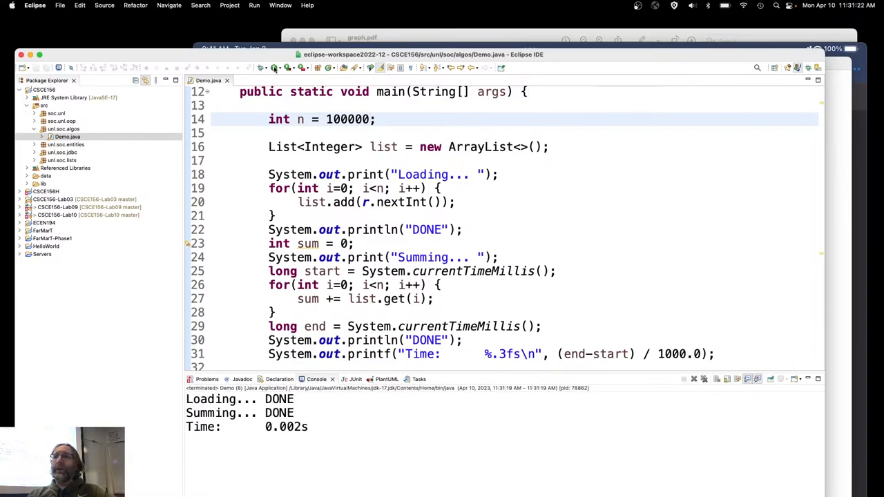
type("0")
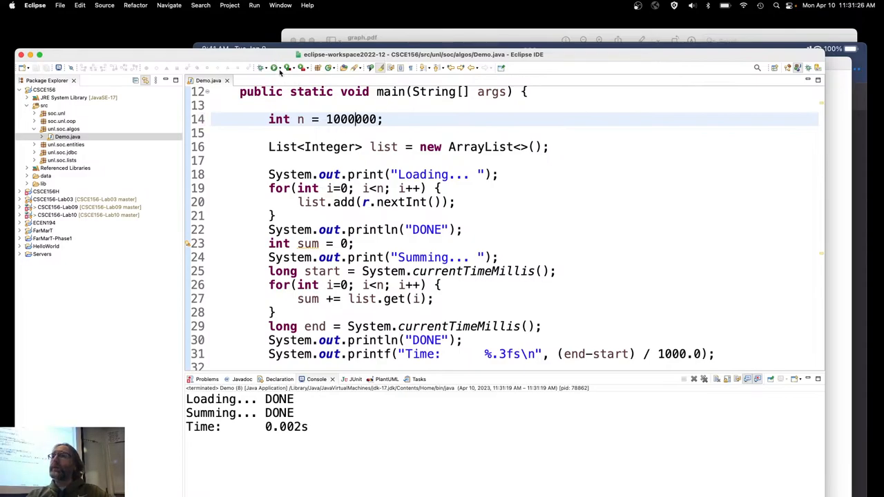
left_click(276, 67)
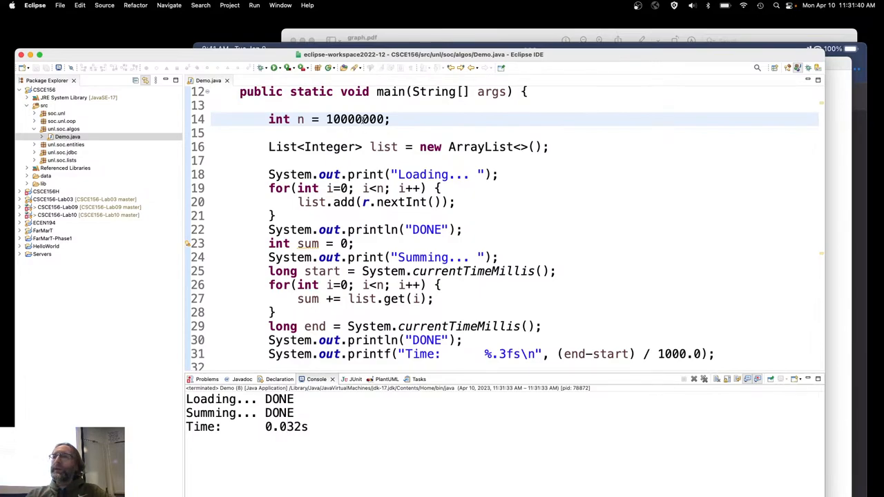
Step: Set n to 1000, change ArrayList to LinkedList and run, getting 0.001 s
type("1000")
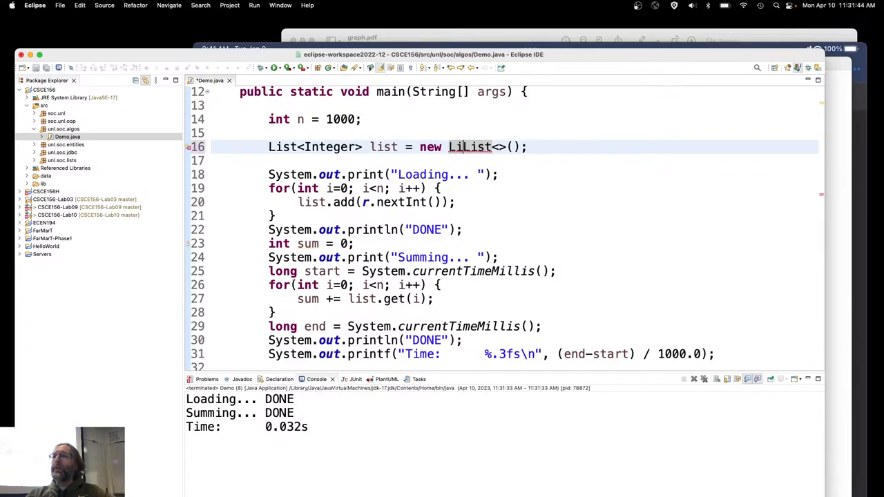
type("LinkedList")
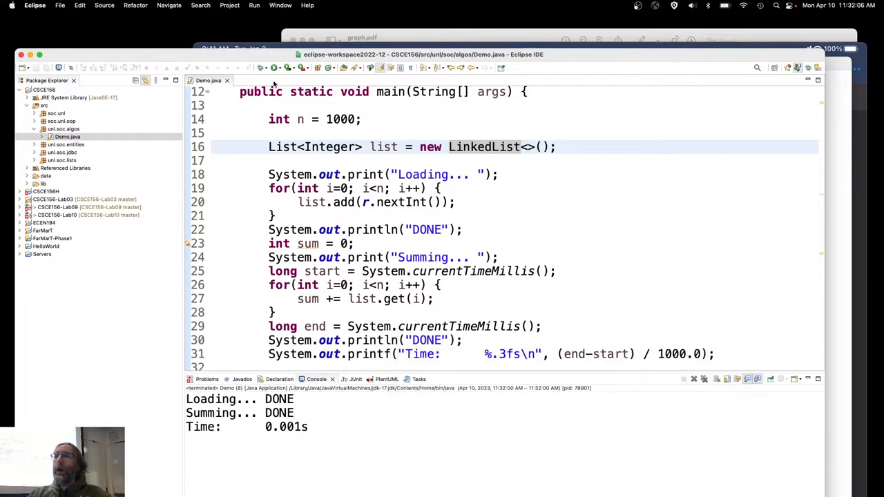
type("0")
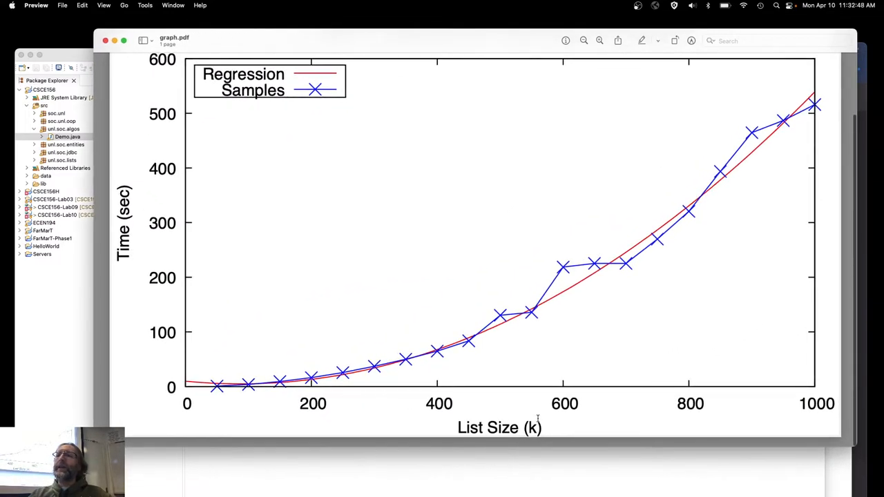
Step: Show graph.pdf with the Time vs List Size samples and regression curve
double_click(439, 404)
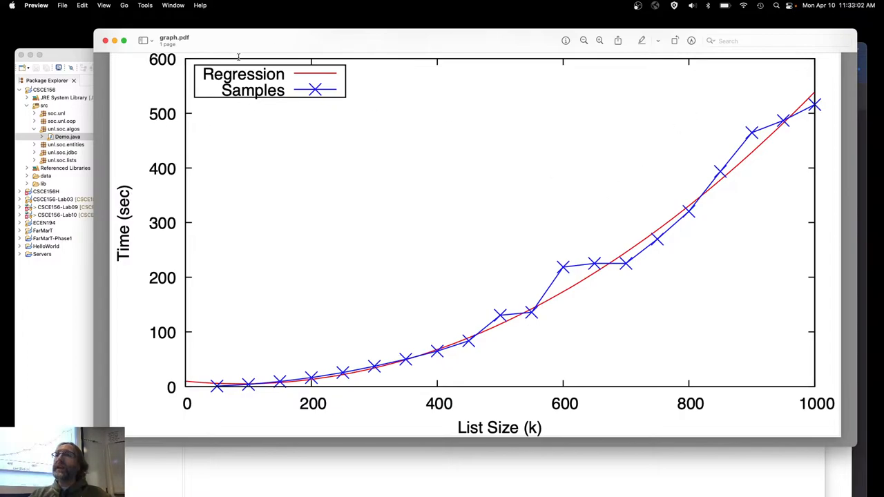
mouse_move(810, 141)
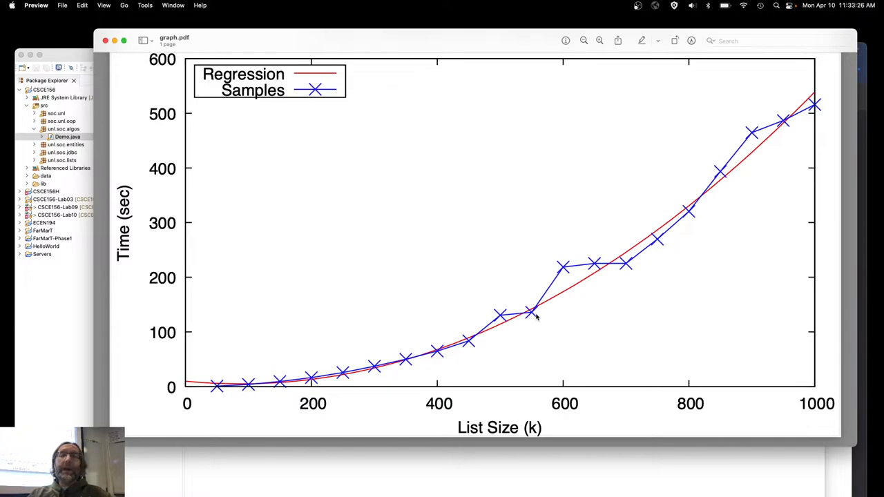
mouse_move(560, 268)
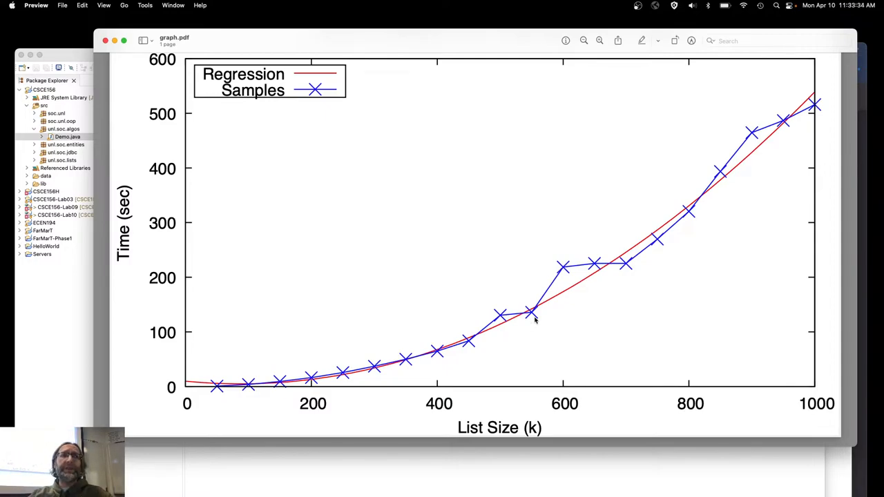
mouse_move(553, 304)
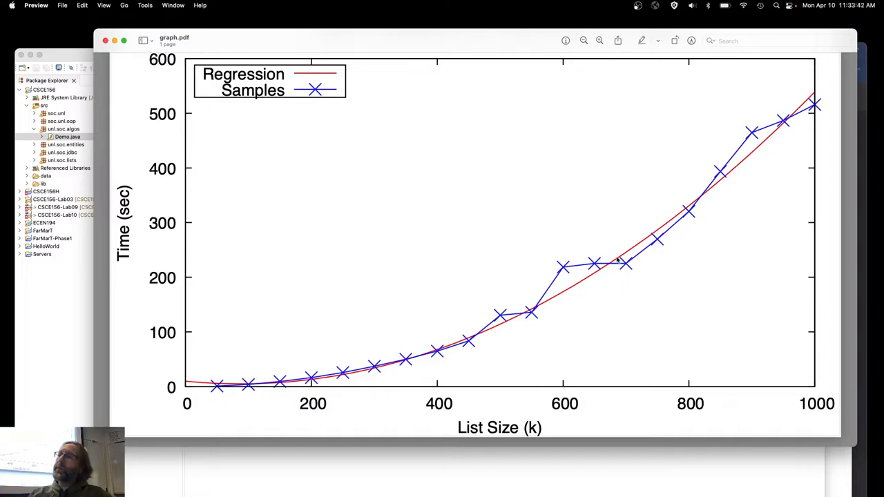
mouse_move(765, 141)
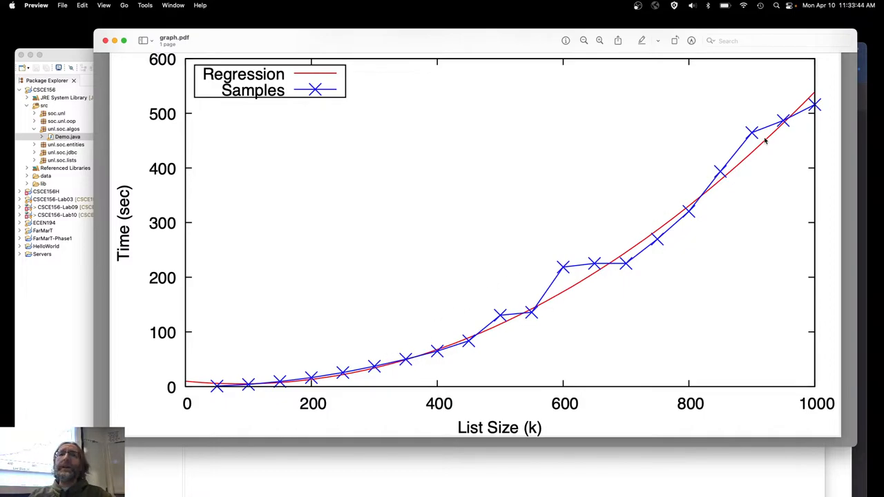
mouse_move(768, 137)
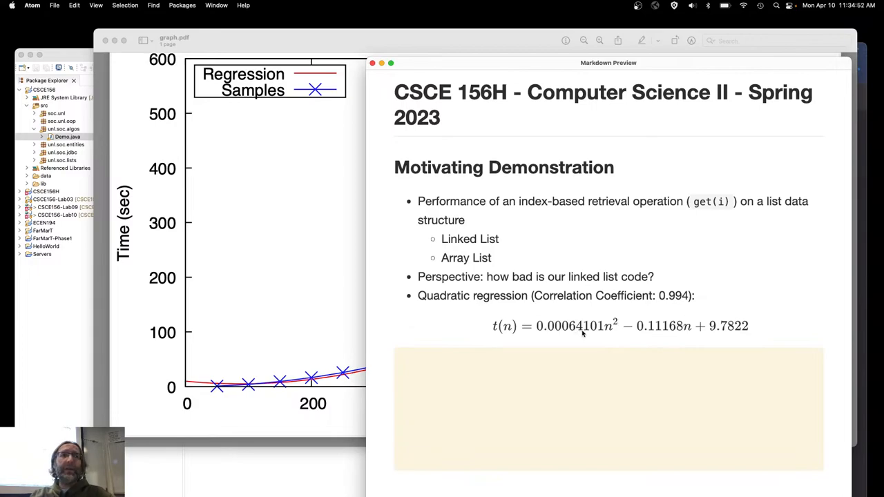
mouse_move(556, 329)
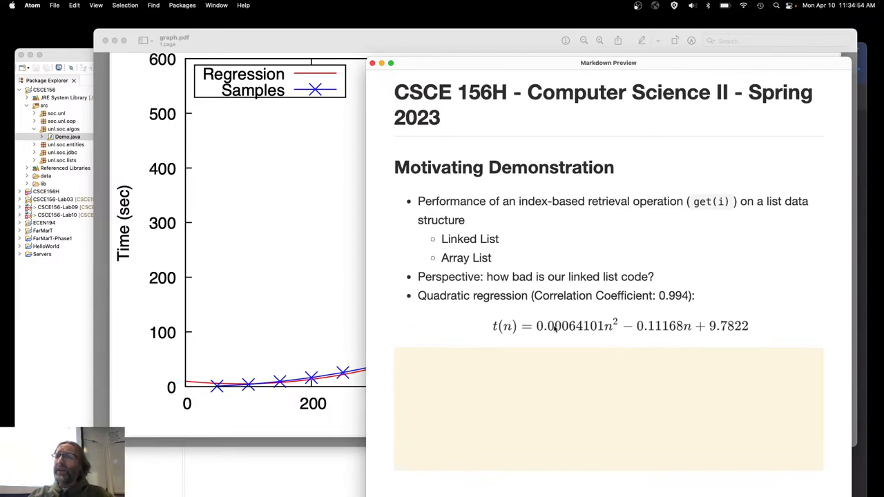
mouse_move(558, 332)
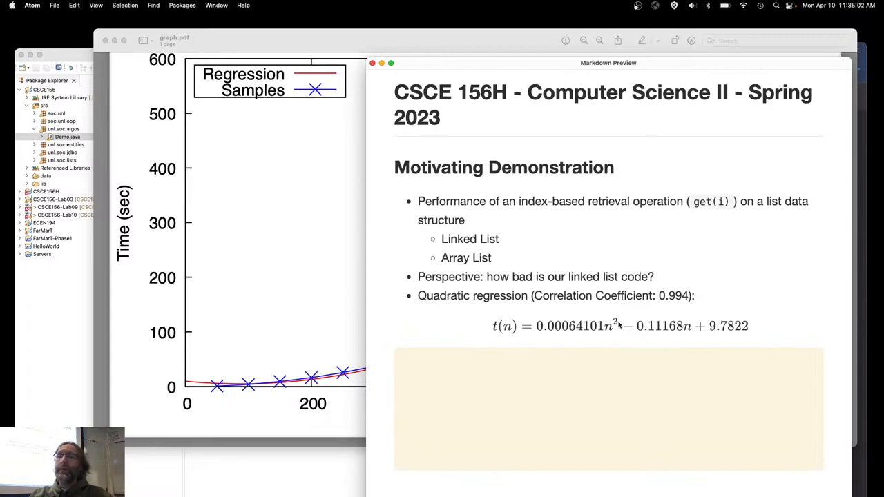
mouse_move(608, 328)
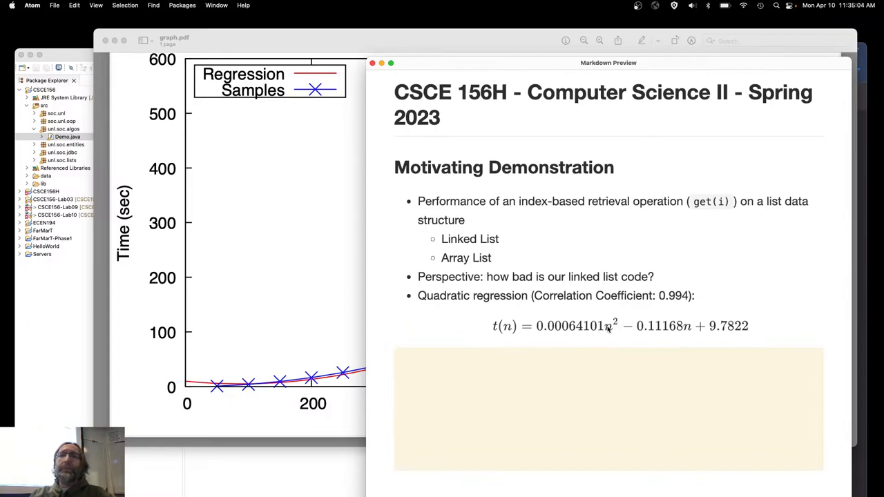
mouse_move(659, 337)
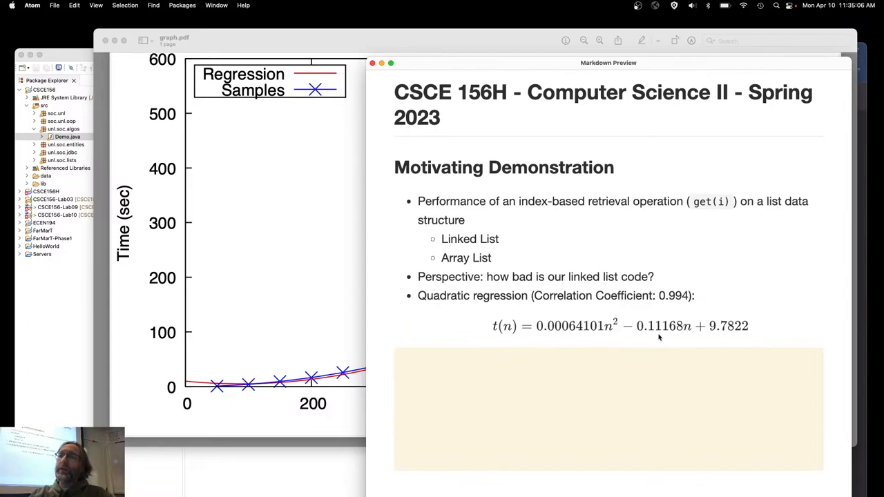
mouse_move(757, 362)
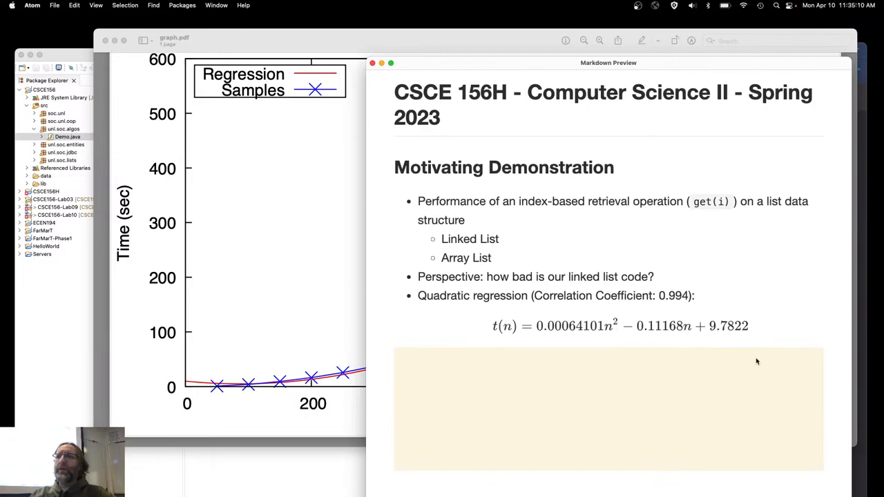
Step: Show the quadratic regression t(n) = 0.00064101n² − 0.11168n + 9.7822 bullet in the notes
triple_click(555, 296)
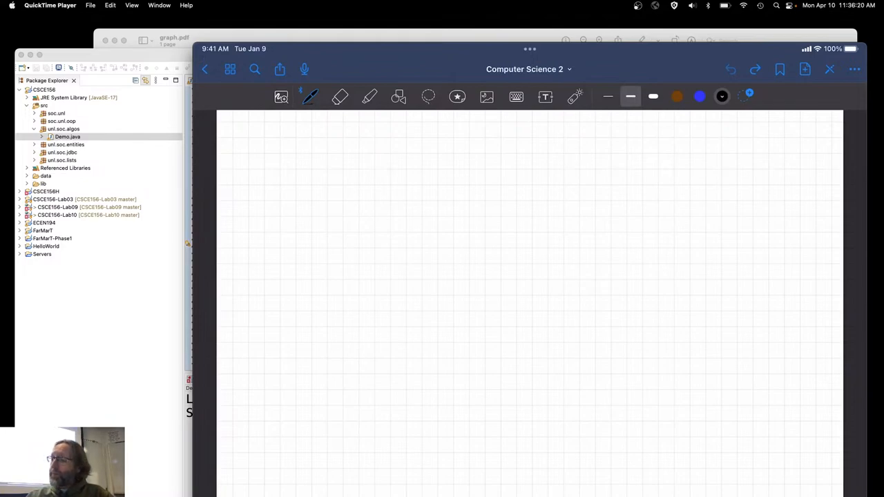
Step: Write the iteration heading, rows 1→0 and 2→1, with a sketch of hopping from head to next node
left_click_drag(283, 136, 339, 136)
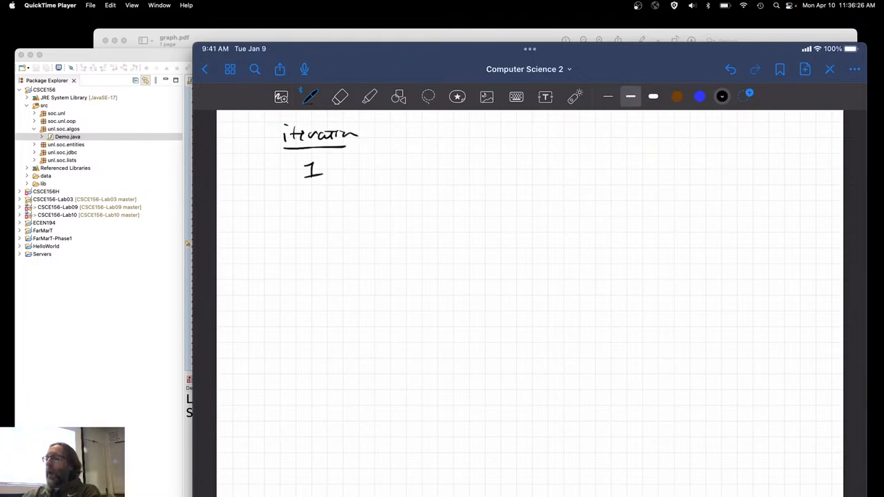
left_click_drag(404, 131, 428, 136)
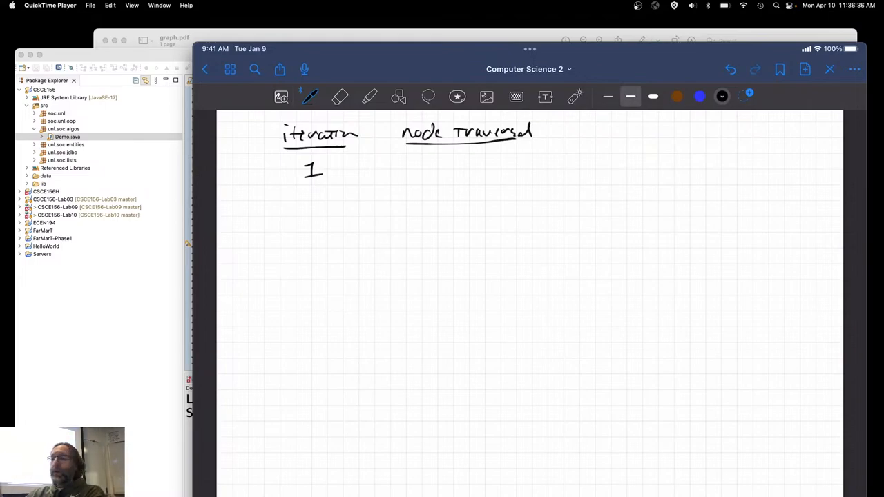
left_click_drag(445, 163, 457, 171)
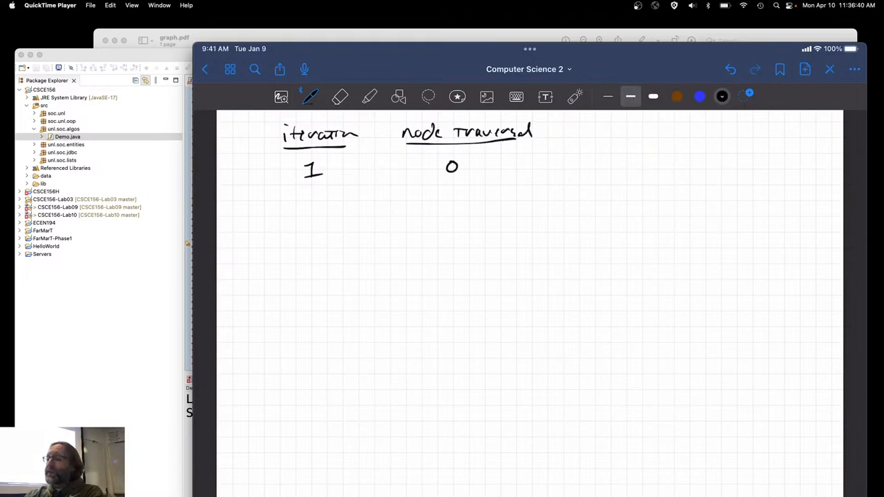
left_click_drag(307, 196, 321, 210)
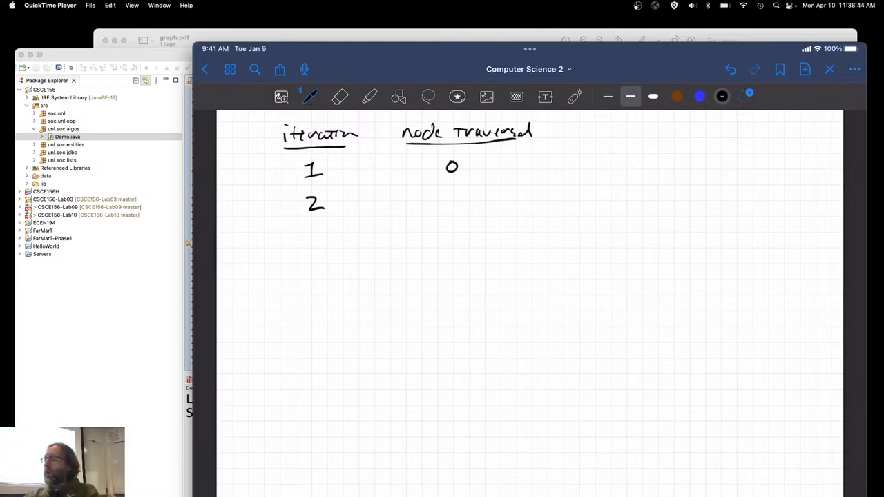
left_click_drag(614, 246, 705, 246)
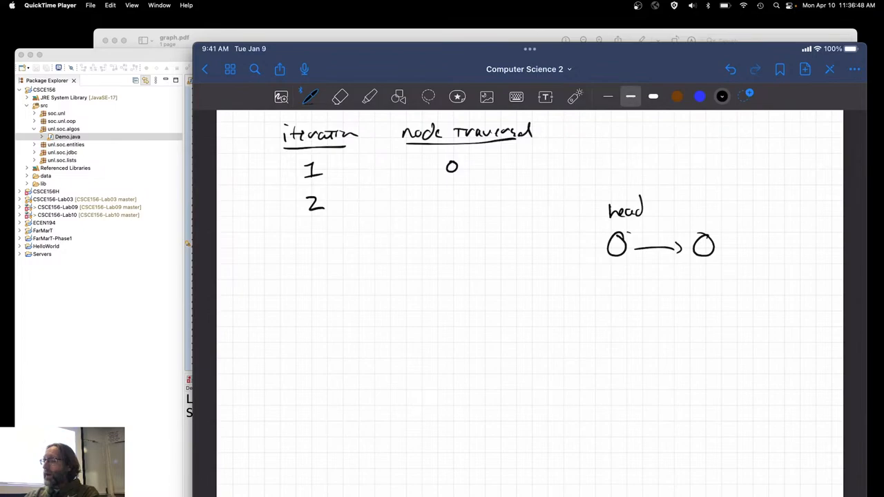
left_click_drag(624, 232, 697, 233)
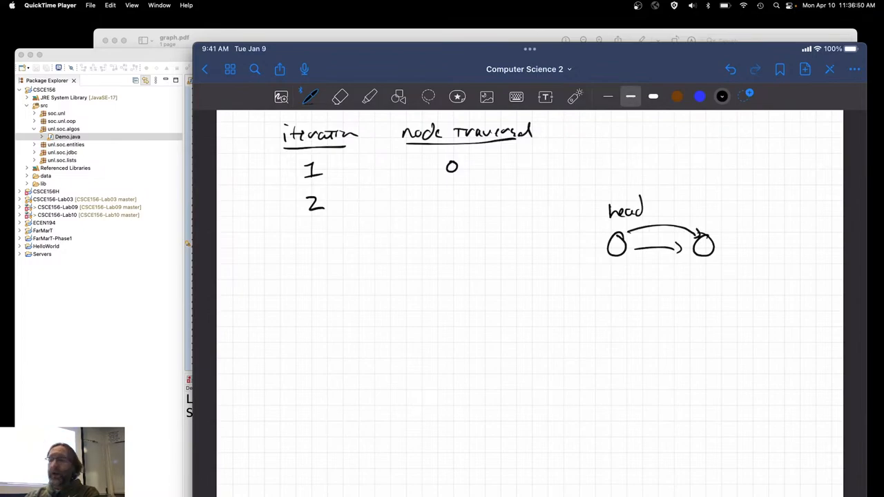
left_click_drag(675, 286, 693, 279)
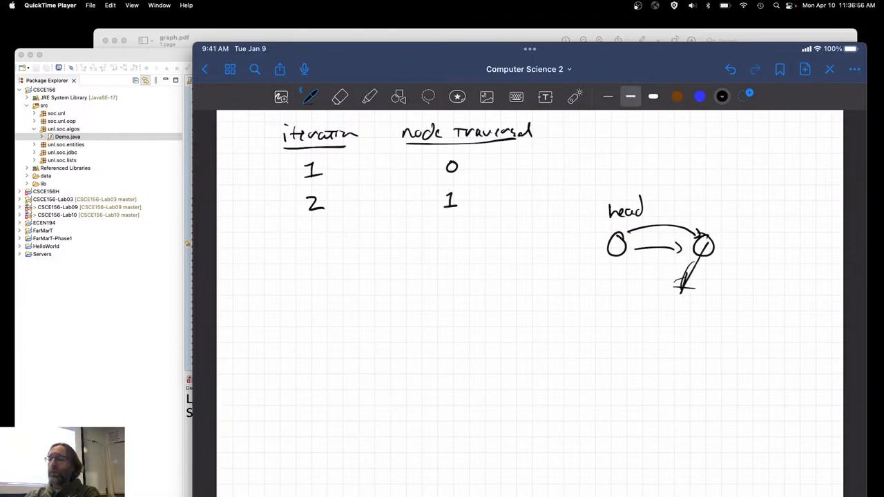
Step: Add the general row i→i−1 and n→n−1, bracket the counts as total, and move to a blank page
left_click(339, 97)
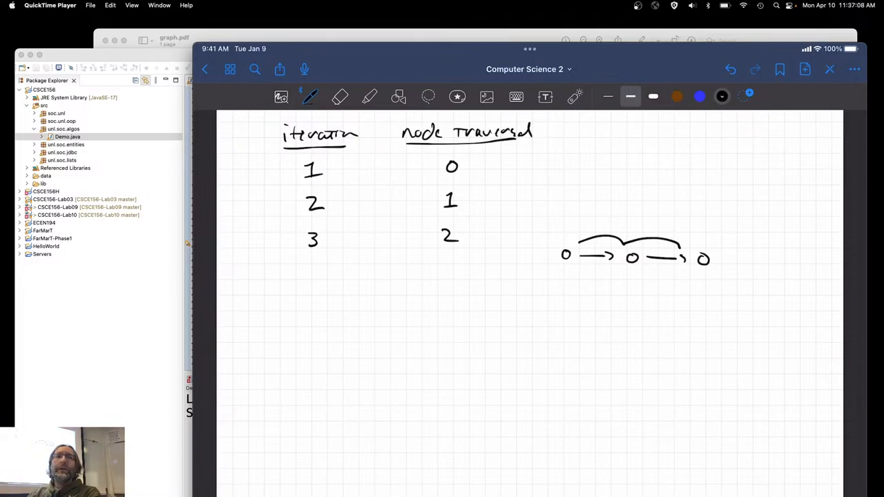
left_click(340, 97)
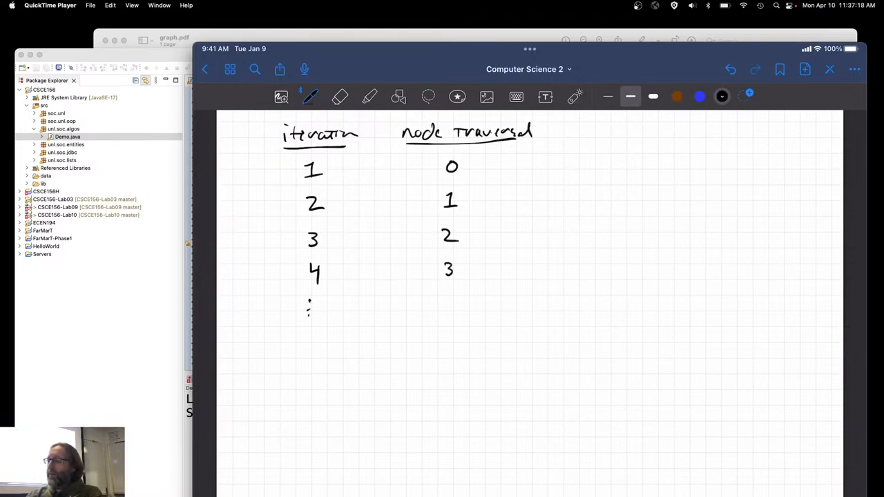
left_click_drag(301, 335, 304, 348)
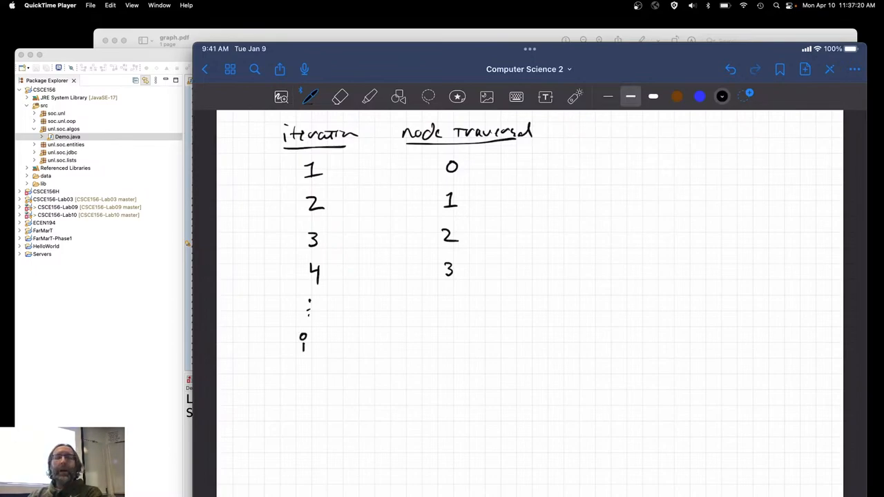
left_click_drag(447, 293, 448, 304)
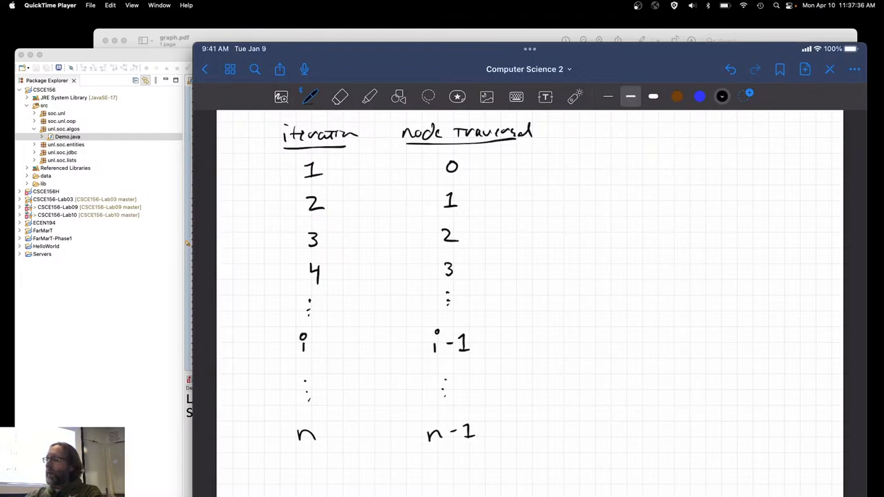
left_click_drag(513, 173, 514, 421)
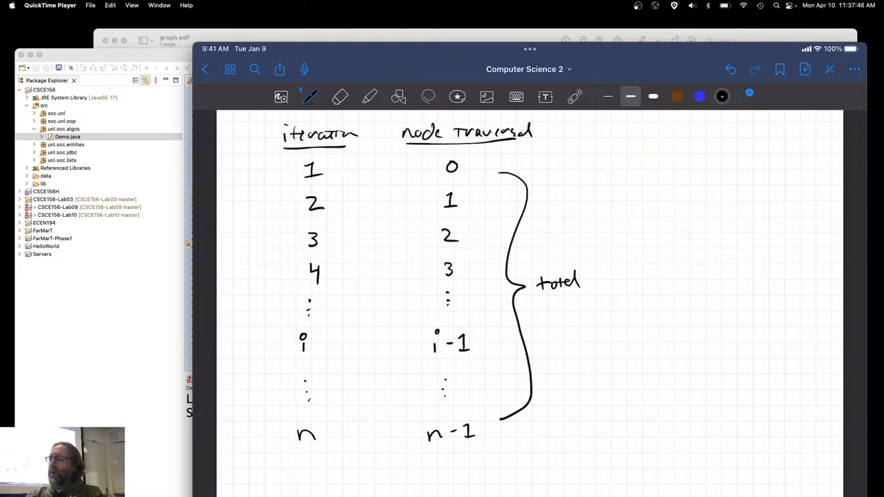
left_click_drag(432, 172, 472, 169)
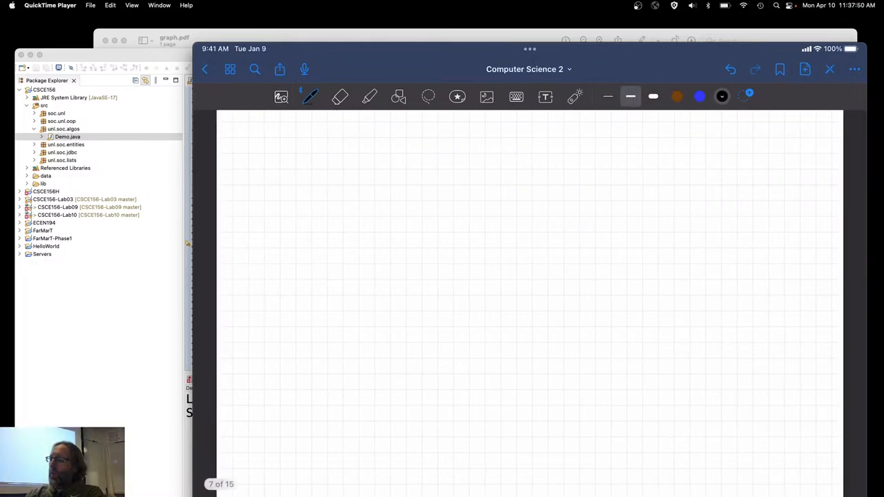
Step: Write 1+2+3+4+…+(n−1), note Gauss, and write Σ i from 1 to n = 1+2+3+…+n
left_click_drag(334, 173, 426, 176)
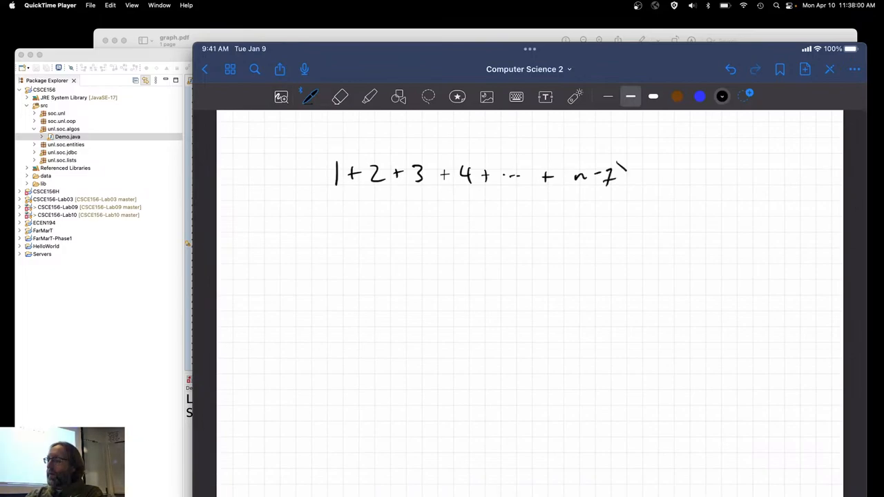
left_click_drag(566, 163, 629, 191)
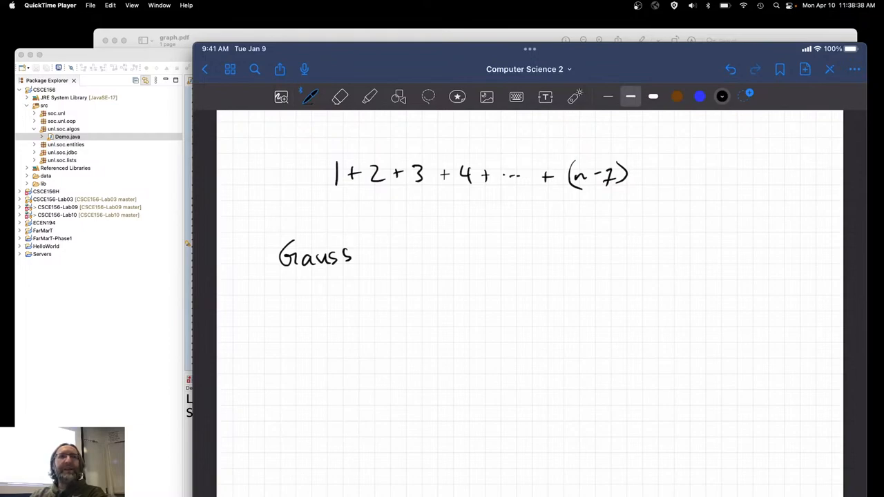
left_click_drag(491, 325, 527, 348)
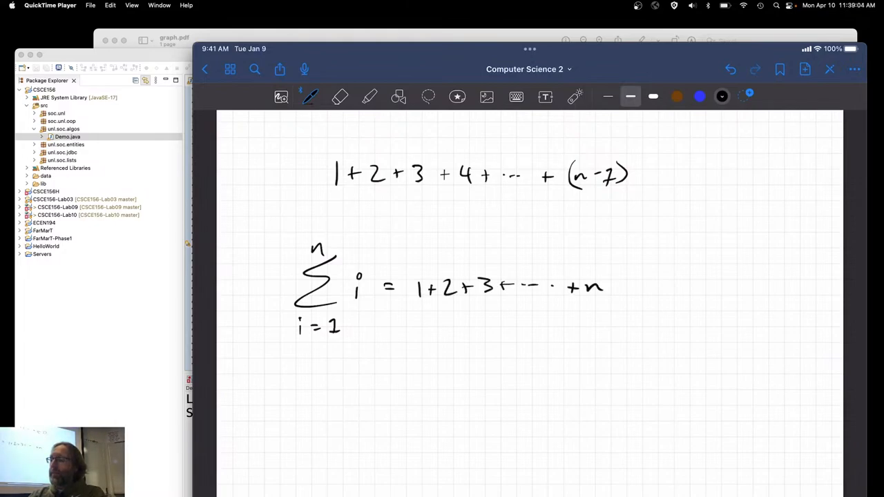
Step: Illustrate with 100, write the closed form n(n+1)/2 and point out the n−1 term of the first sum
left_click_drag(387, 354, 397, 358)
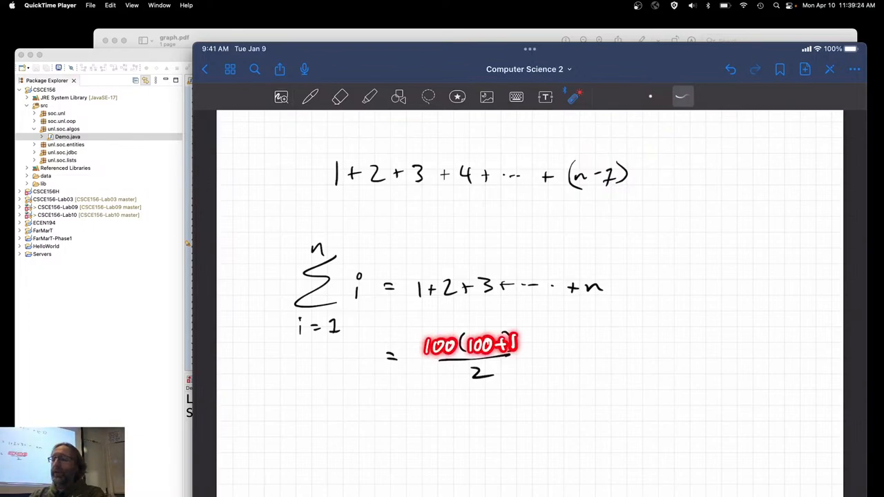
left_click_drag(445, 321, 484, 376)
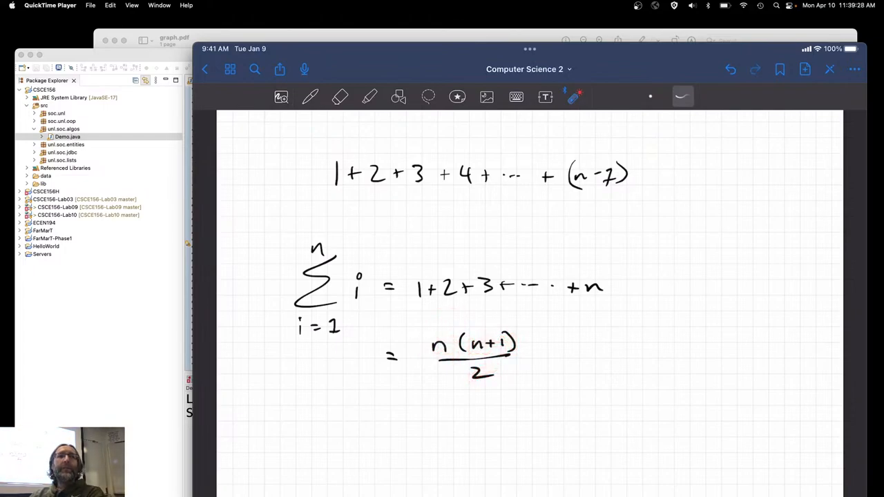
left_click_drag(560, 384, 621, 376)
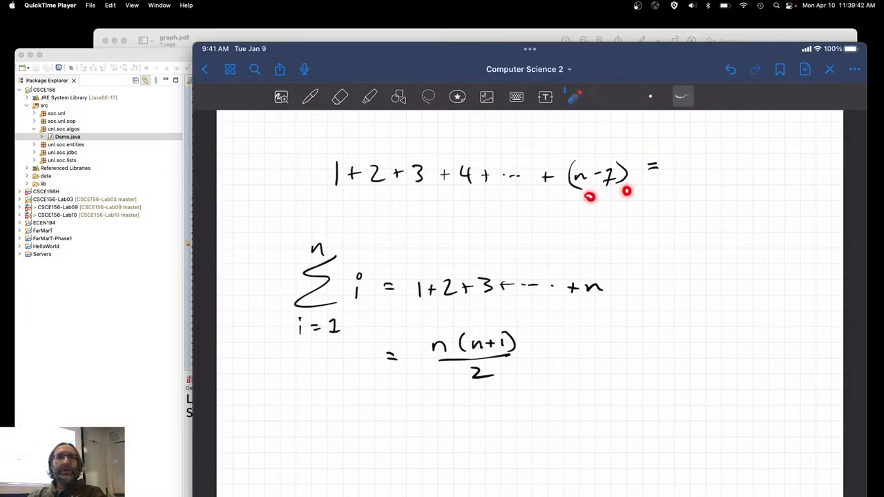
Step: Link n−1 to n giving n(n−1)/2, then on a new page write n(n−1)/2 = ½n²
left_click_drag(428, 325, 525, 373)
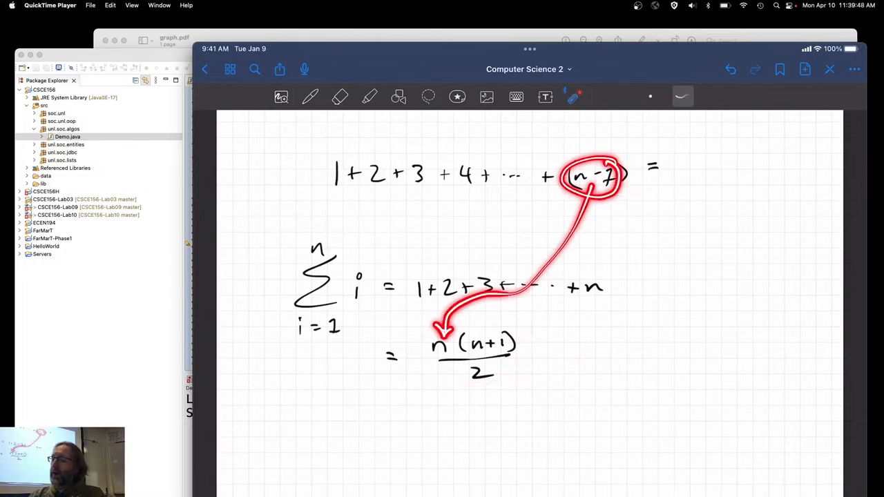
left_click_drag(580, 201, 442, 345)
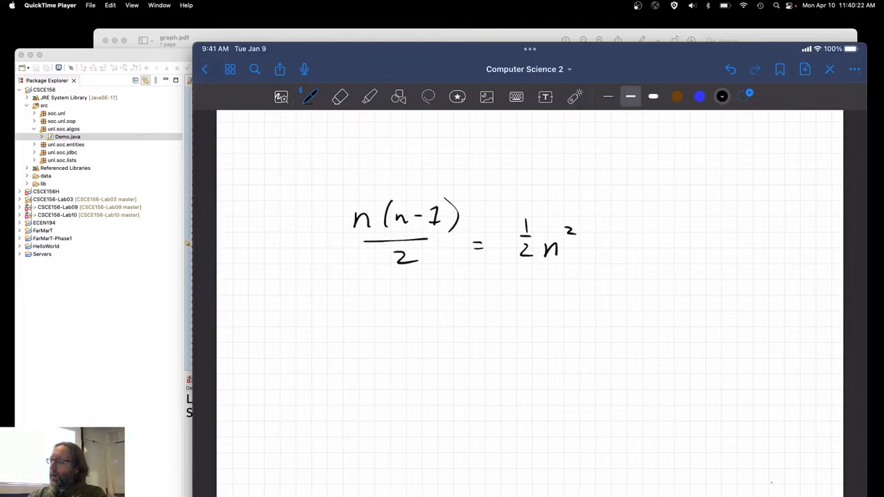
Step: Glance back at the previous page, then complete the expansion as ½n² − ½n
left_click_drag(597, 242, 633, 241)
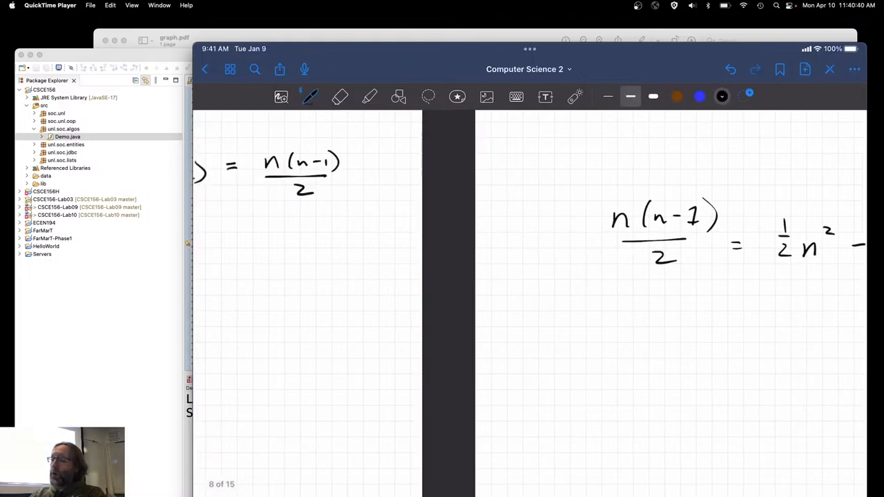
left_click(204, 69)
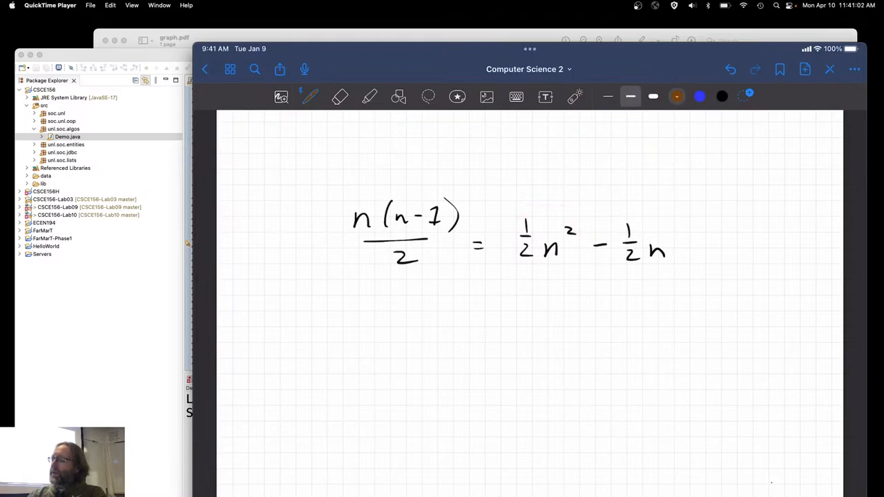
left_click_drag(605, 224, 688, 269)
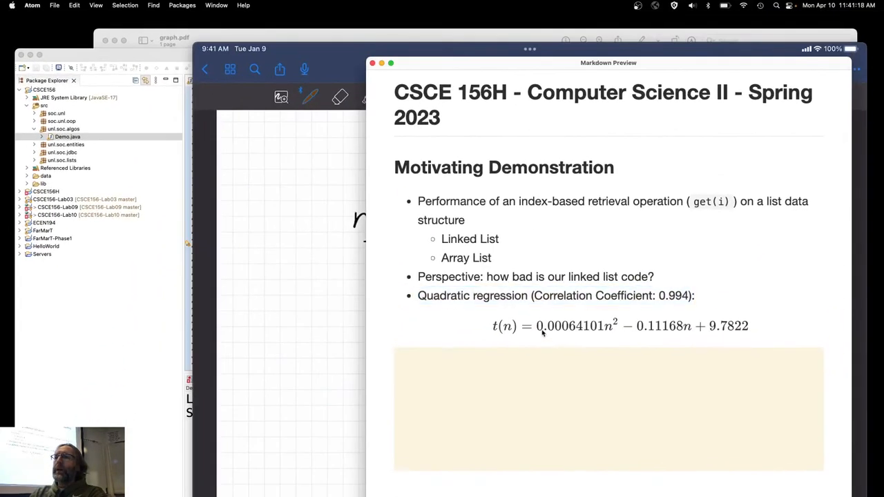
mouse_move(603, 332)
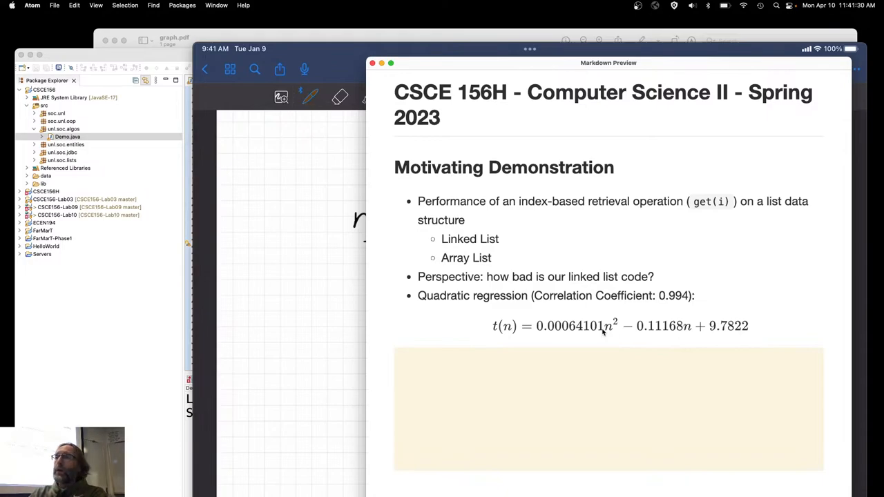
mouse_move(593, 333)
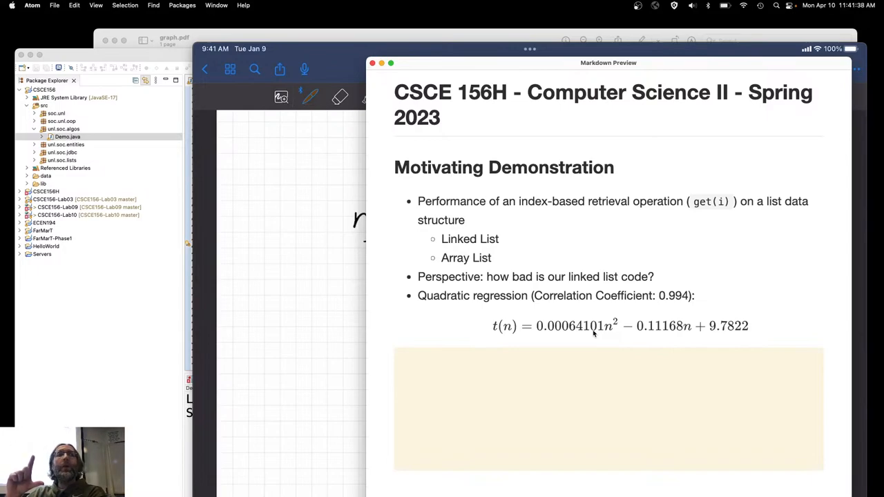
mouse_move(620, 331)
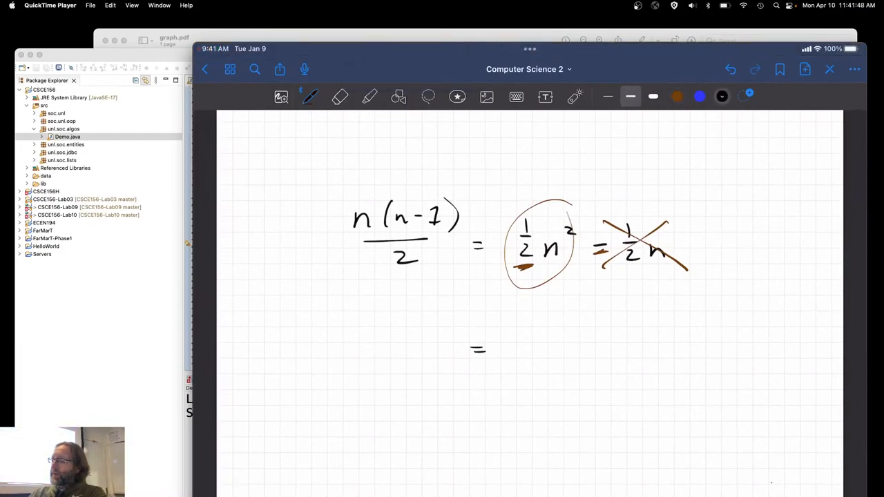
Step: Handwrite the n(n−1)/2 simplification, marking ½n² as the dominant term
left_click_drag(470, 352, 559, 356)
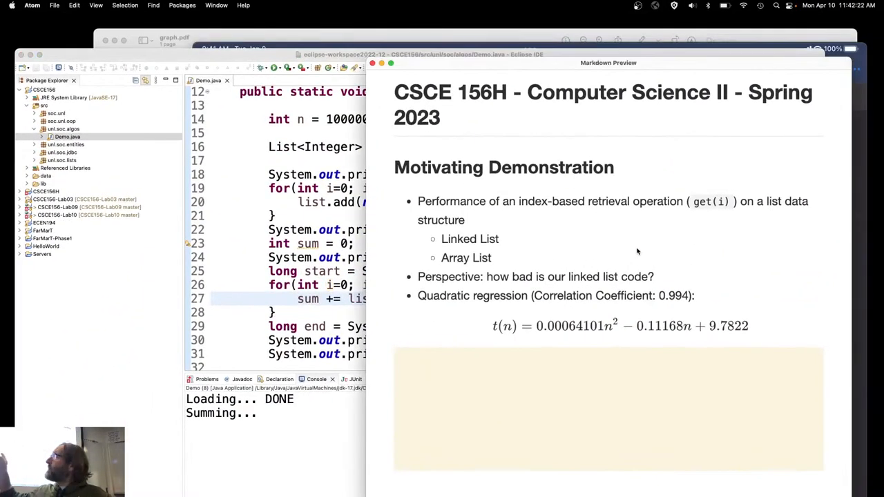
mouse_move(608, 348)
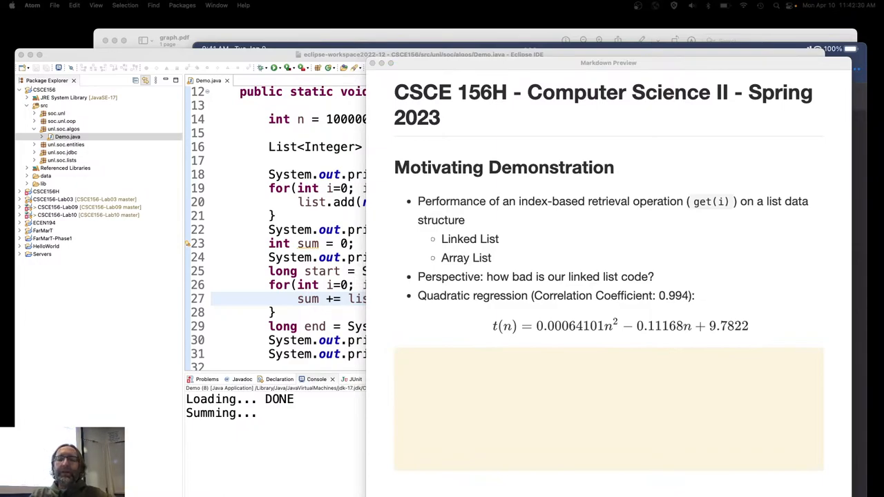
Step: Append a 0 to the int n = 1000000 list size in Demo.java
scroll("down", 3)
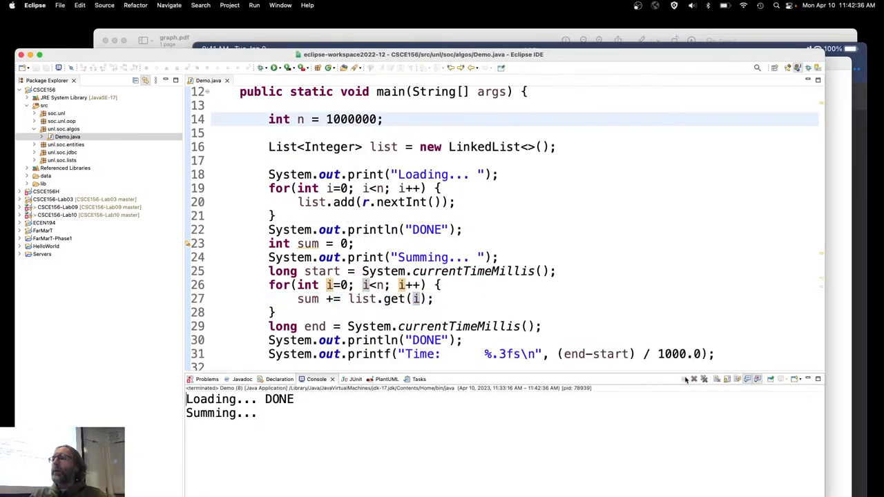
type("0")
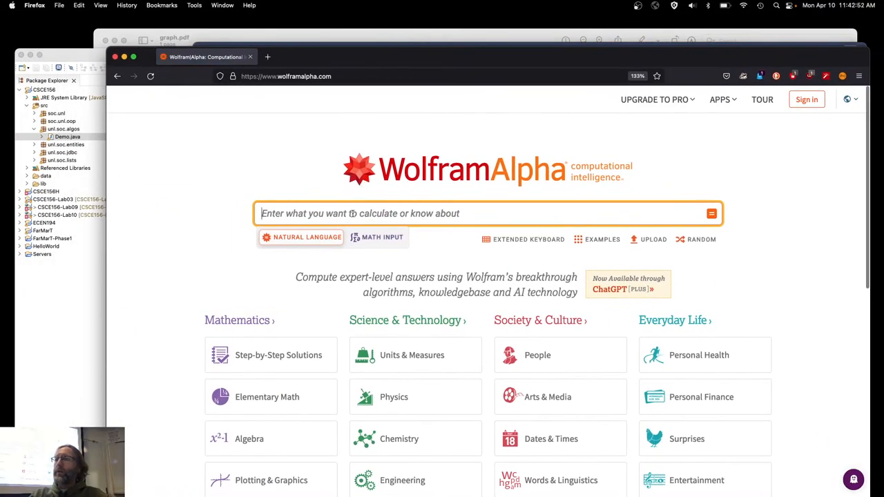
Step: Enter the regression 0.00064101n^2 -0.11168n + 9.7822 as a WolframAlpha query
type("0.00064101n^2 -0.11168n + 9.7822, n")
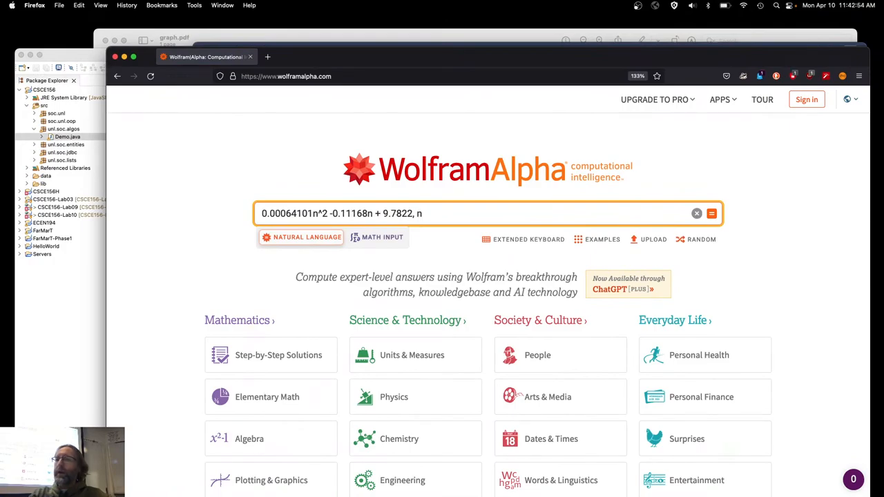
type("= 1000000")
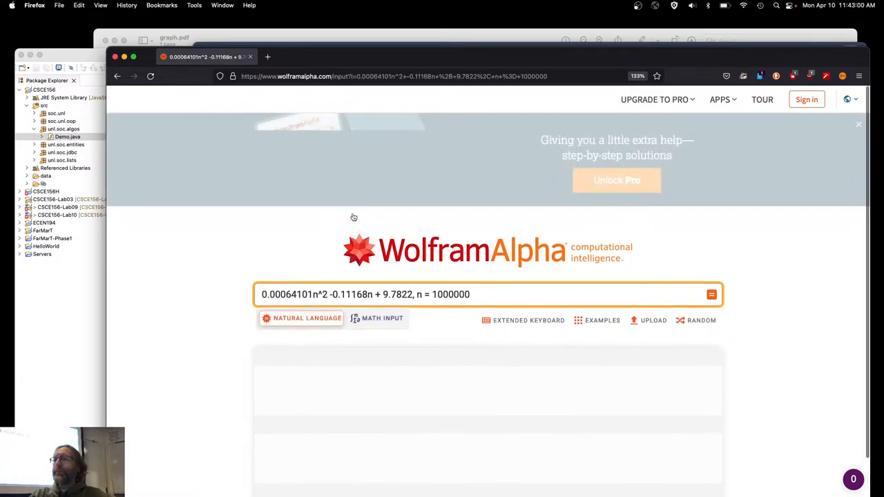
left_click(711, 294)
type(" seconds")
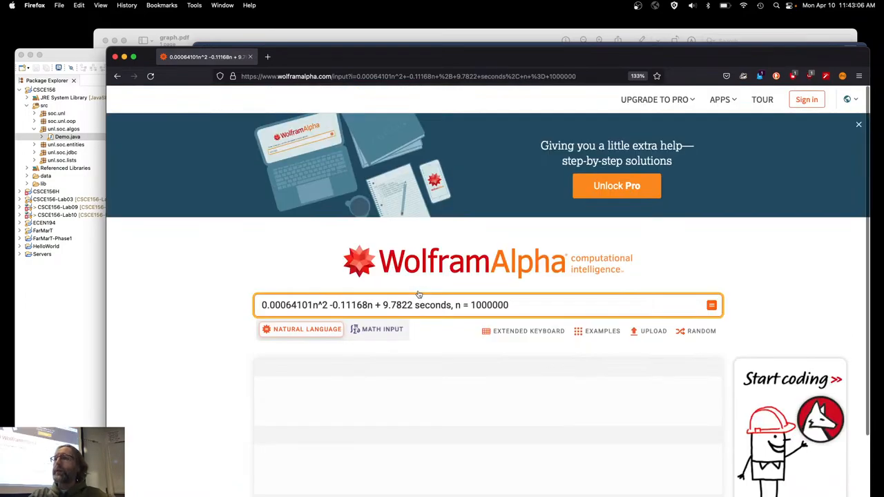
Step: Evaluate it at n = 1000000, reading about 6.40898×10^8 and its expanded form 640,898,000
scroll("down", 3)
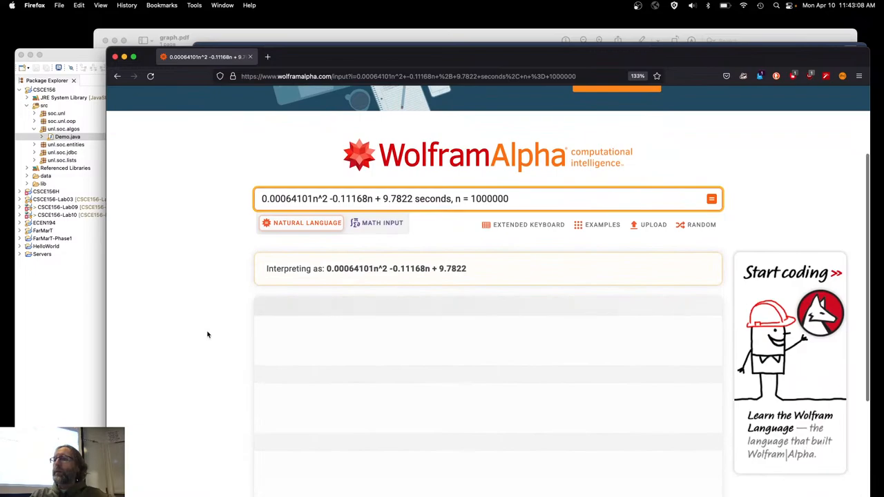
scroll("down", 3)
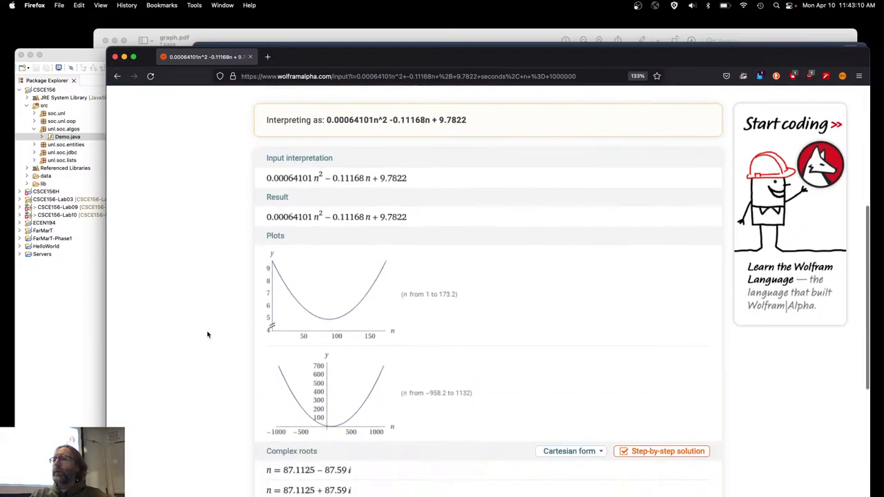
scroll("down", 3)
type("n = 1000000, 0.00064101n^2 -0.11168n + 9.7822 seconds")
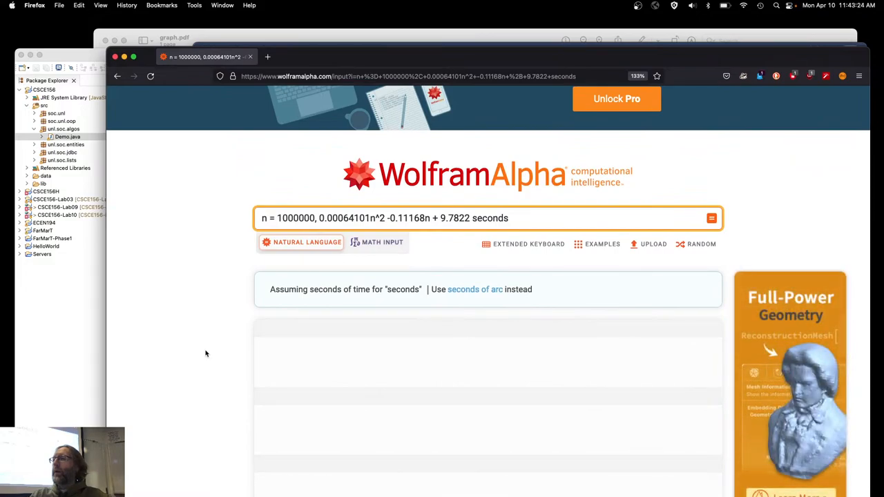
scroll("down", 3)
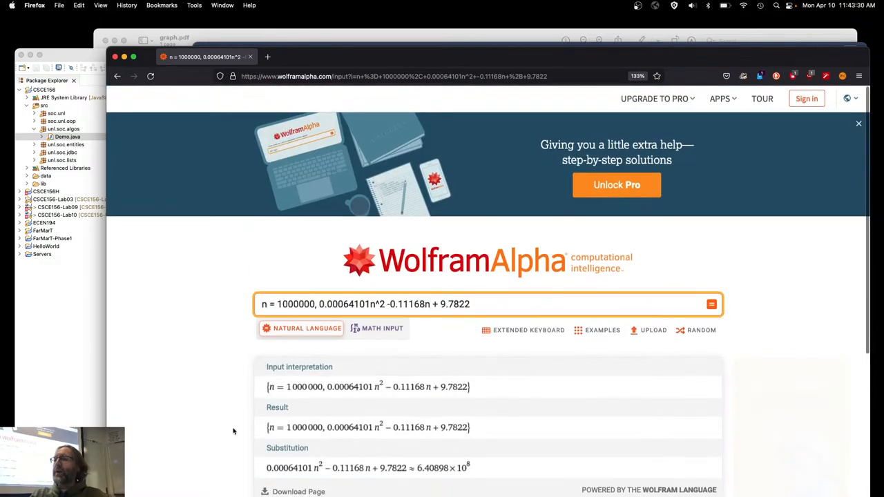
scroll("down", 3)
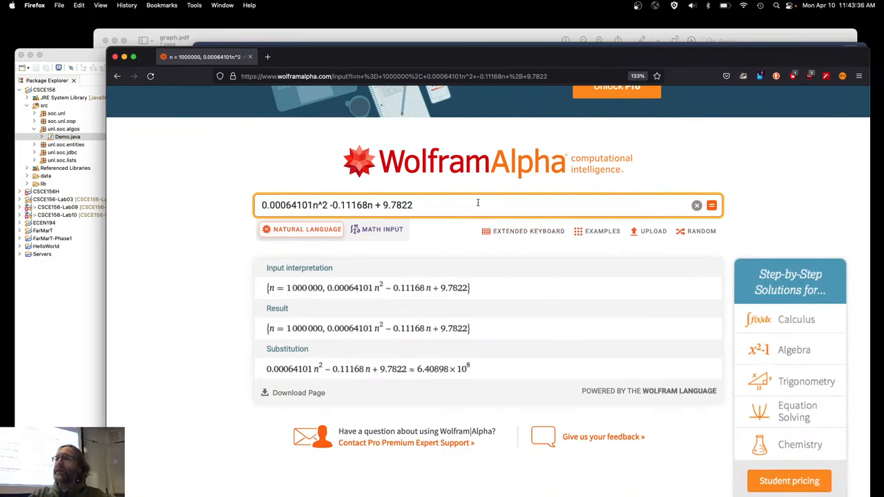
type(", n = 1000000")
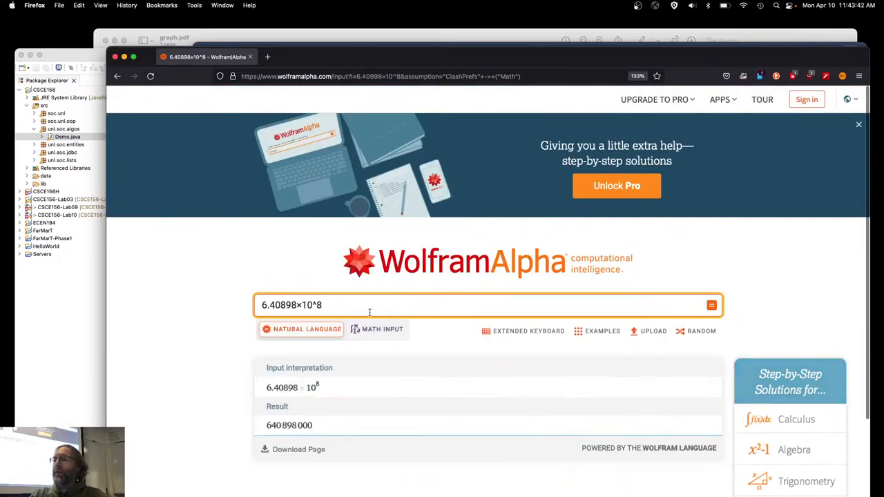
Step: Convert 6.40898×10^8 seconds to time units, about 20.3 years
type("seconds")
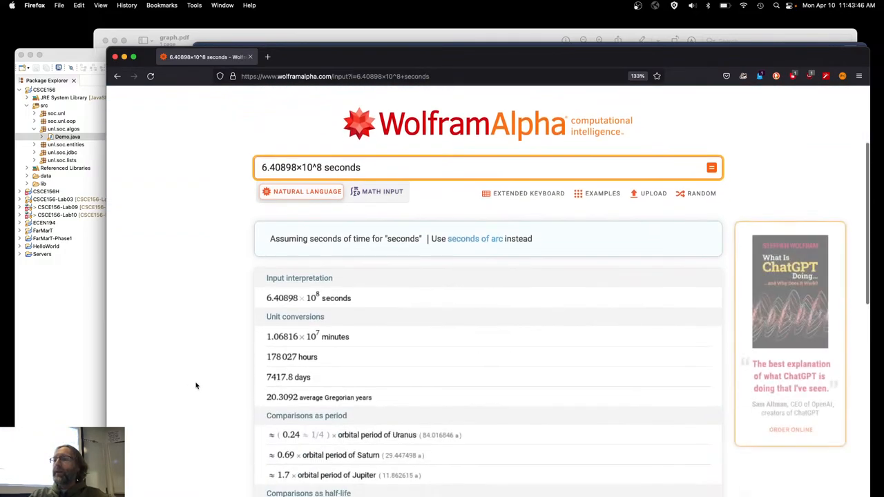
mouse_move(291, 356)
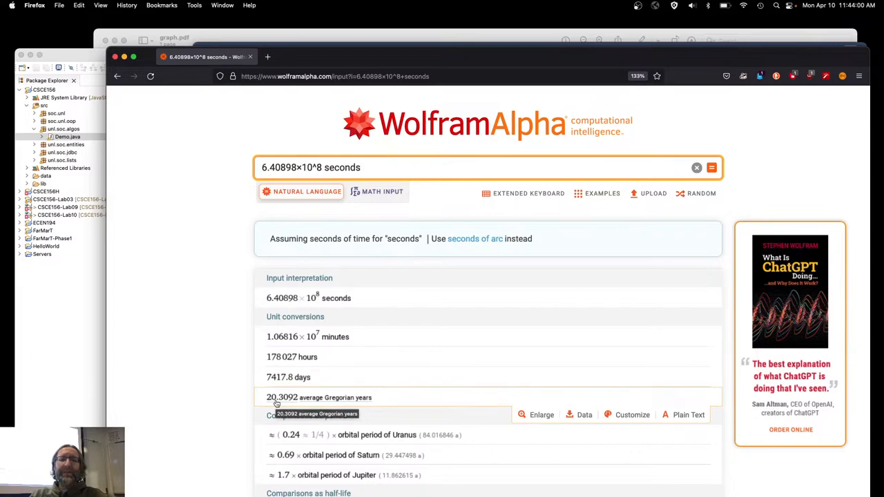
type("n = 1000000,")
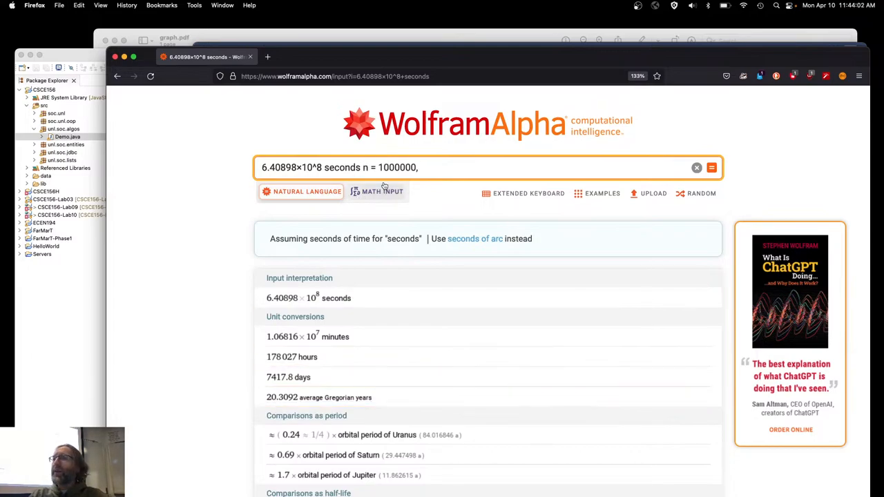
double_click(394, 167)
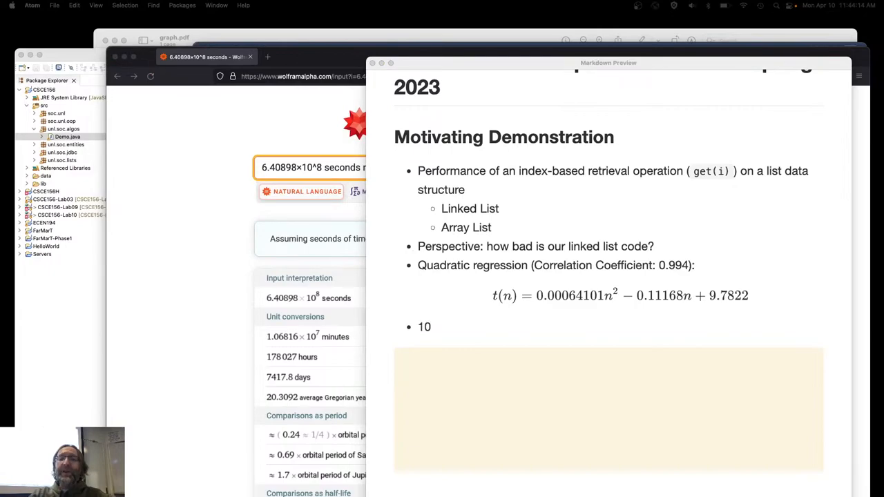
Step: Add bullets 10M: ~18 hours, 100M: 74 days and a 1B: entry
type("M: ~18 hours")
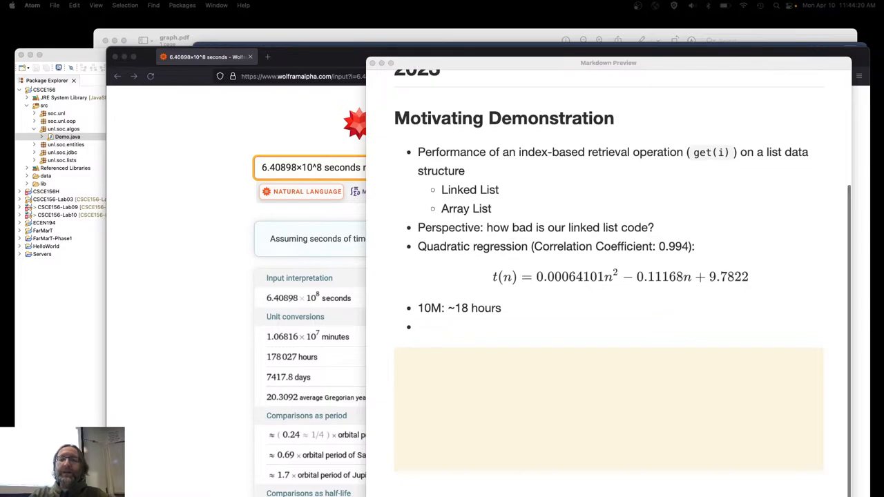
type("100M: 74 days")
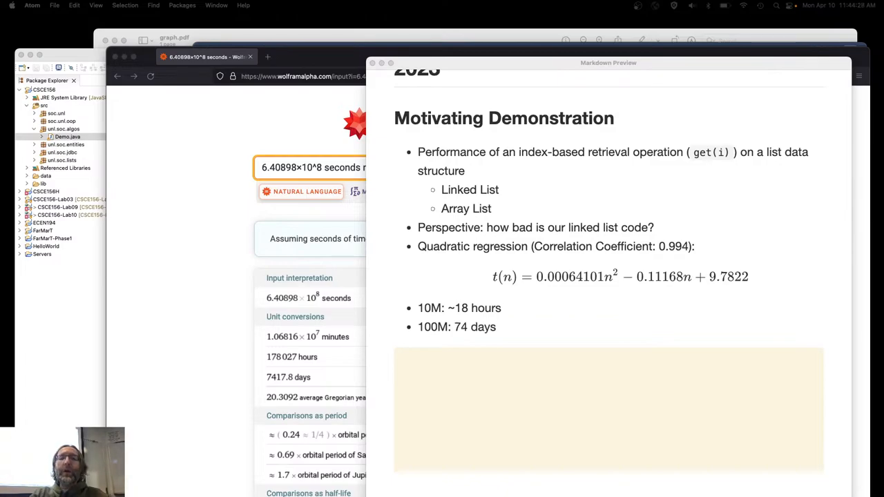
scroll("down", 3)
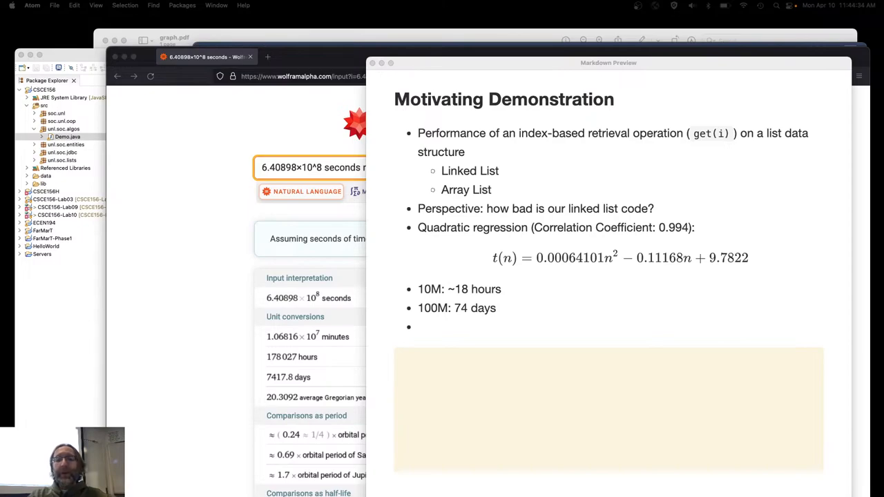
type("1B:")
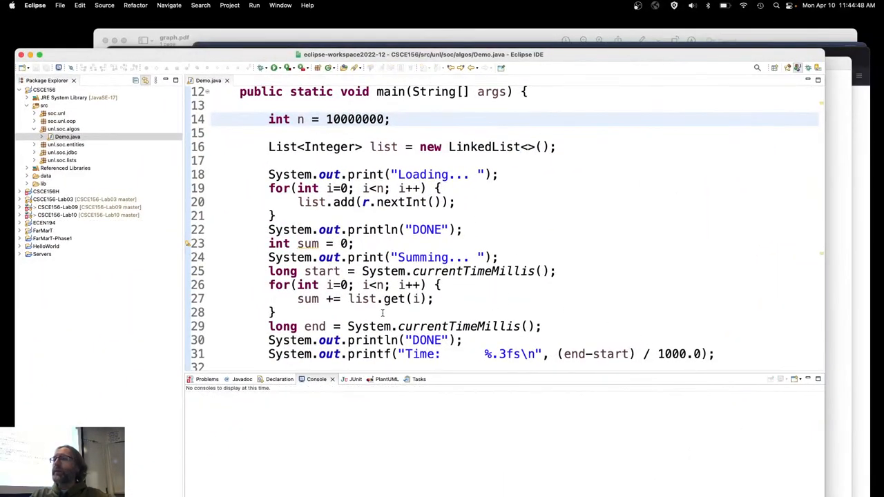
double_click(353, 118)
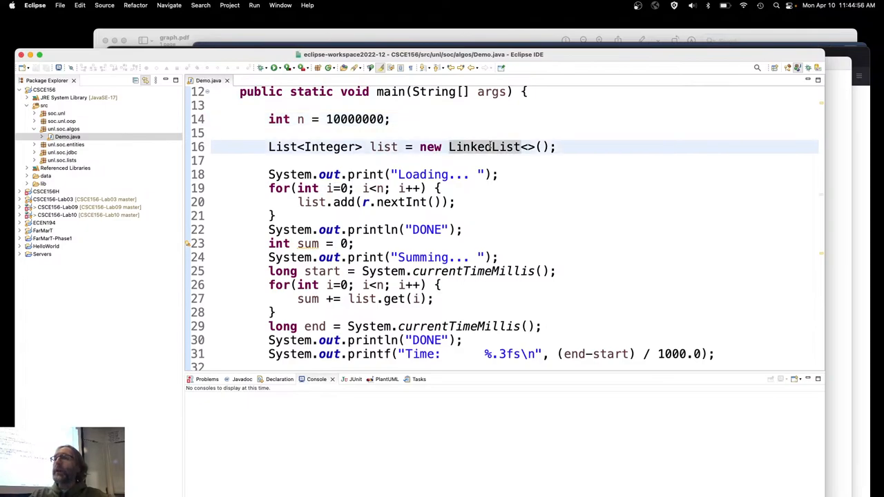
type("ArrayList")
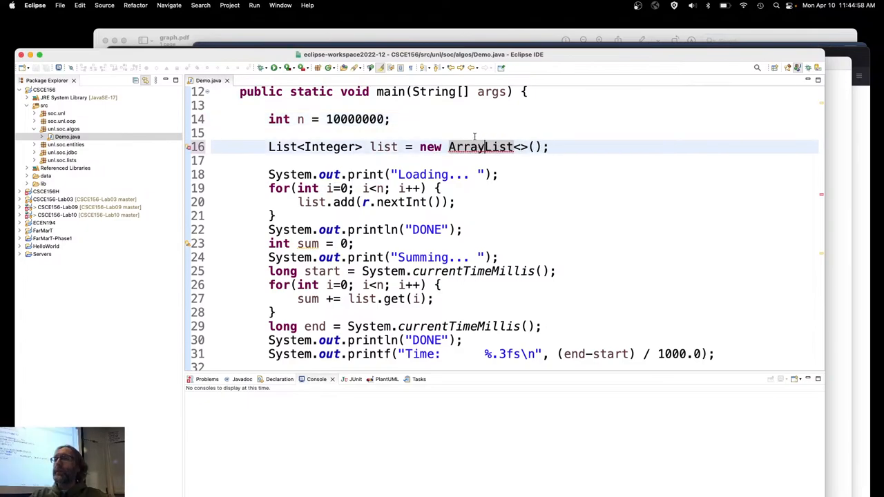
left_click(273, 66)
type("00")
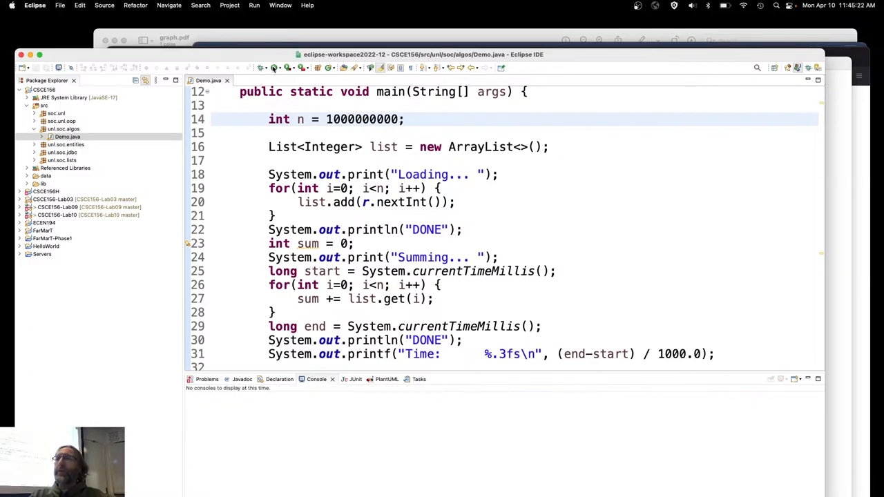
Step: Run the billion-element ArrayList demo, which fails with a stack trace
left_click(275, 68)
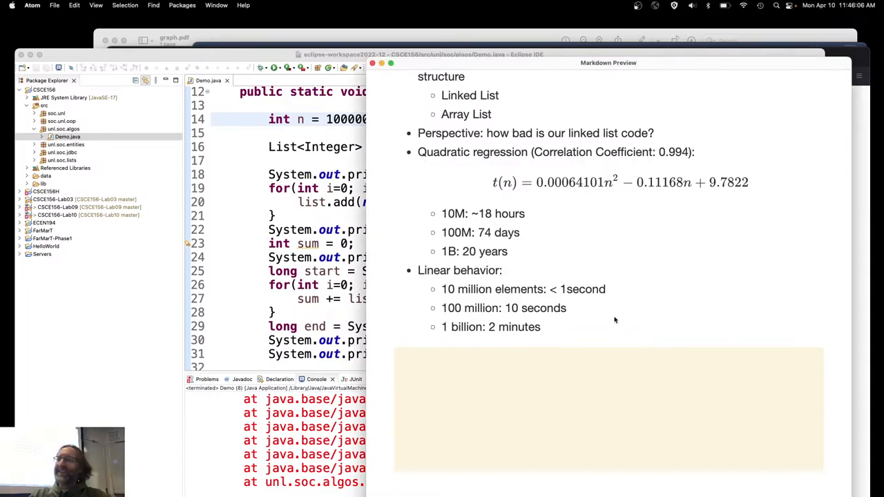
Step: Highlight 'minutes' in the 1B 2 min linear timing estimate
double_click(517, 326)
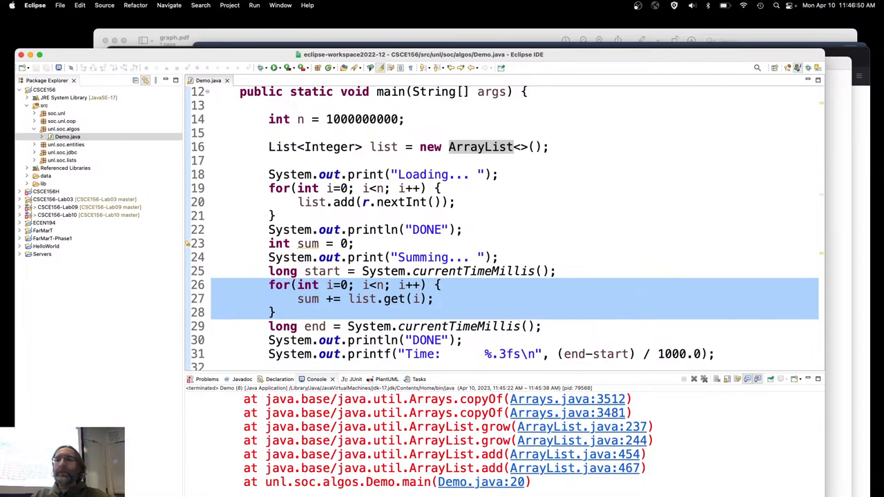
Step: Rewrite the summing loop as for(int x : list) with sum += x, using a LinkedList
left_click(303, 285)
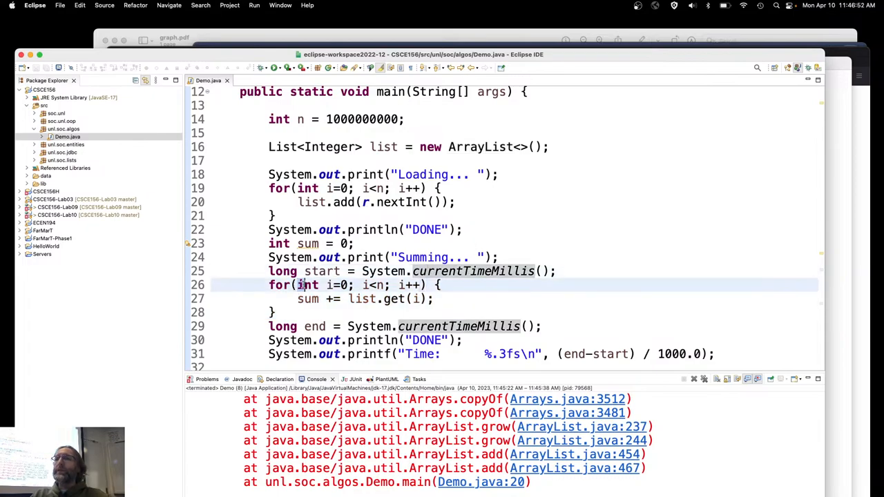
left_click(284, 146)
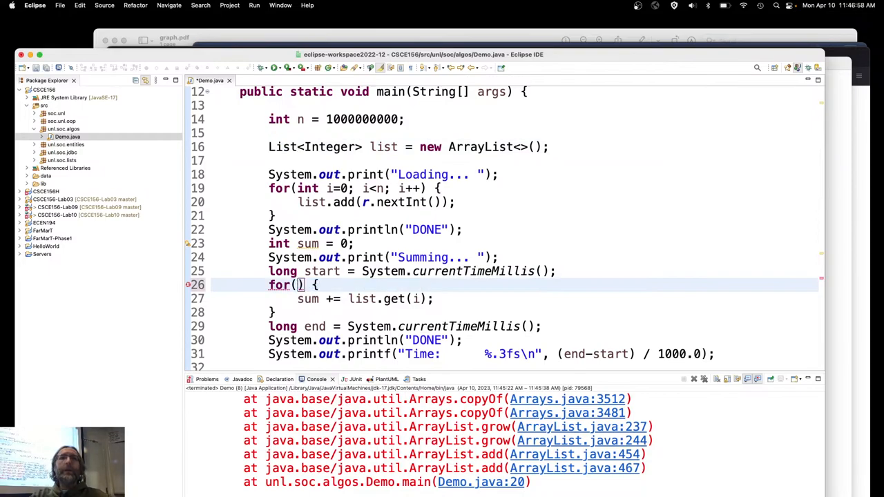
type("int x :")
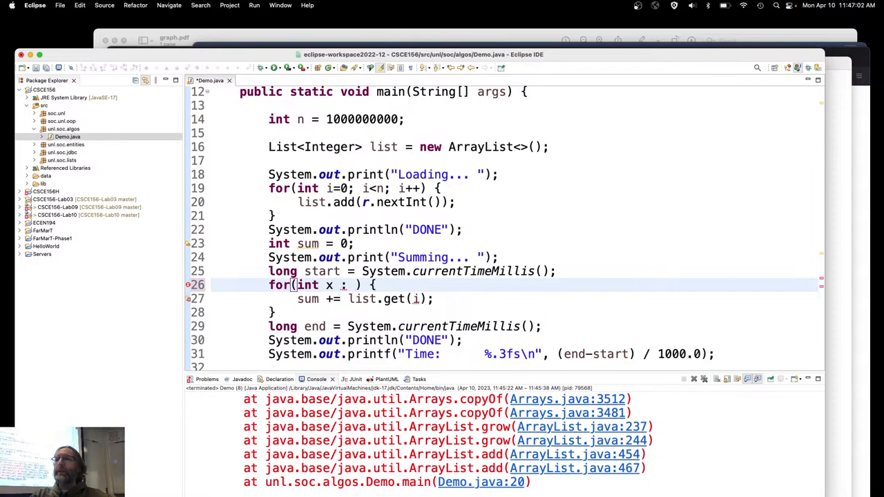
type("list")
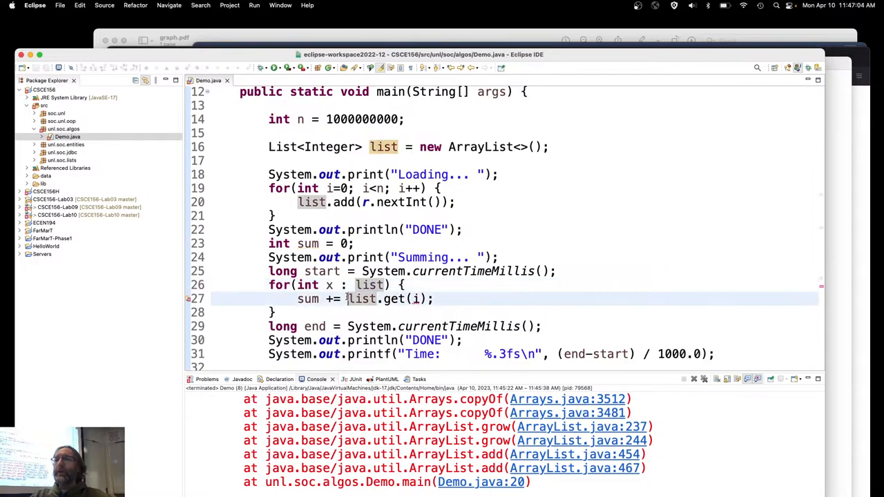
type("x;")
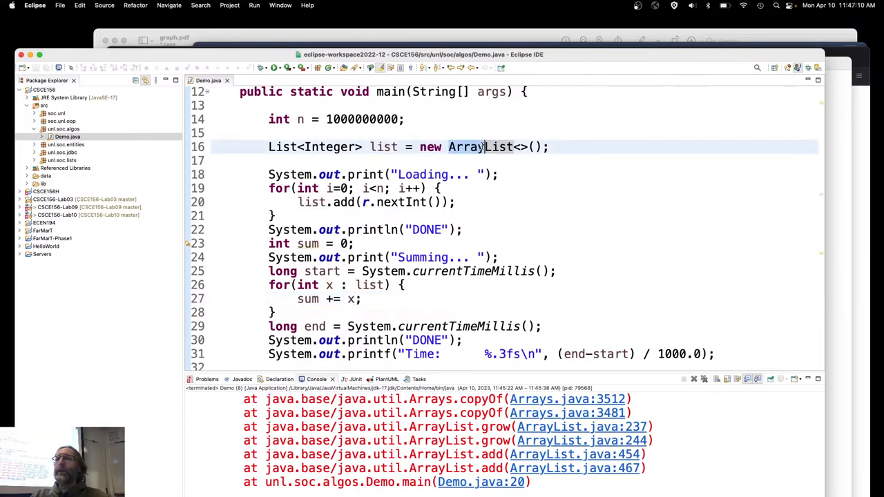
type("LinkedList")
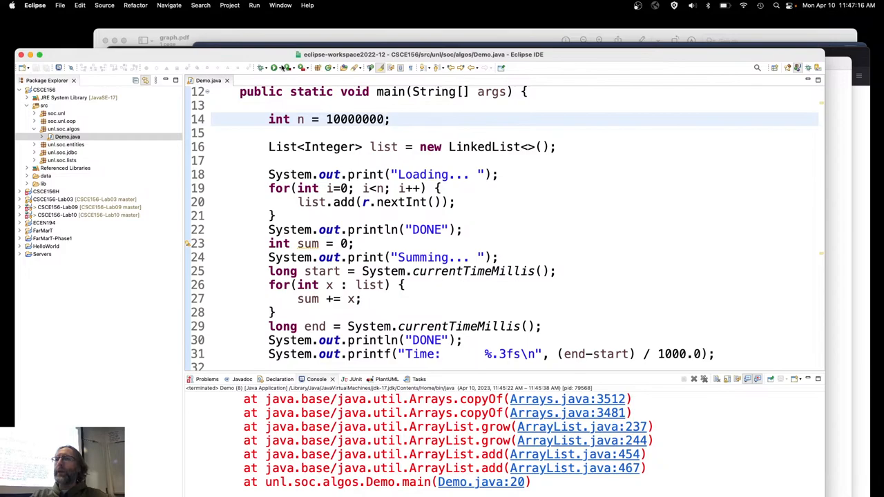
Step: Run the for-each LinkedList demo over ten million elements, finishing in 0.106 s
left_click(254, 66)
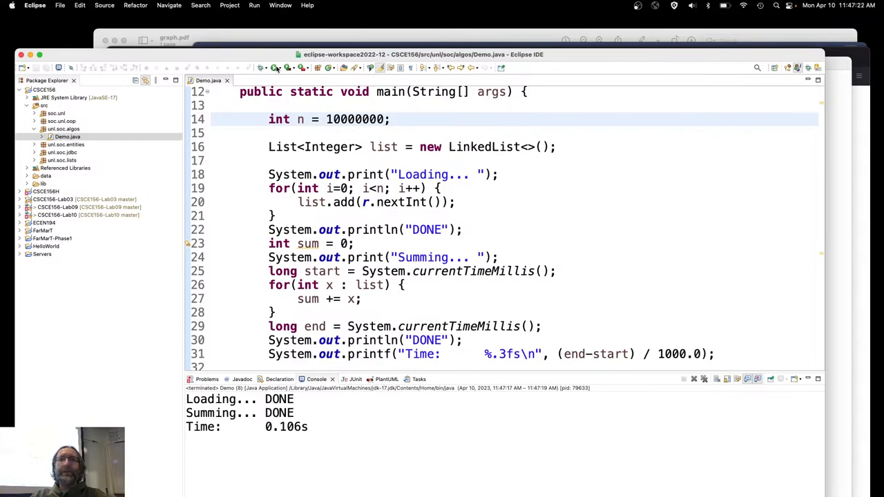
mouse_move(287, 326)
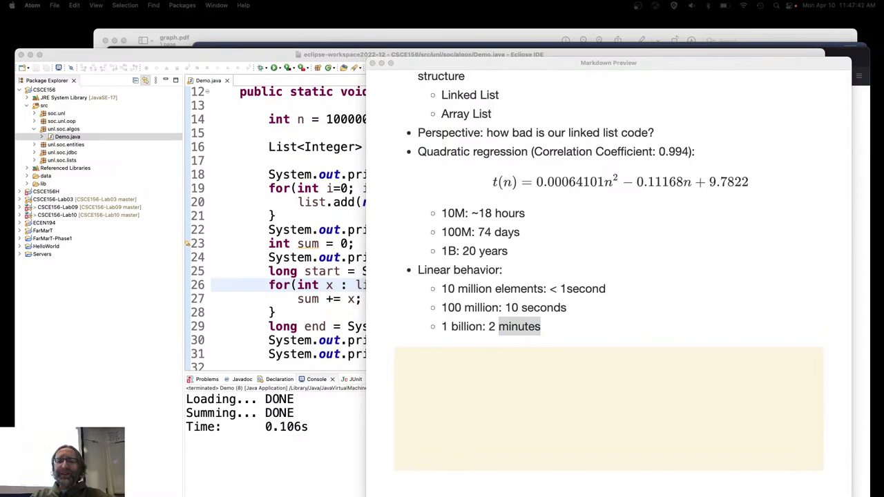
Step: Scroll the Markdown preview down to the new '## Introduction' heading
scroll("down", 3)
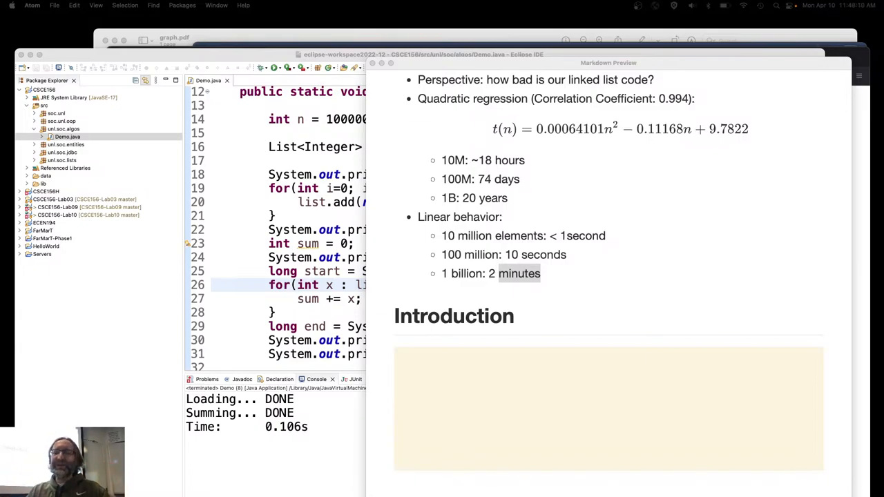
mouse_move(160, 228)
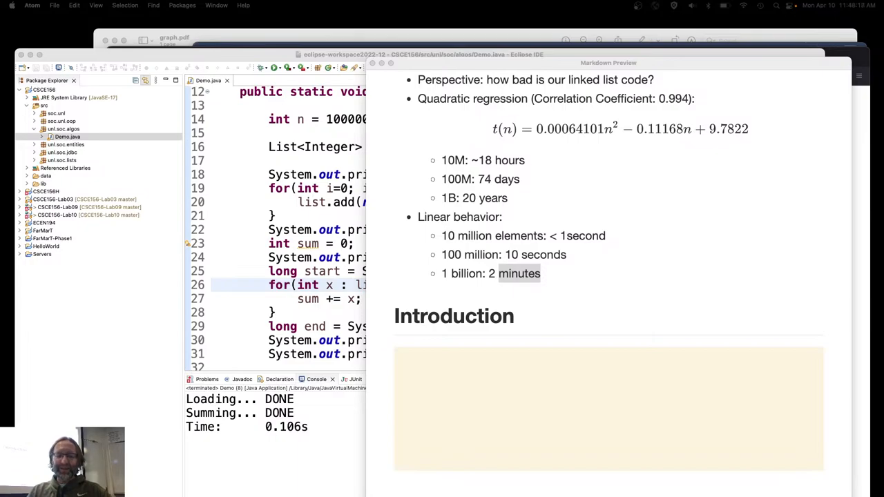
scroll("down", 3)
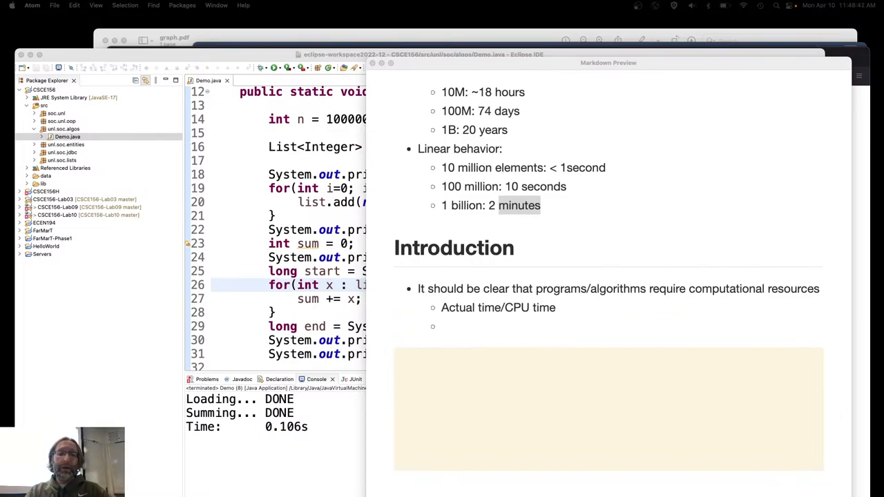
Step: Add 'Memory' as the second resource sub-bullet under actual time/CPU time
type("M")
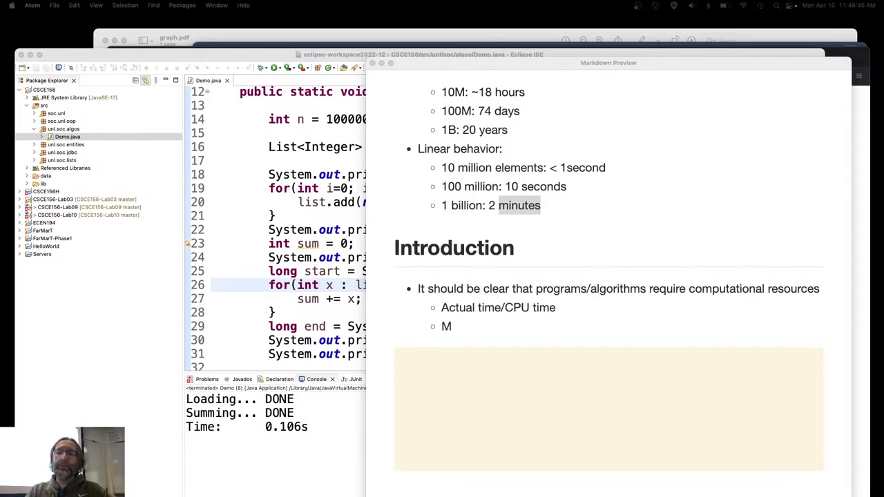
type("emory")
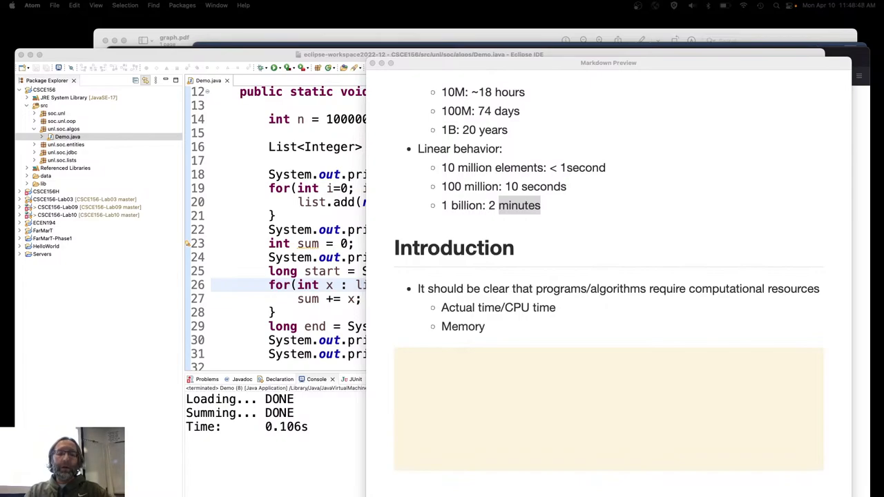
scroll("down", 3)
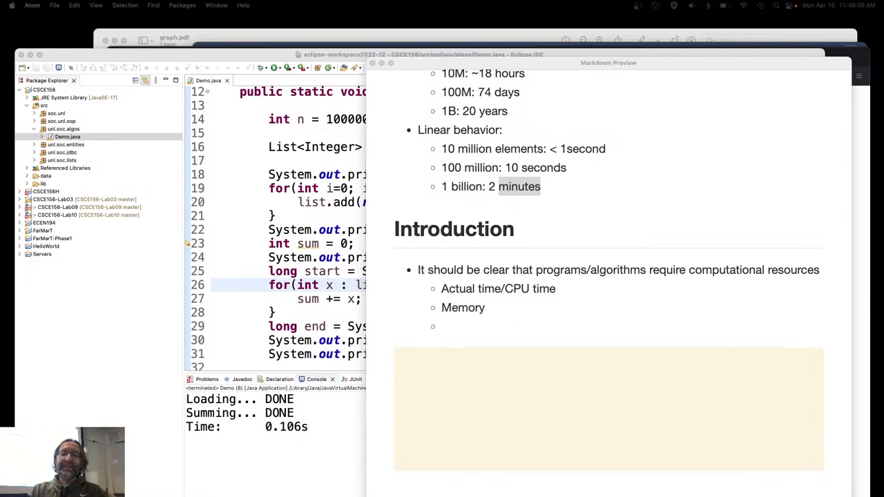
Step: Add resource sub-bullets 'Actual money $' and 'Bandwidth/throughput'
type("Actual money $")
type("Band")
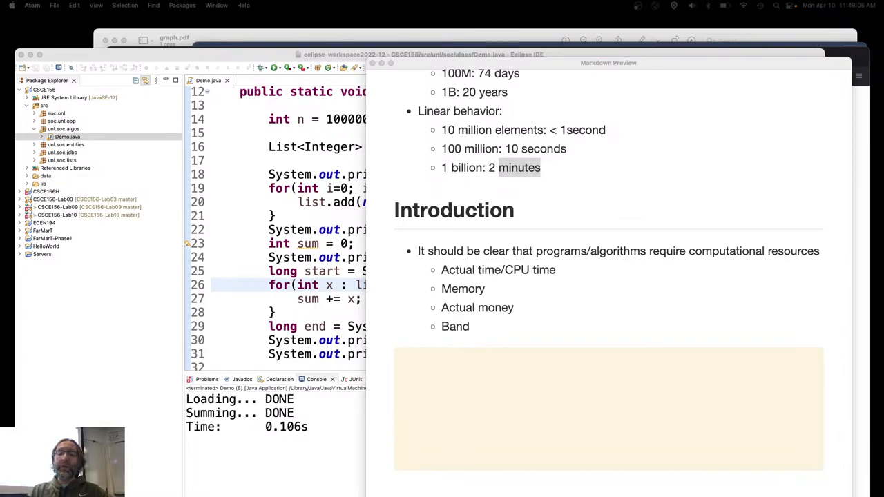
type("w")
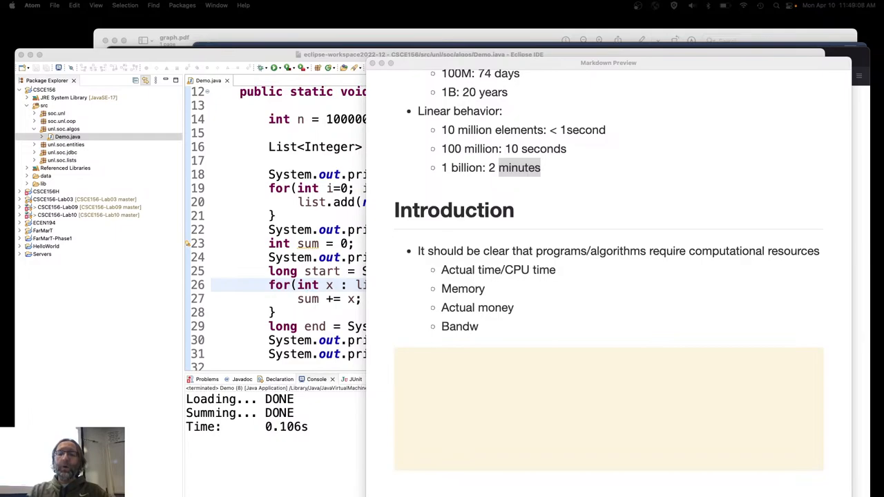
type("idth/tr")
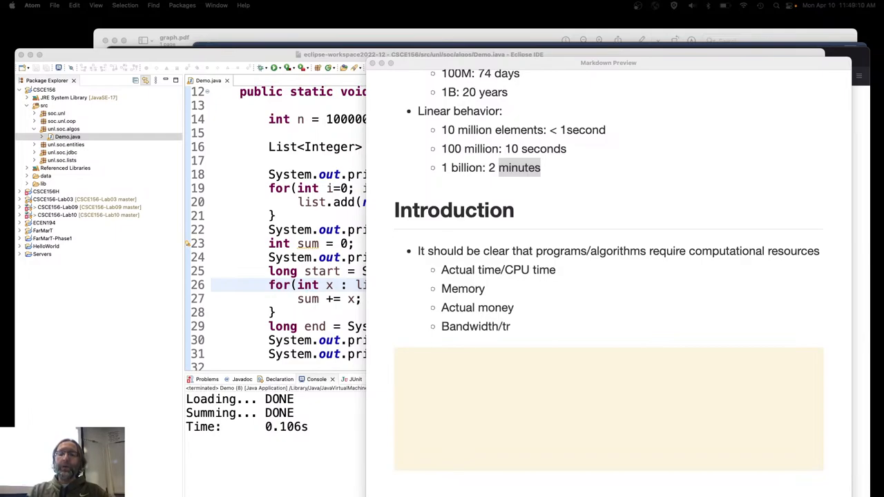
type("hrou")
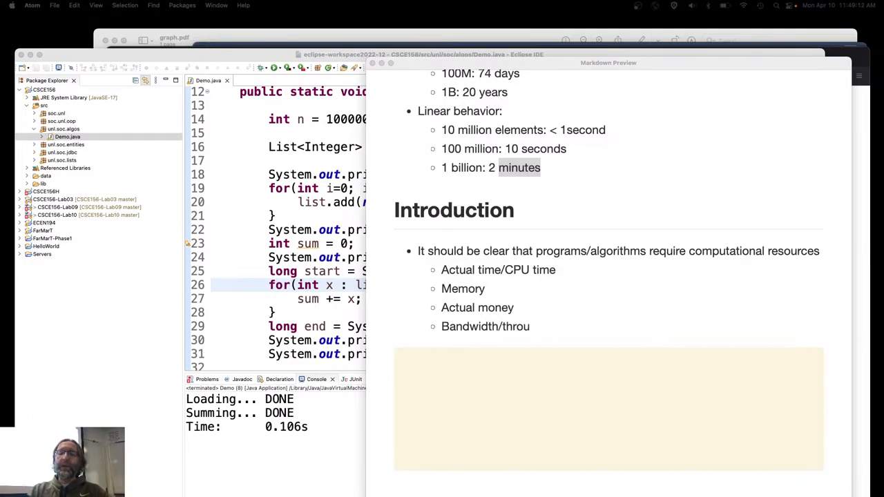
type("ghput")
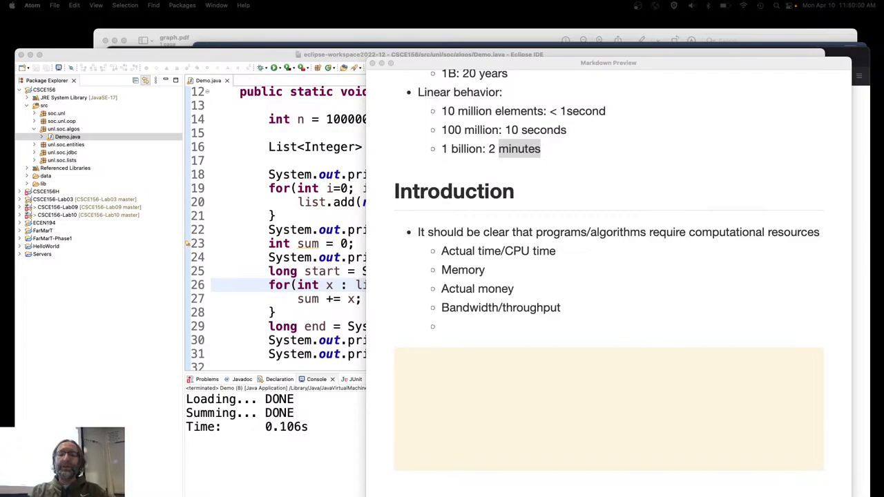
scroll("down", 3)
type("Power consumption")
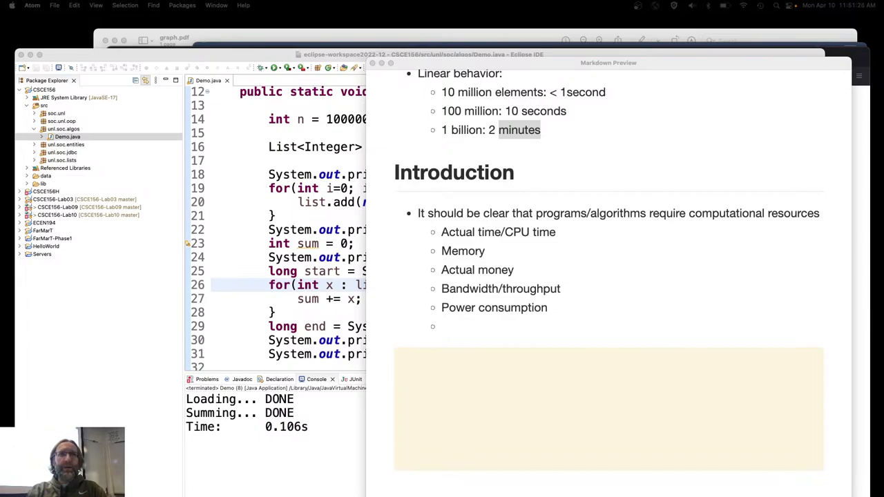
Step: Begin the 'Circuits' resource sub-bullet after power consumption
type("Circuits: number of wires/gates")
type("Idleness")
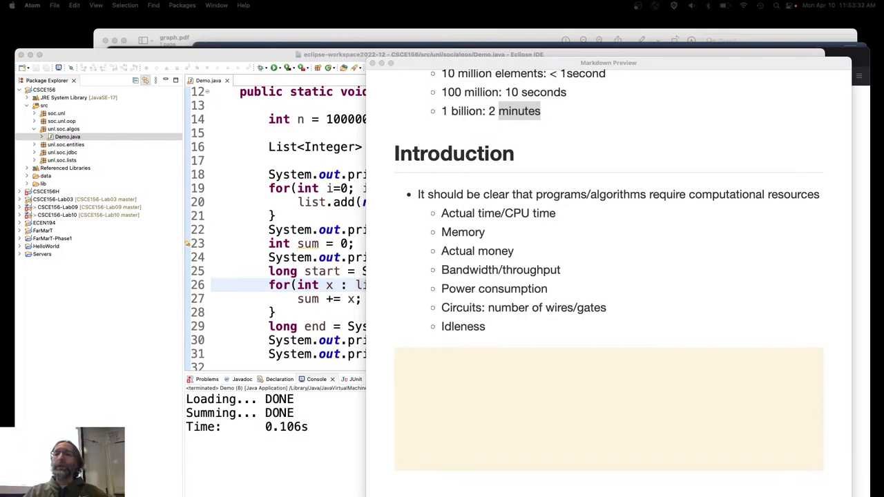
Step: Extend the last resource to read 'Idleness/Utilization'
type("/")
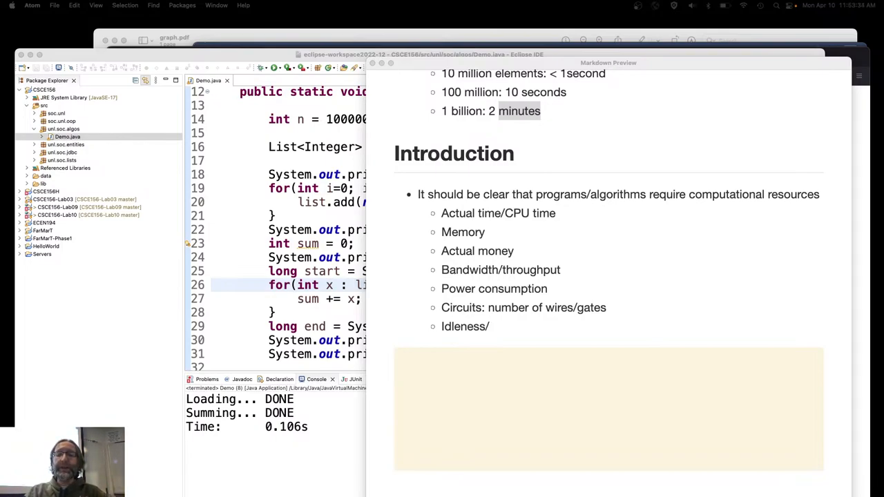
type("Utilization")
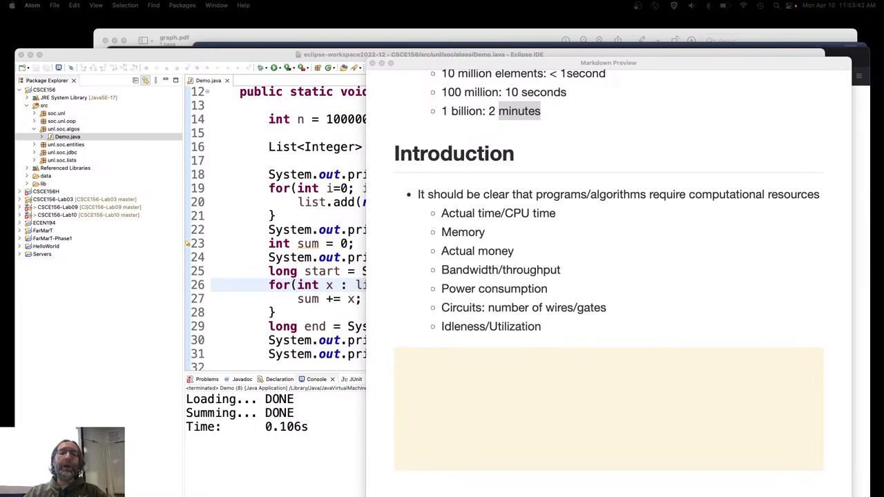
scroll("down", 3)
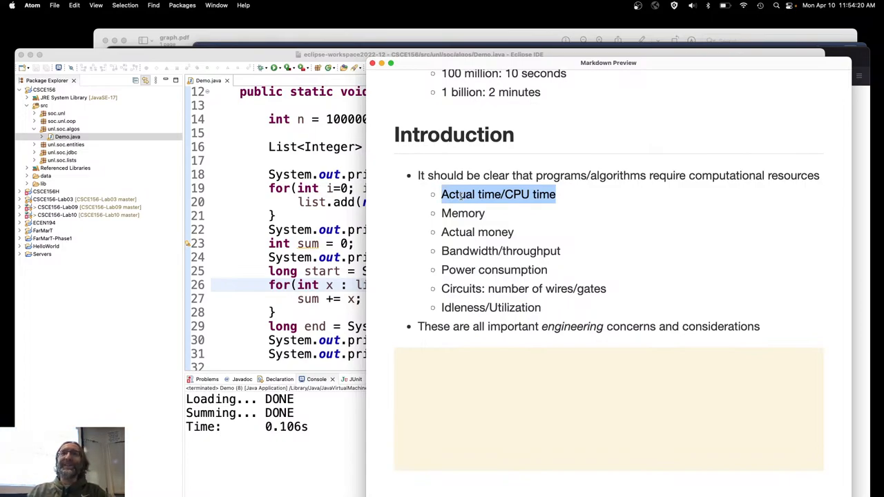
mouse_move(470, 262)
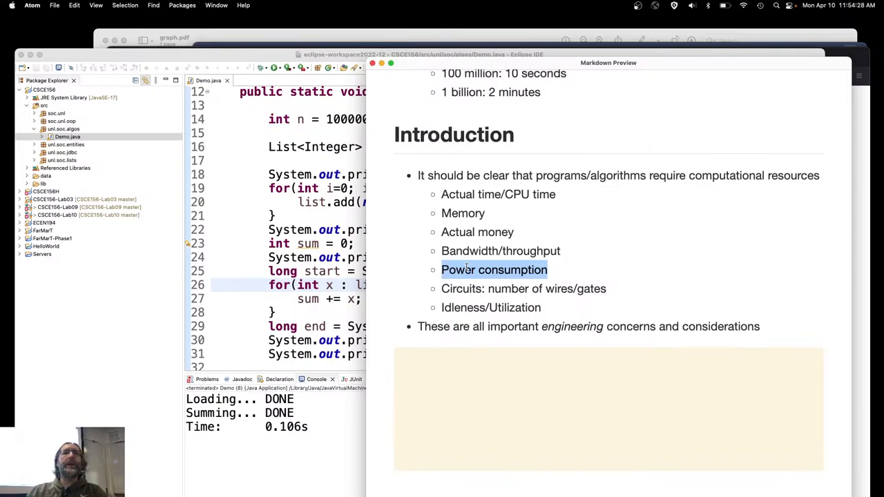
mouse_move(469, 243)
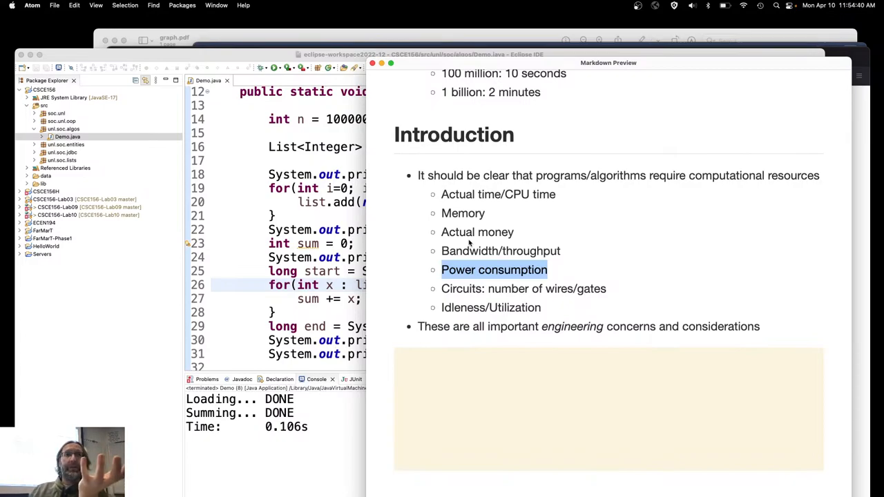
mouse_move(462, 225)
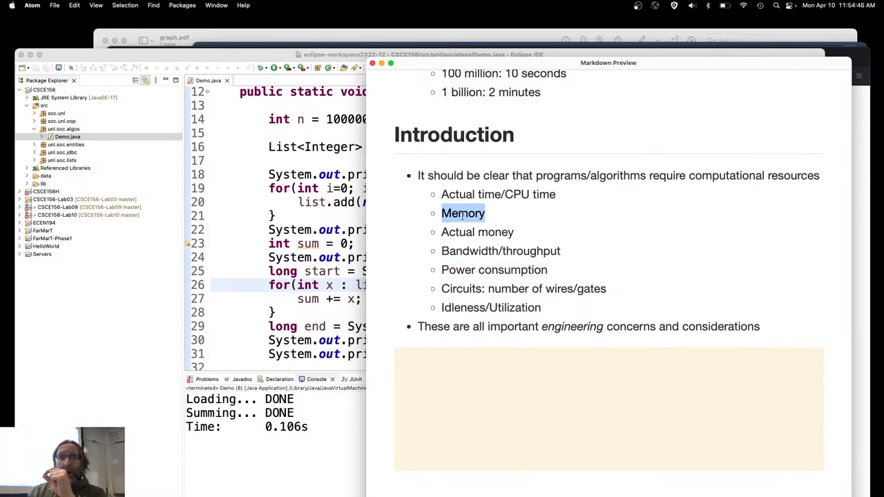
mouse_move(743, 286)
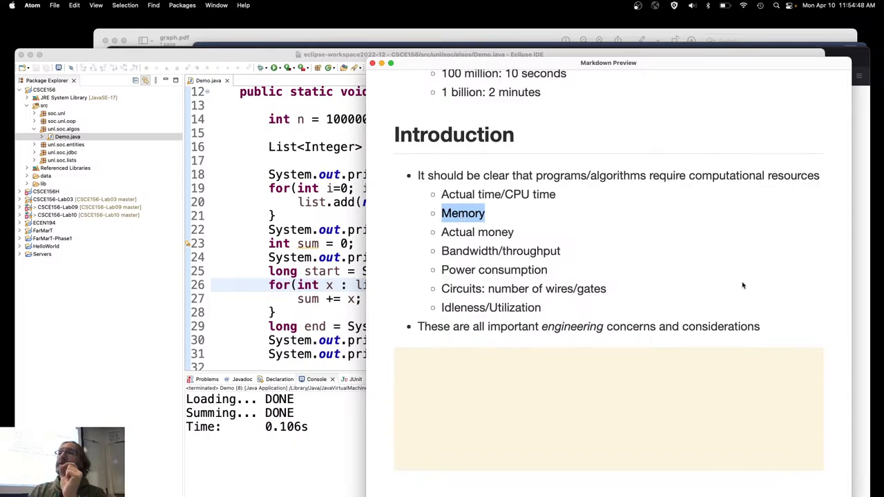
double_click(572, 326)
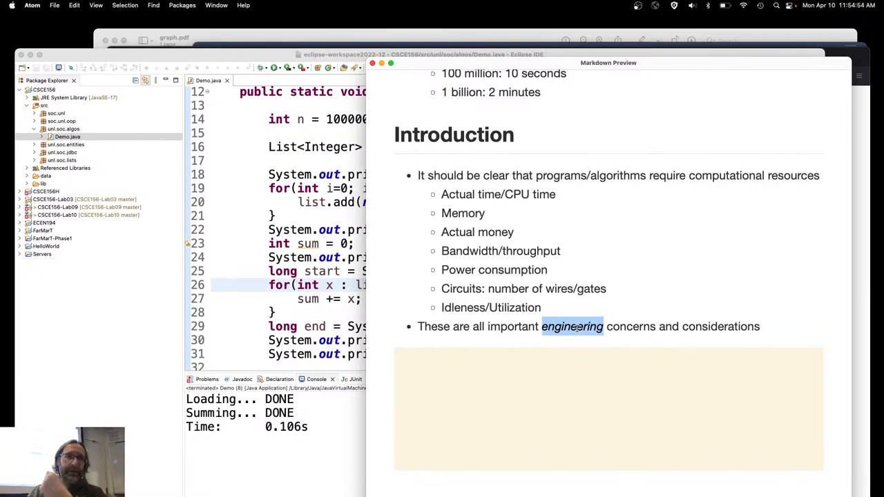
mouse_move(597, 315)
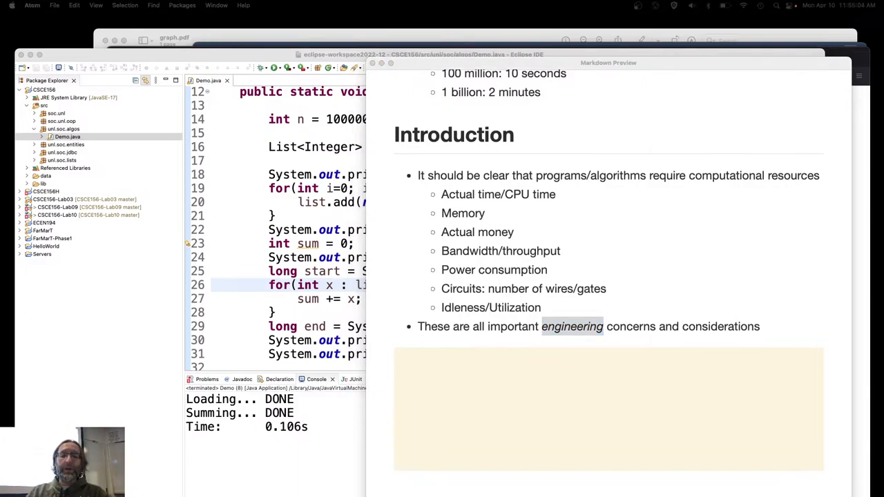
Step: Scroll the preview down to the bullet on algorithms being thousands of years old
scroll("down", 3)
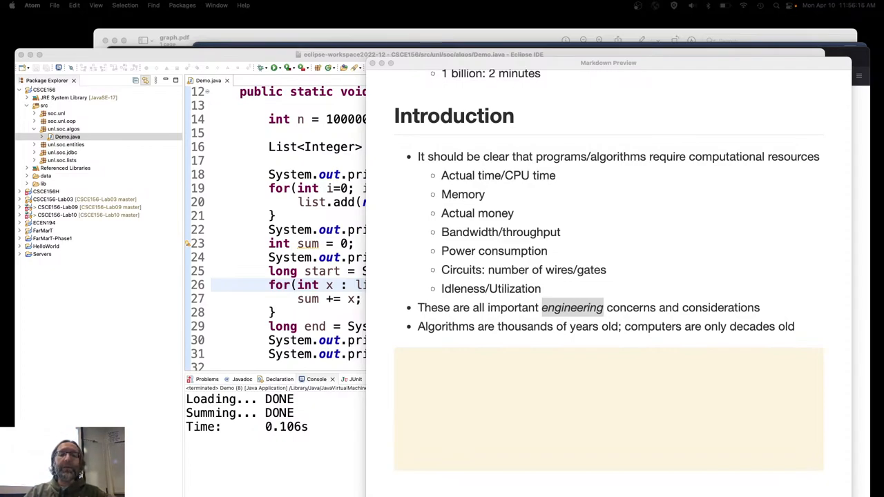
Step: Scroll the preview through the invariance and machine-independent analysis bullets
scroll("down", 3)
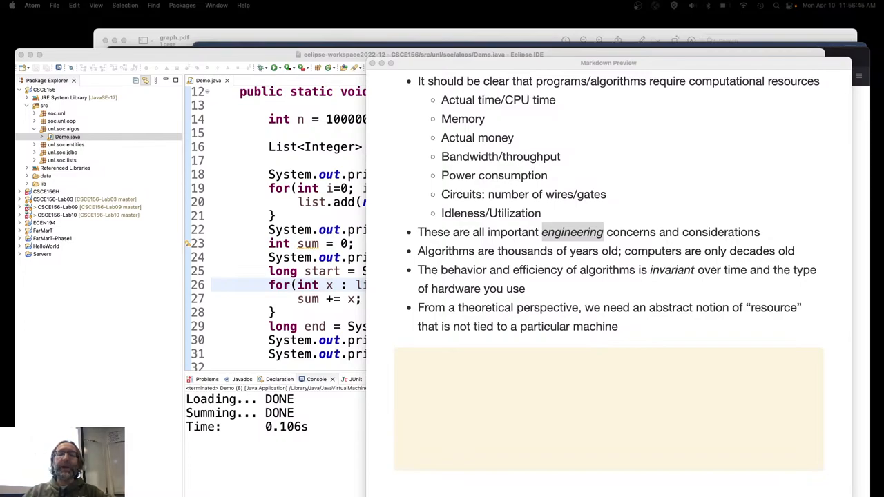
scroll("down", 3)
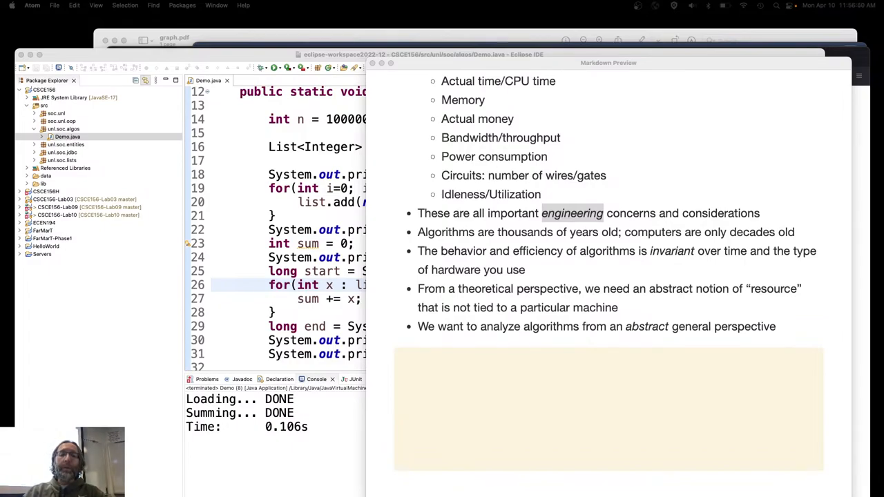
scroll("down", 3)
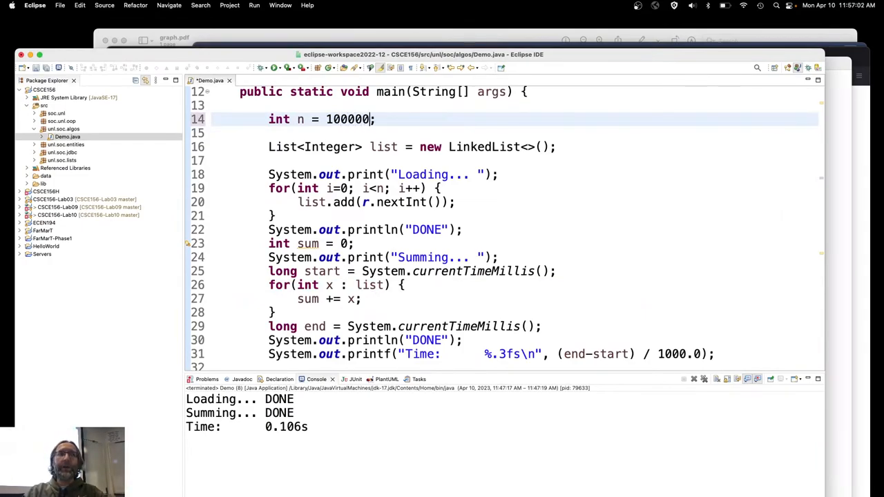
type("0")
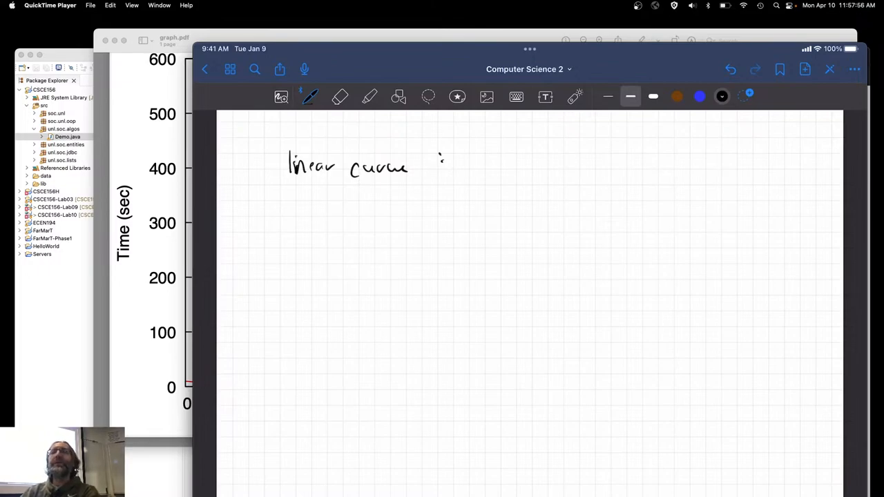
Step: Write n as the linear curve's formula, removing the coefficient a and the + b
left_click_drag(486, 168, 500, 169)
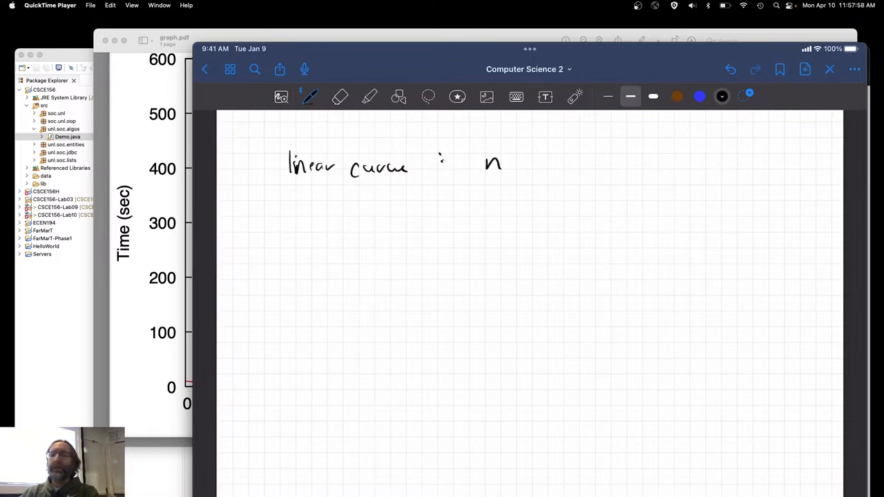
left_click_drag(459, 169, 470, 163)
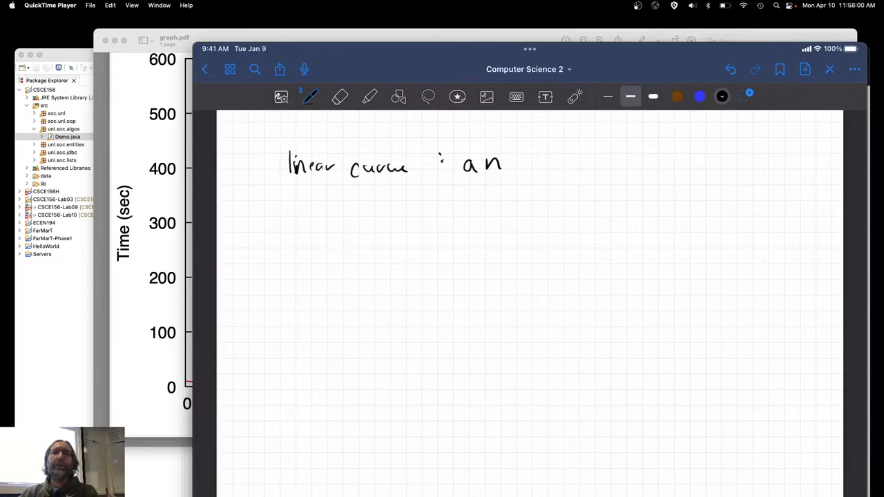
left_click(340, 96)
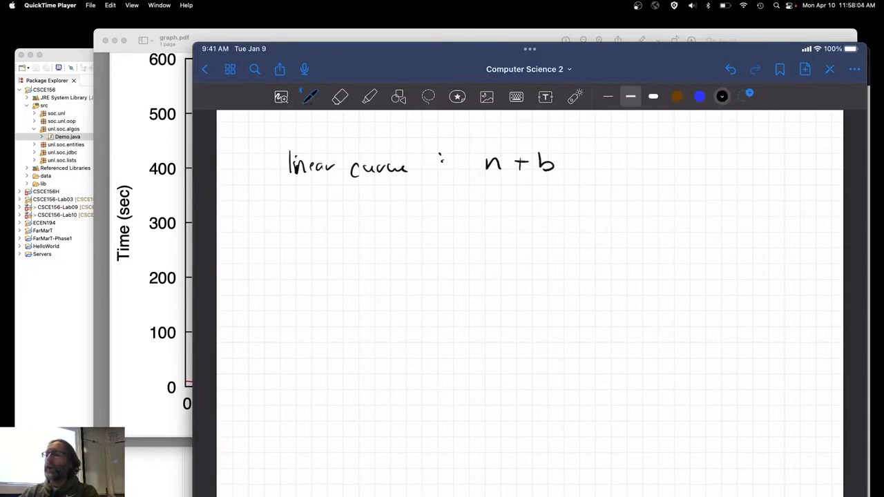
left_click(340, 97)
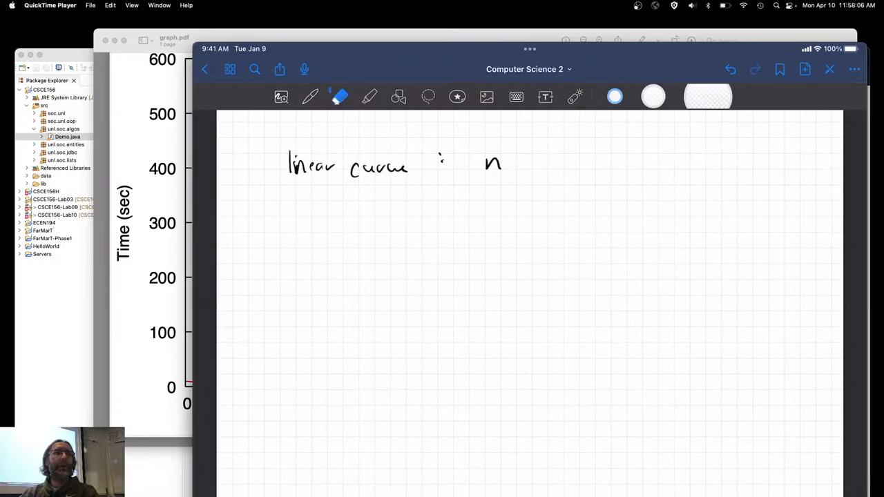
left_click(310, 96)
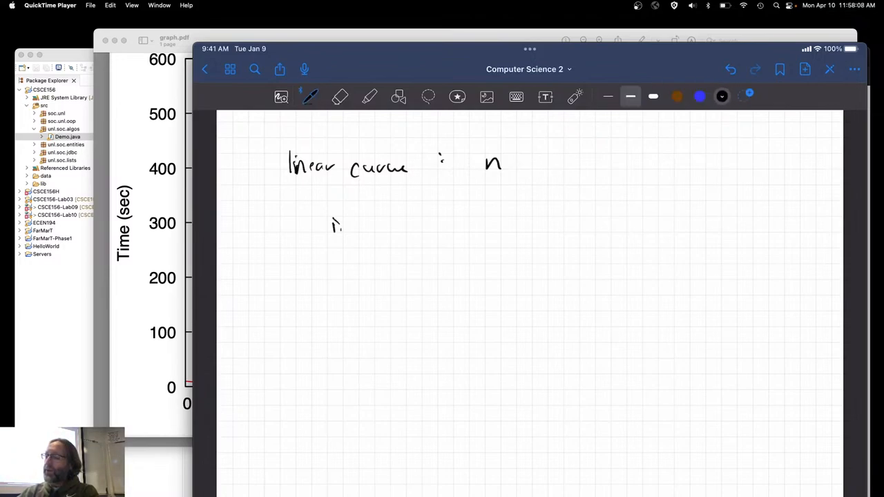
Step: Write the 'input size' label with n beneath it
left_click_drag(331, 227, 408, 227)
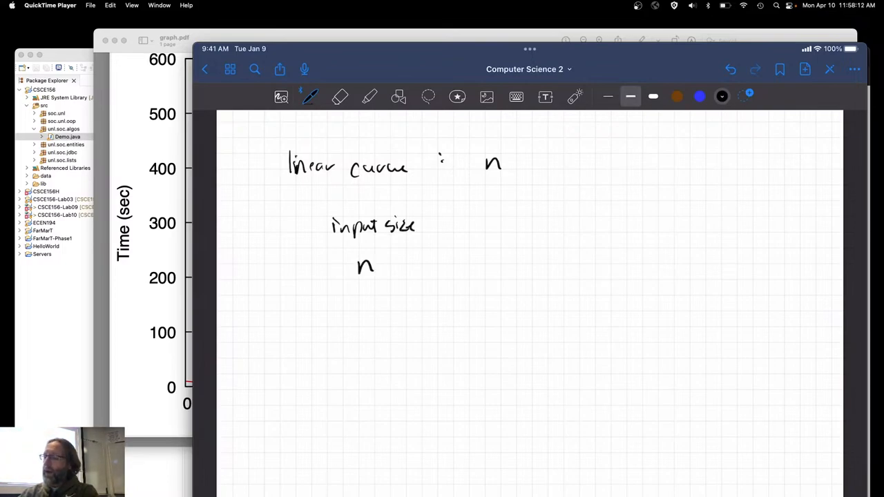
left_click_drag(362, 290, 362, 366)
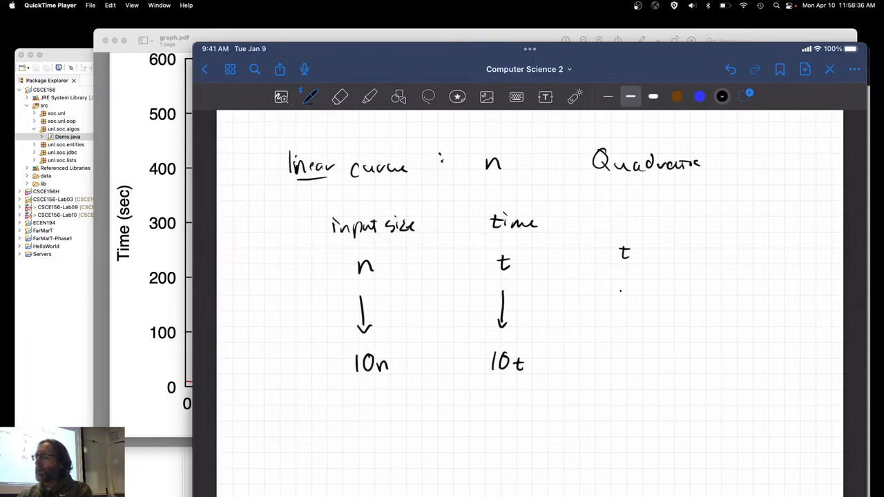
left_click(340, 97)
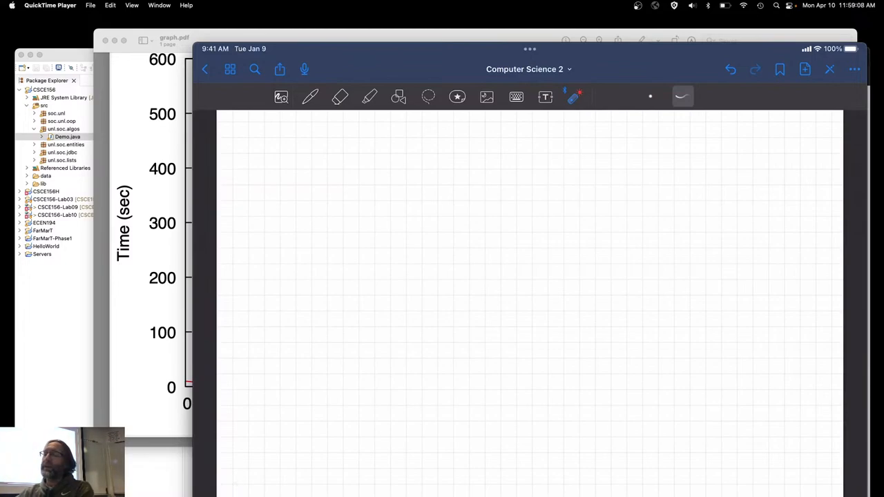
Step: Handwrite the heading 'Rate of Growth: 1st deriv.' on the new page
left_click(310, 97)
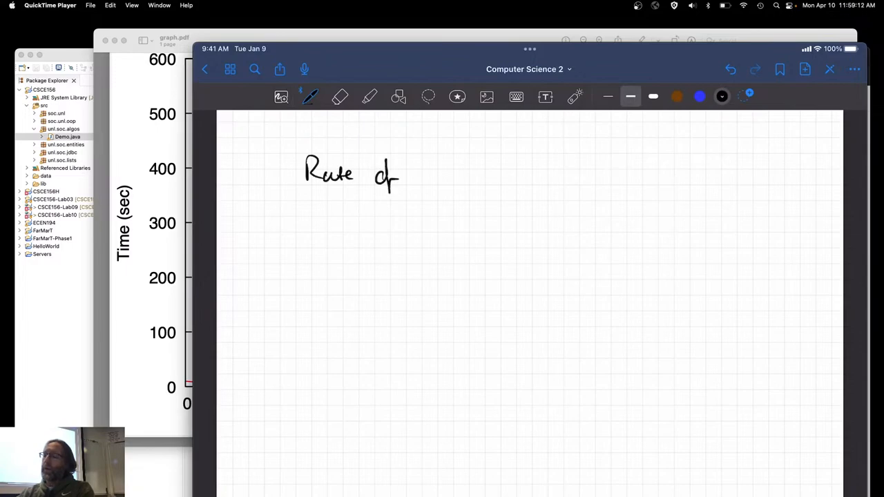
left_click_drag(418, 173, 475, 180)
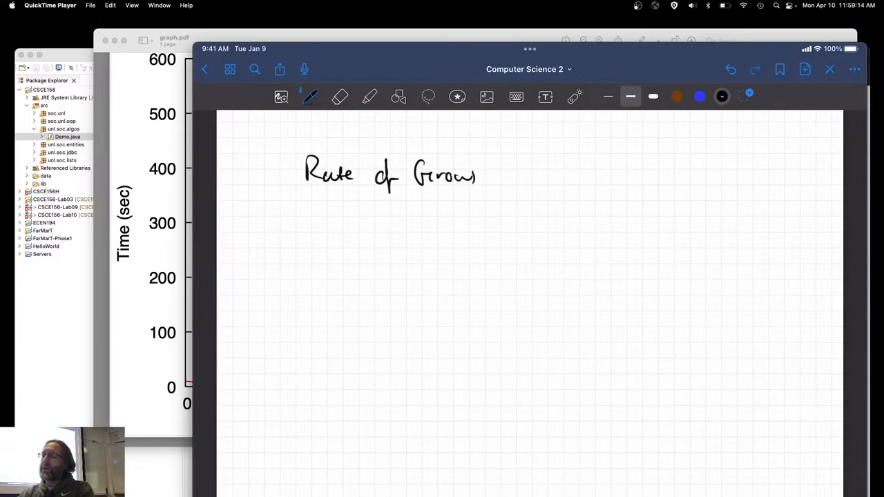
left_click_drag(472, 177, 509, 169)
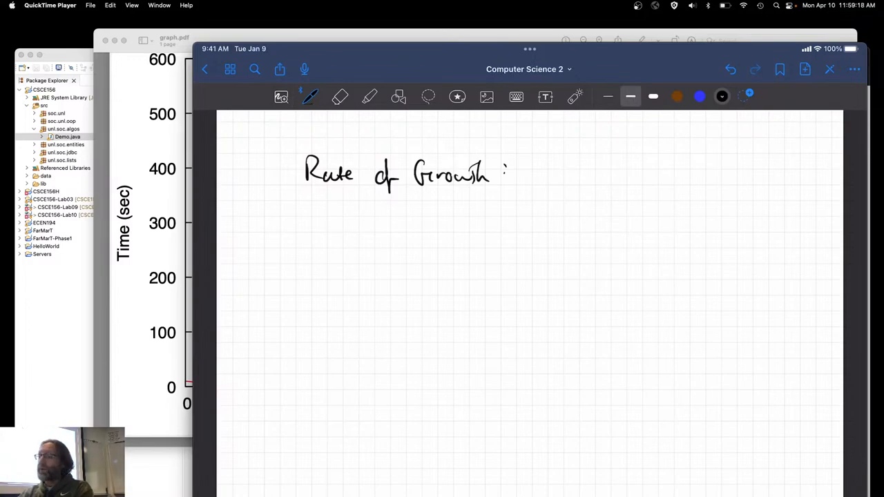
left_click_drag(525, 166, 601, 169)
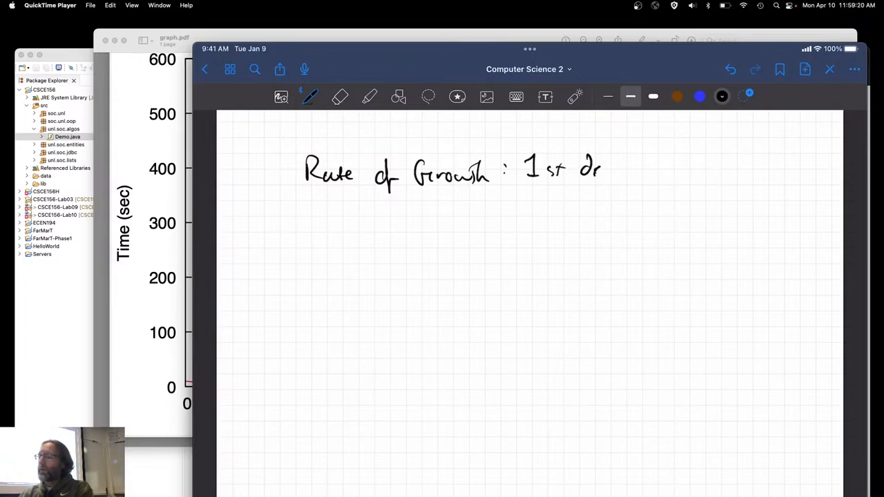
left_click_drag(581, 169, 628, 173)
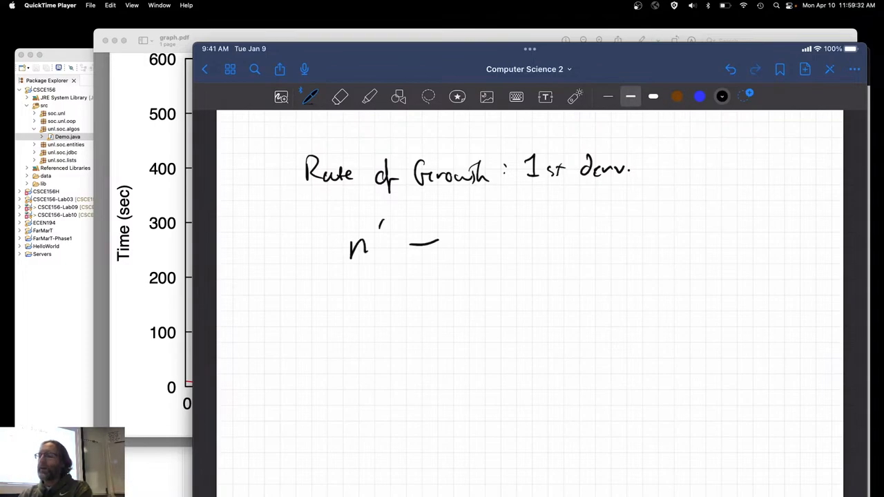
Step: Write (n²)' = 2n and point out the n' = 1 rule with the laser pointer
left_click(340, 97)
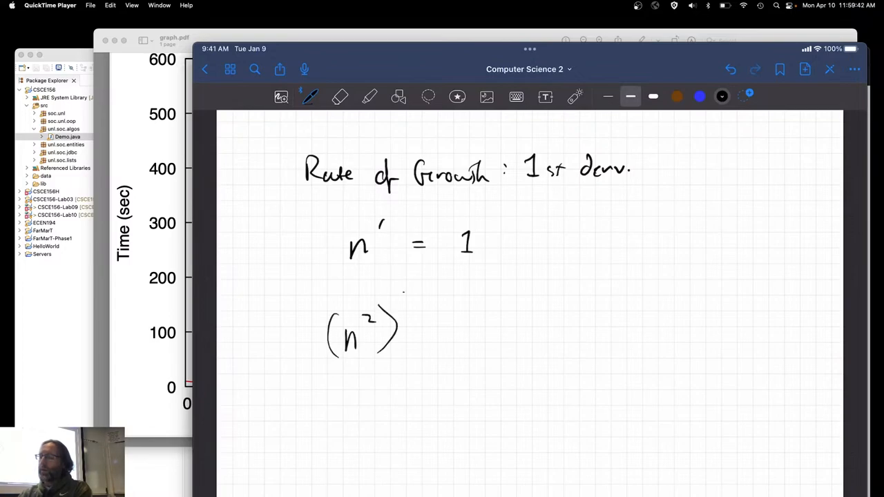
left_click_drag(403, 297, 442, 325)
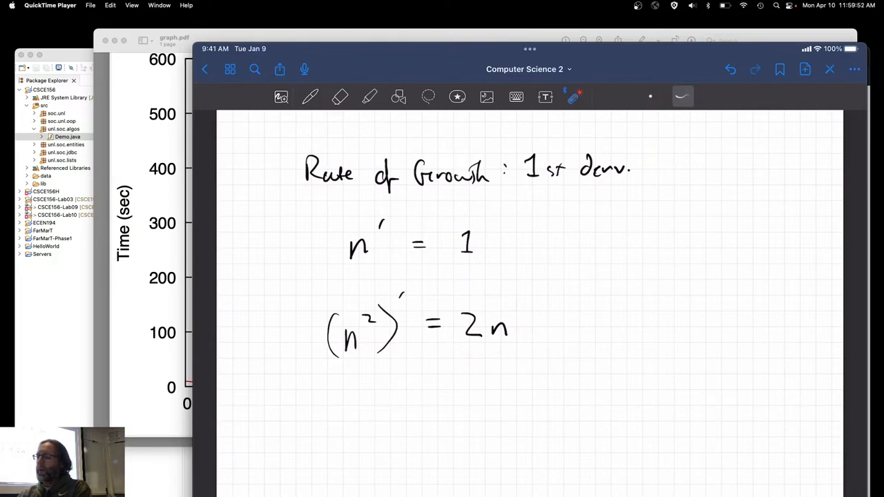
left_click_drag(547, 250, 808, 251)
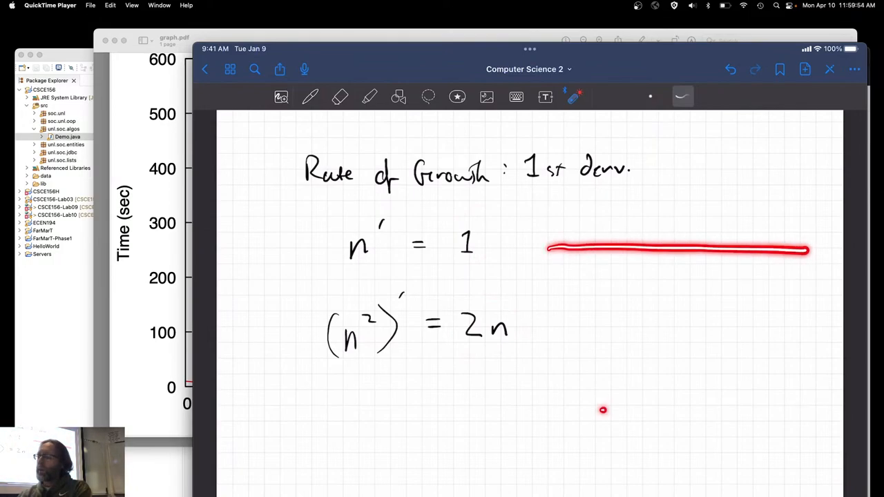
left_click_drag(605, 408, 744, 306)
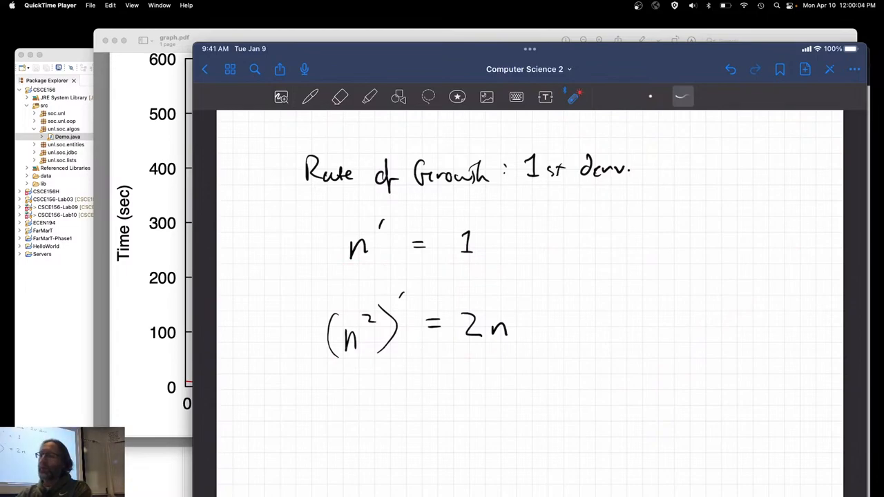
Step: Write (eˣ)' = eˣ and (2ⁿ)' = ln(2)·2ⁿ, underlining ln with the laser pointer
left_click(309, 96)
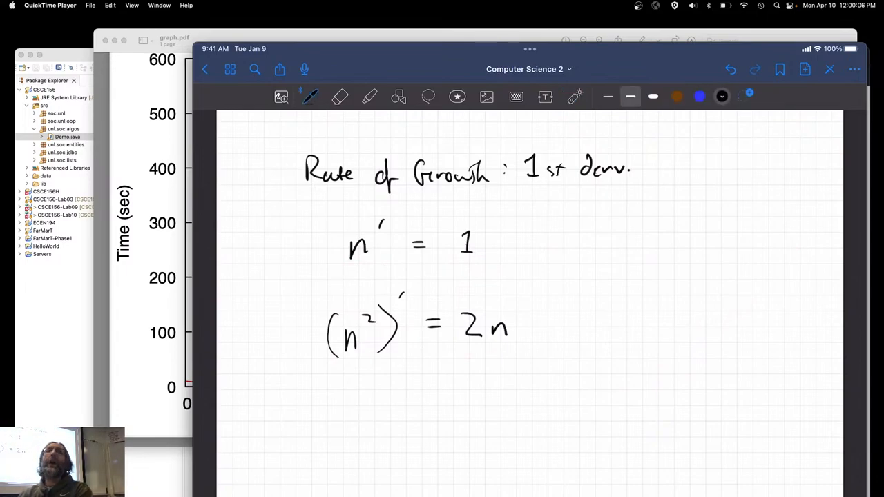
left_click_drag(359, 426, 345, 449)
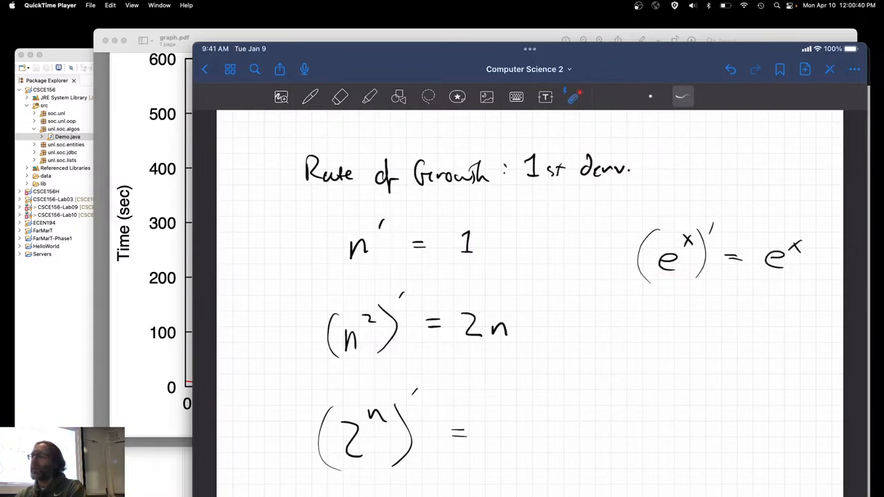
left_click_drag(660, 276, 684, 278)
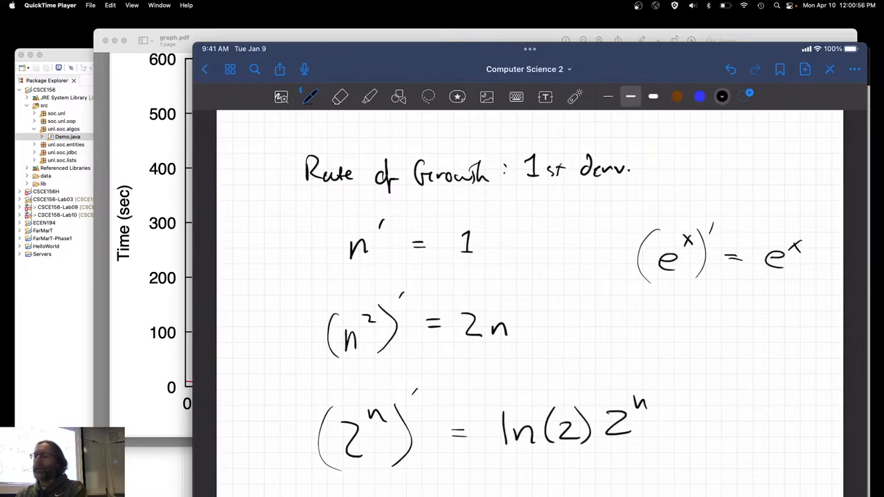
left_click_drag(523, 453, 555, 453)
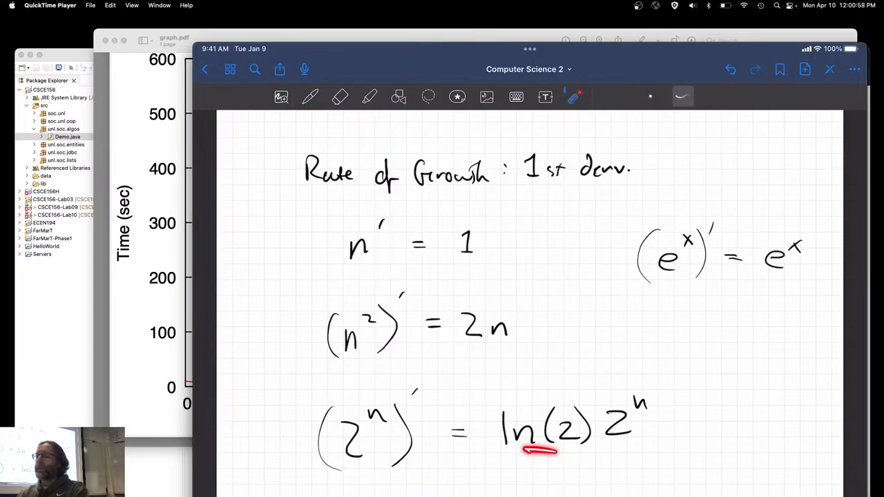
left_click_drag(525, 454, 580, 456)
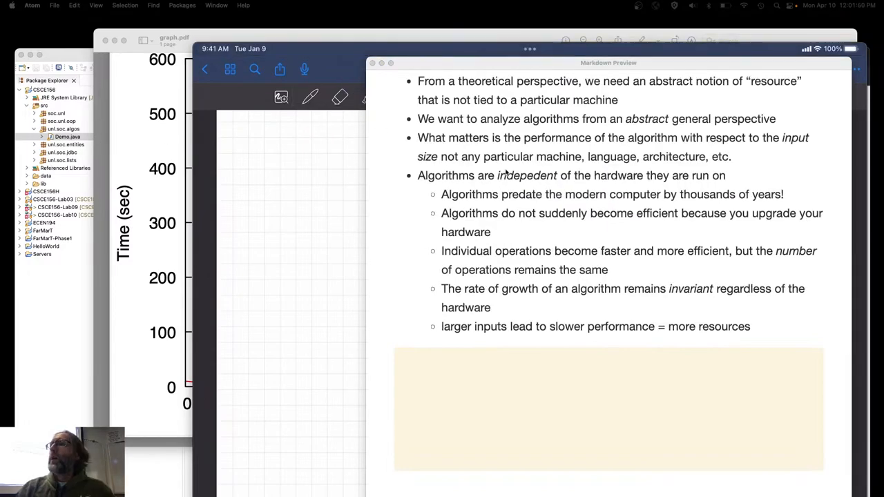
Step: Show the Markdown Preview note that an algorithm's growth rate is hardware-invariant
triple_click(612, 193)
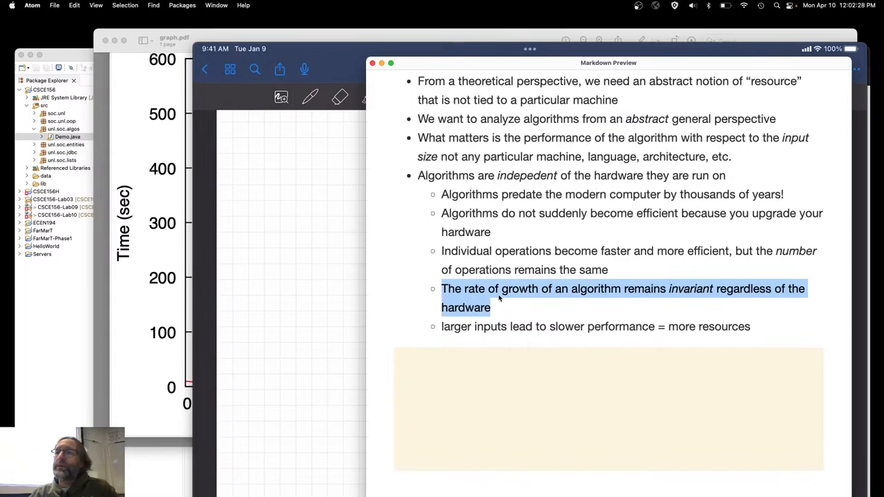
left_click(594, 326)
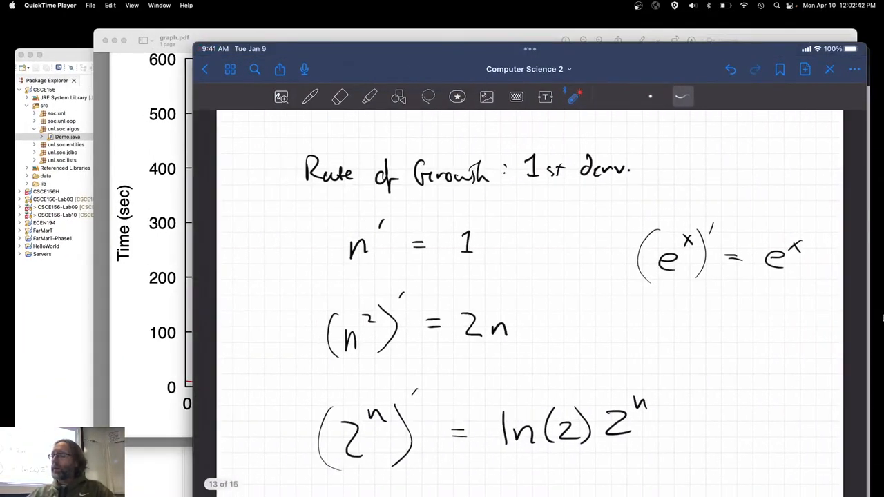
Step: Bring the mirrored GoodNotes notebook back to the front on the derivative-rules page
left_click(204, 69)
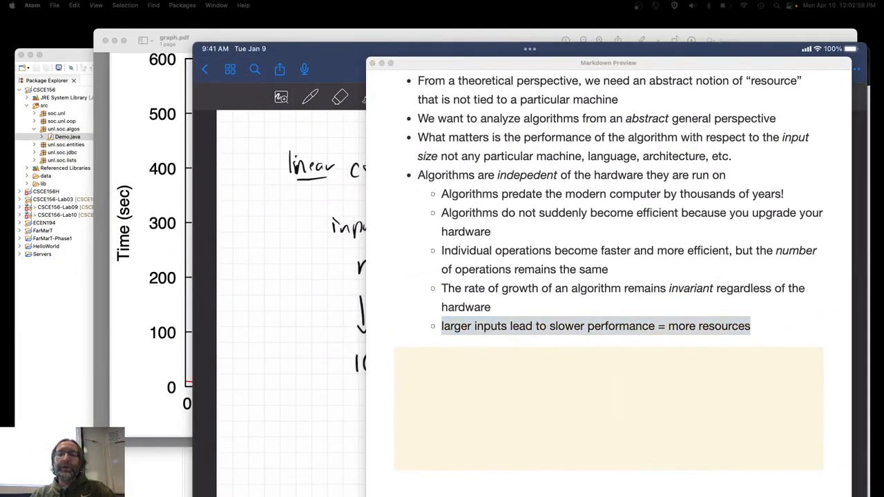
Step: Scroll the preview down to the new '## Pseudocode' heading defining an algorithm
scroll("down", 3)
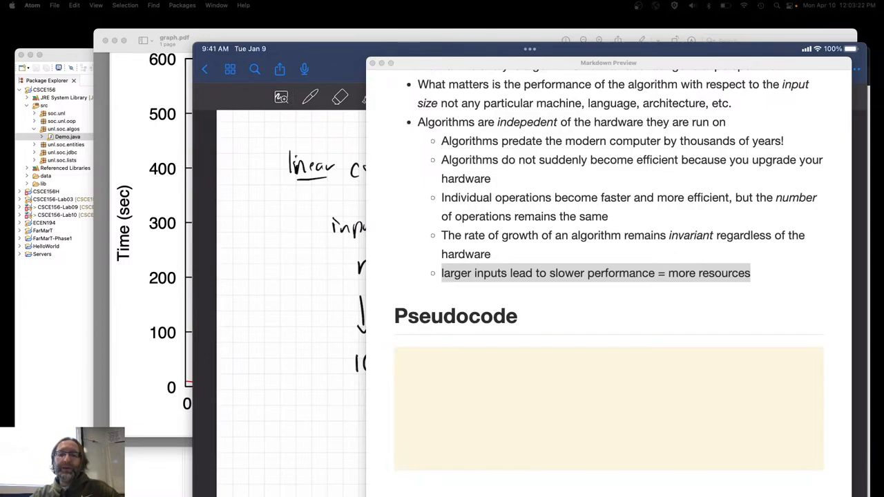
scroll("down", 3)
type("An algorithm is “an unambiguous sequence of instructions for solving a problem”")
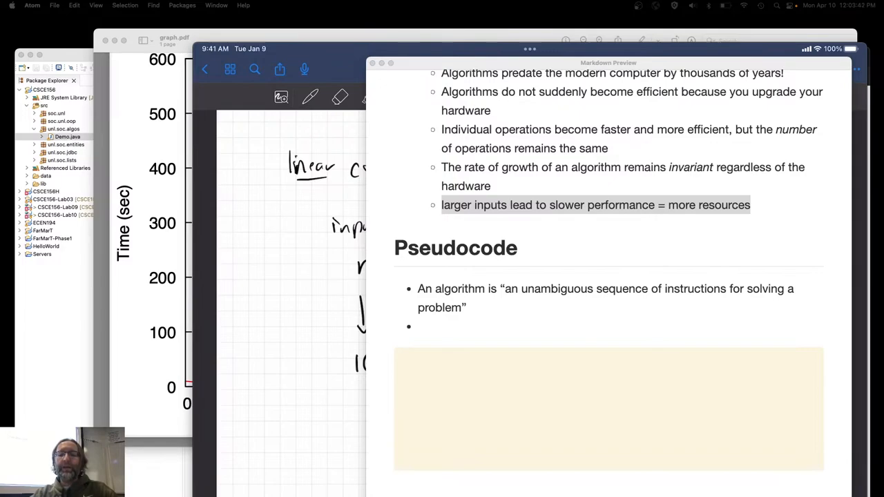
Step: Note this is not a mathematical definition (see Turing Machines or Lambda Calculus) and start the Good pseudocode list
type("This is not a mathematical definition (for that, see )")
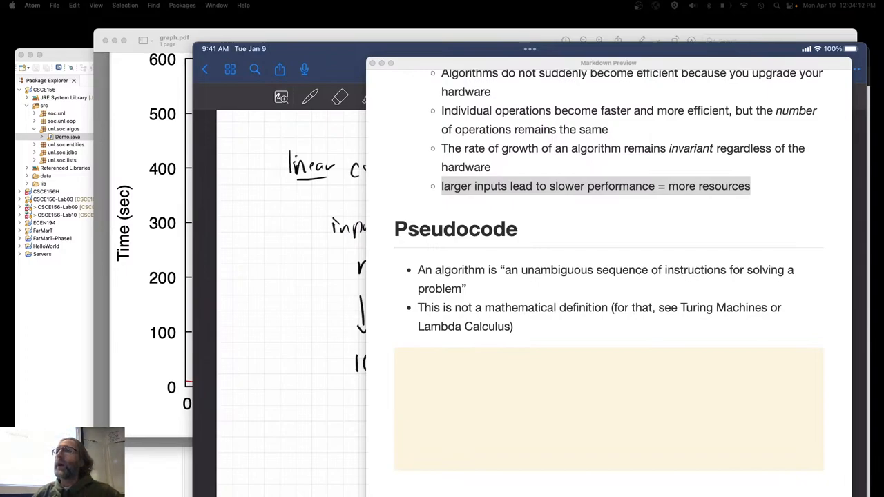
triple_click(605, 280)
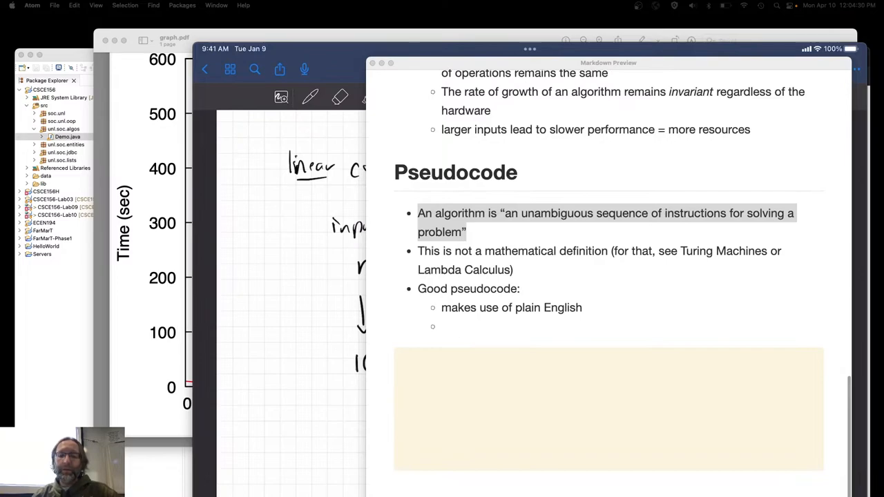
Step: Add Good pseudocode bullets: plain English, mathematical notation, no language-specific constructs, necessary details
type("Mk")
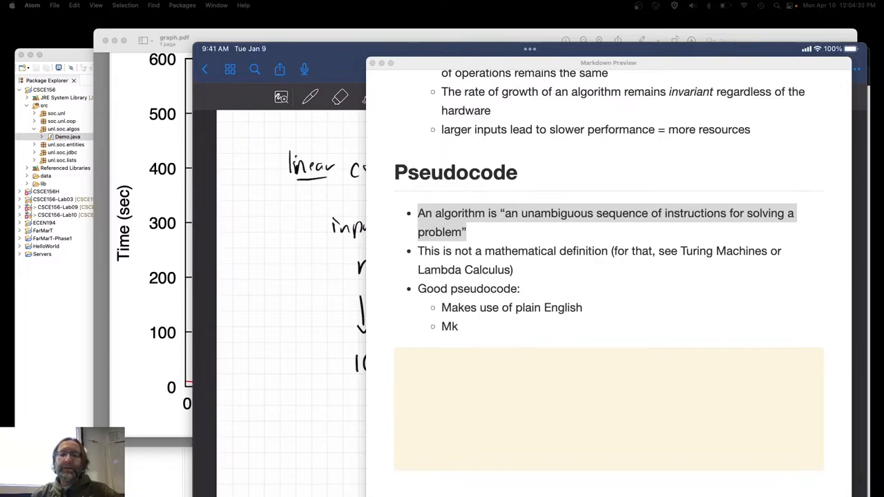
type("akes use of good mathematical notation")
type("Doesn’t use any")
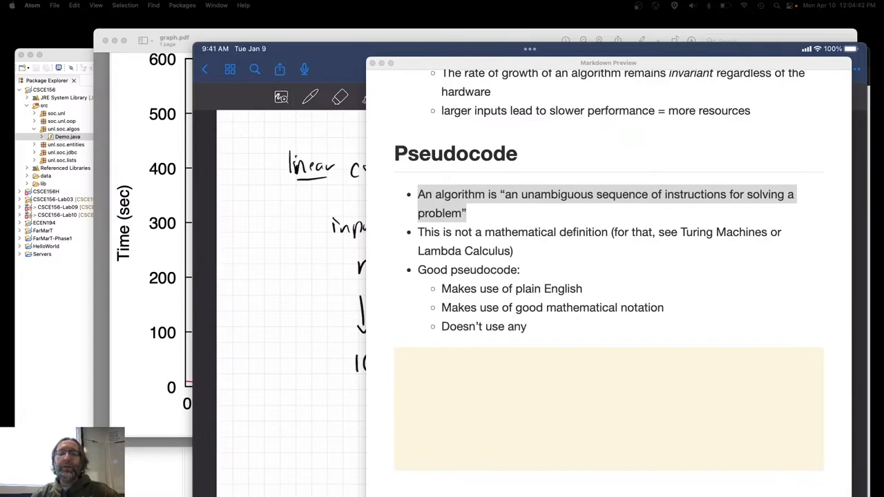
type("lag")
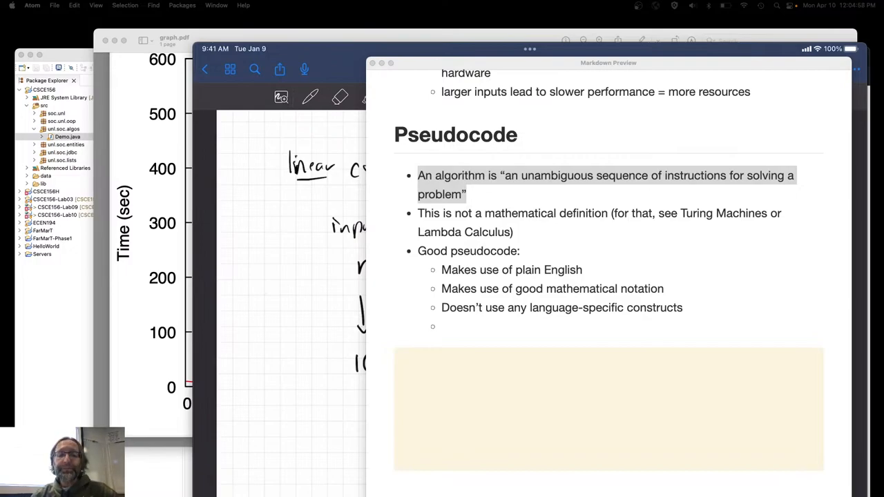
type("It provides")
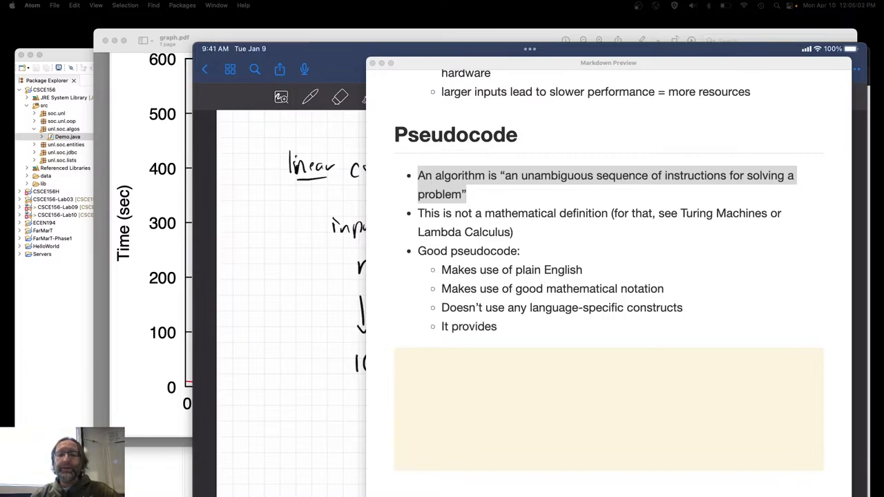
type("necessary details without too many unnecessary details")
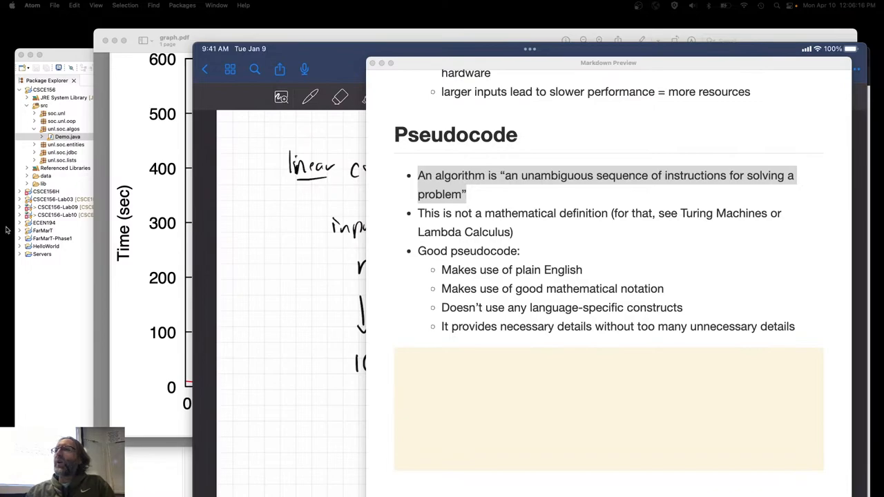
Step: Clear the highlight from the algorithm definition bullet in the Pseudocode section
double_click(456, 134)
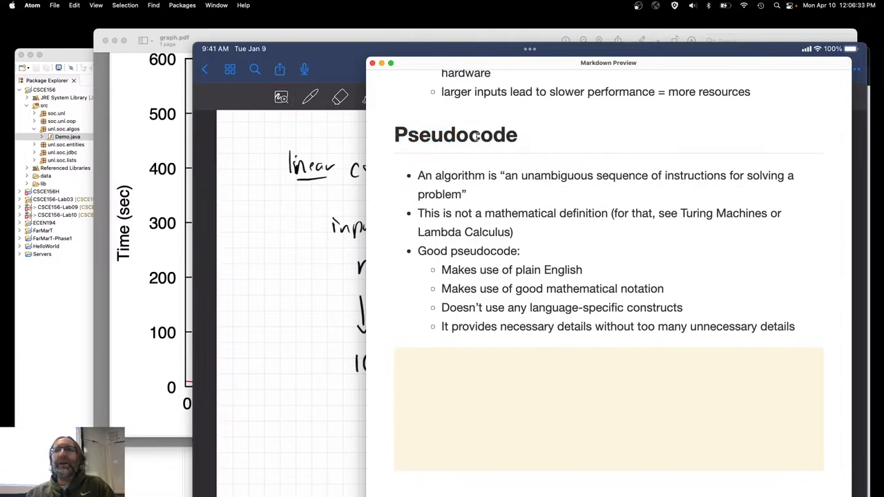
Step: Bring the mirrored iPad notebook forward on a blank page
double_click(490, 136)
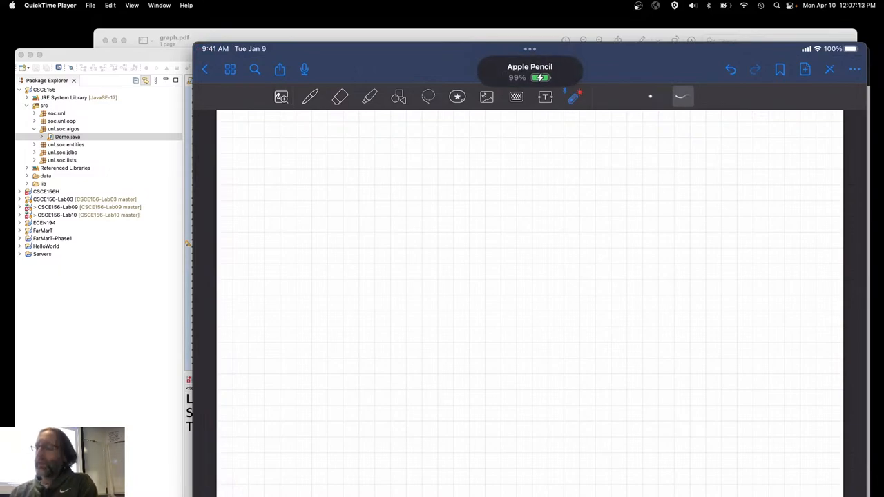
Step: Handwrite the heading 'Linear Search:' with the black pen
left_click_drag(259, 127, 279, 166)
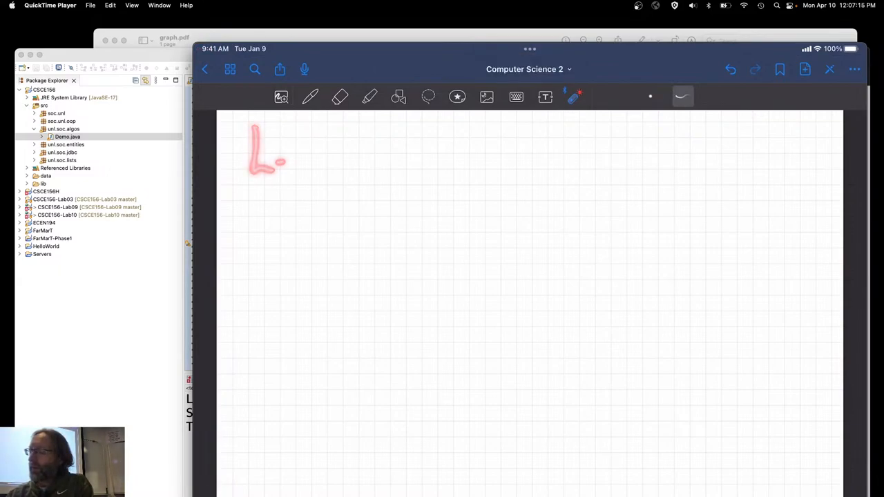
left_click(309, 97)
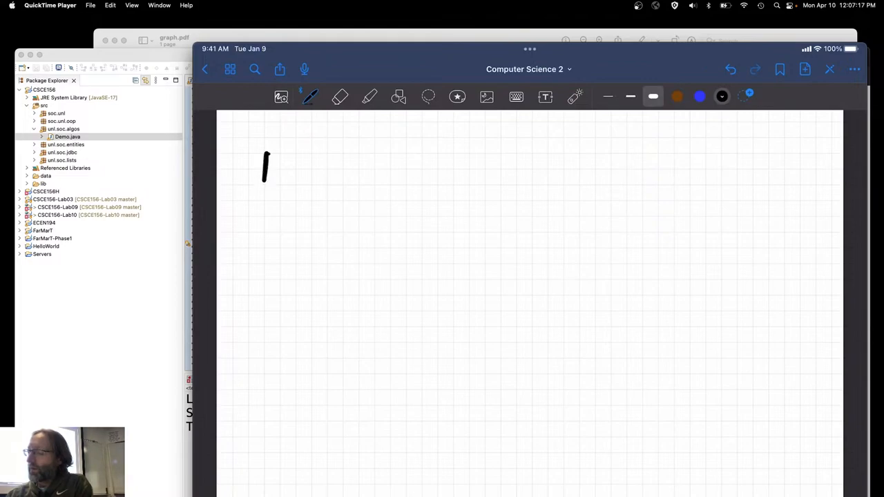
left_click_drag(262, 179, 371, 182)
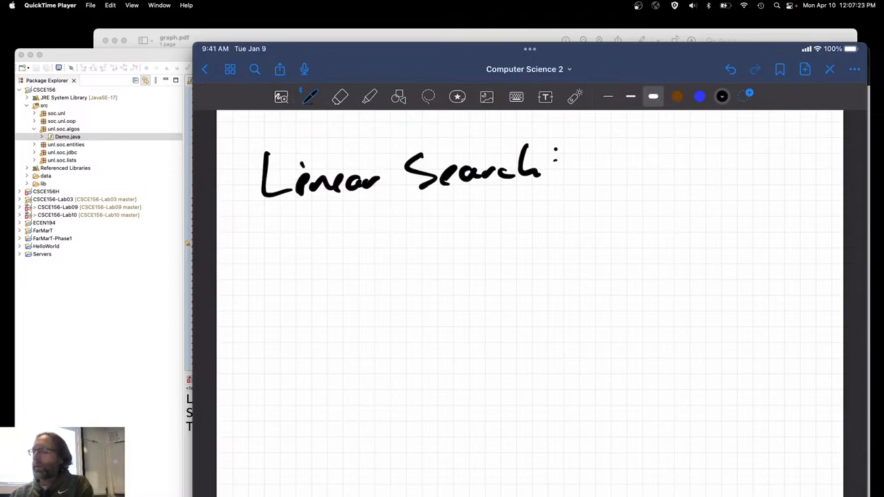
left_click_drag(332, 248, 431, 270)
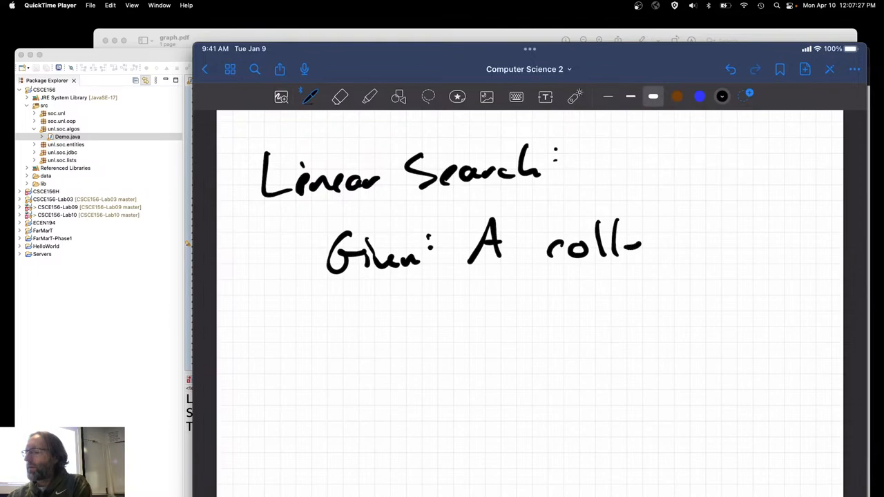
Step: Write 'Given: A collection and a key k' beneath the heading
left_click_drag(642, 246, 739, 246)
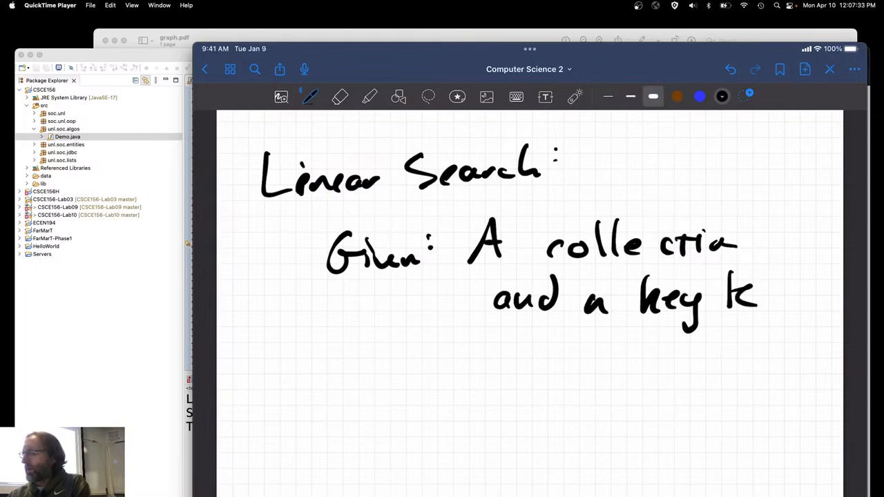
left_click_drag(318, 380, 428, 384)
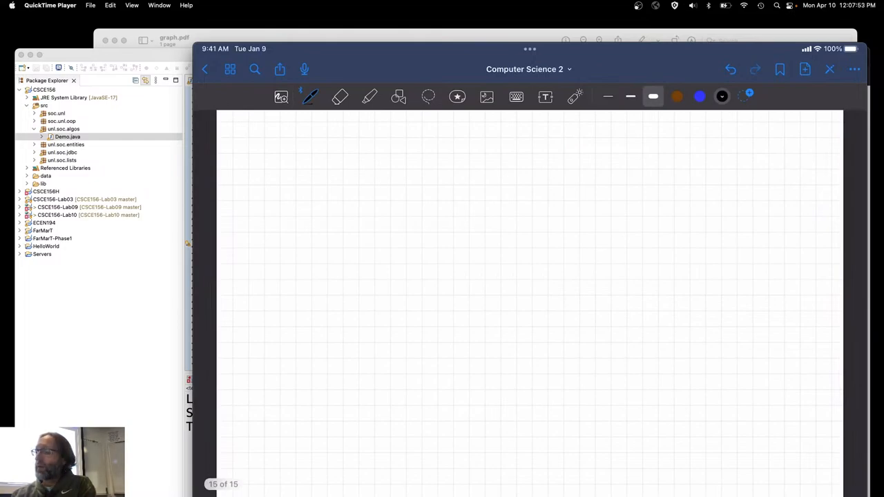
Step: With a thinner pen, write 'Input: A collection A = {a1, a2, …, an} of elements and a key K'
left_click(630, 96)
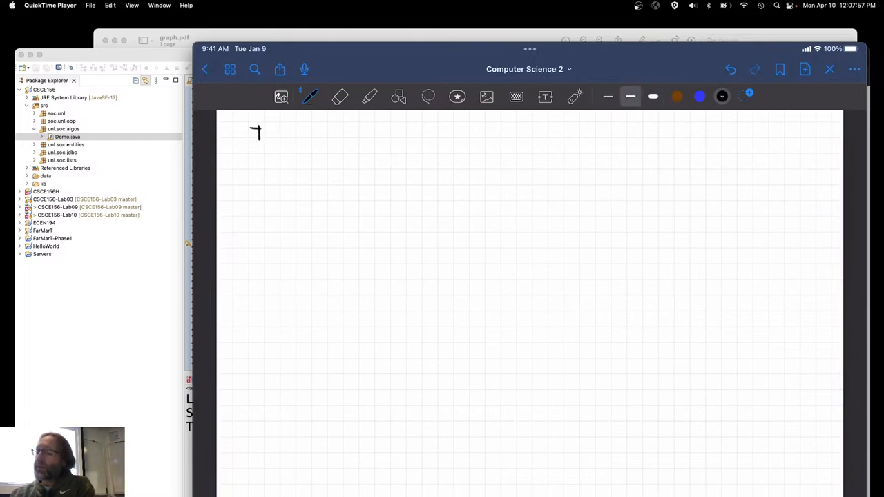
left_click_drag(252, 135, 304, 139)
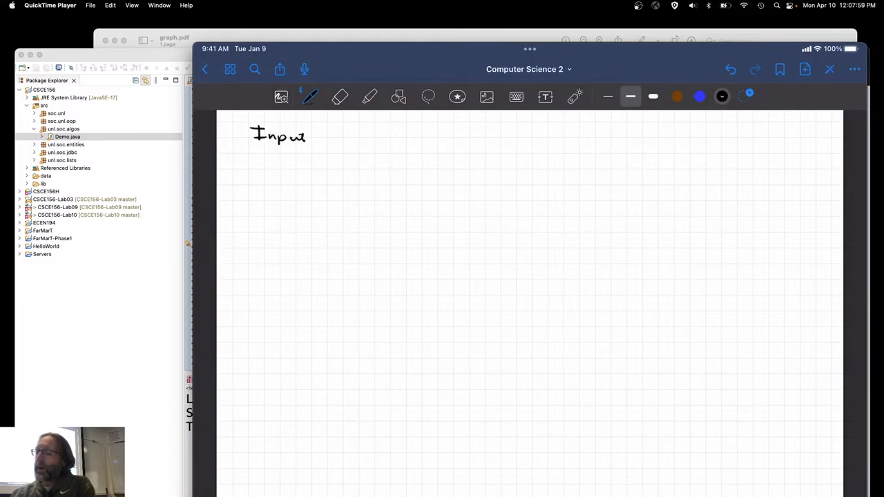
left_click_drag(315, 135, 366, 138)
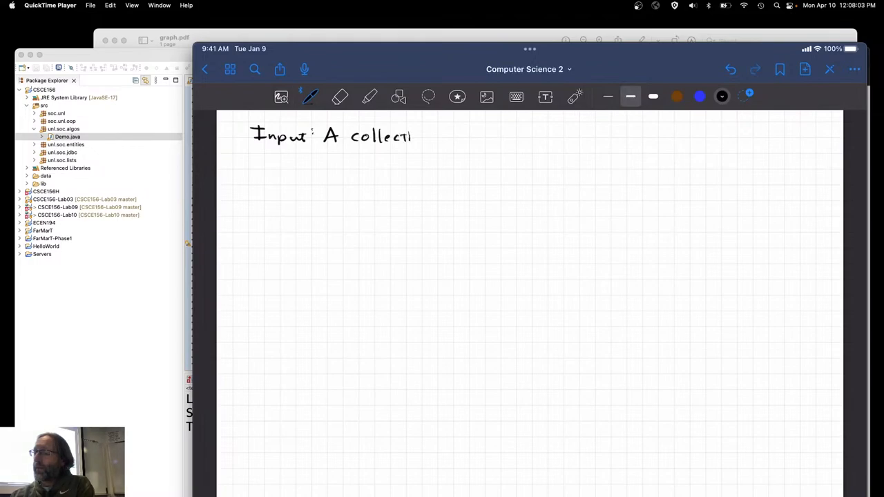
left_click_drag(431, 136, 467, 135)
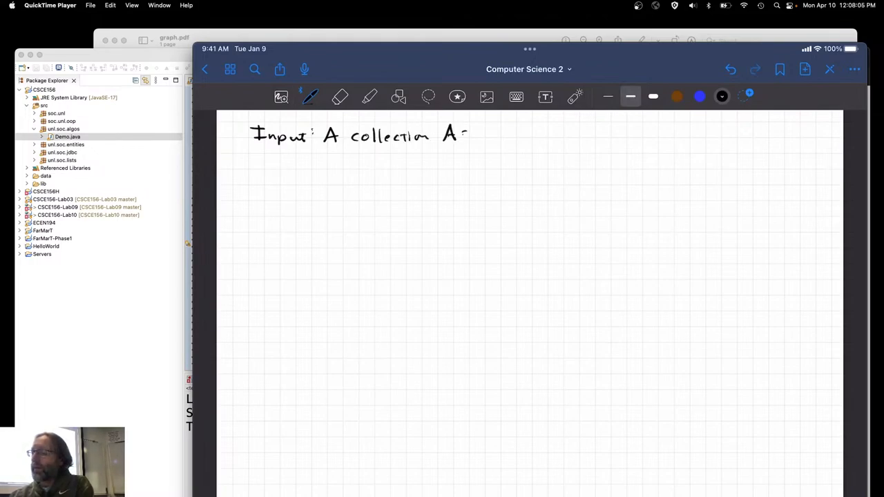
left_click_drag(470, 135, 525, 136)
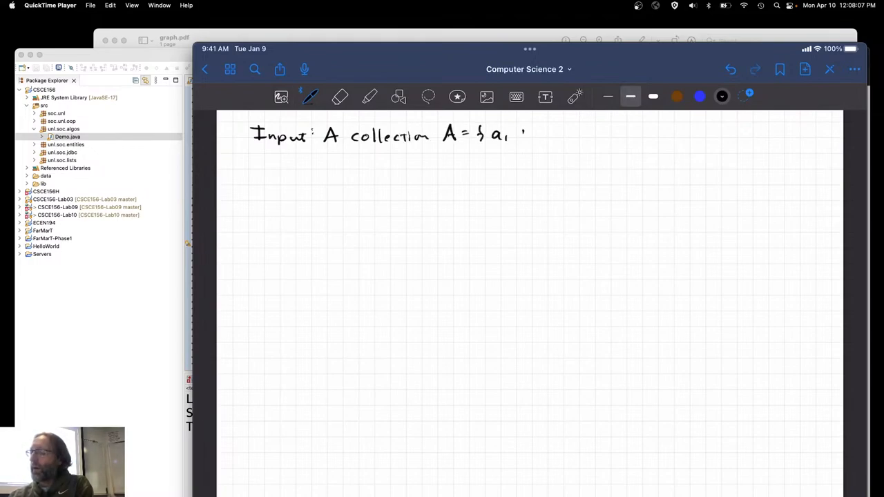
left_click_drag(514, 135, 580, 135)
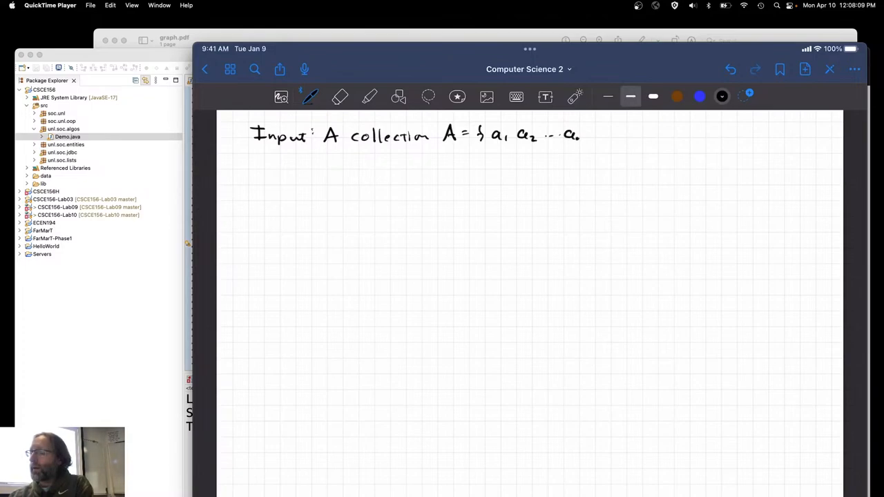
left_click_drag(591, 137, 643, 136)
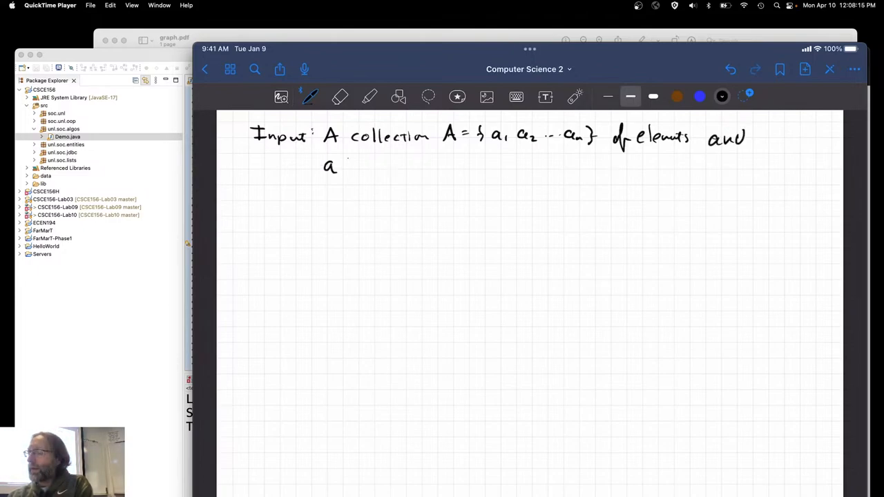
left_click_drag(346, 165, 398, 165)
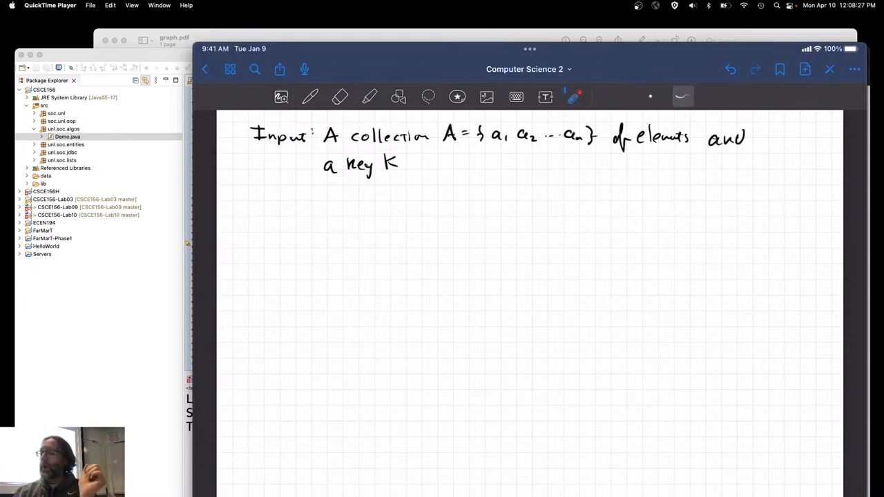
Step: Point out parts of the Input line with the laser pointer
left_click_drag(348, 159, 426, 158)
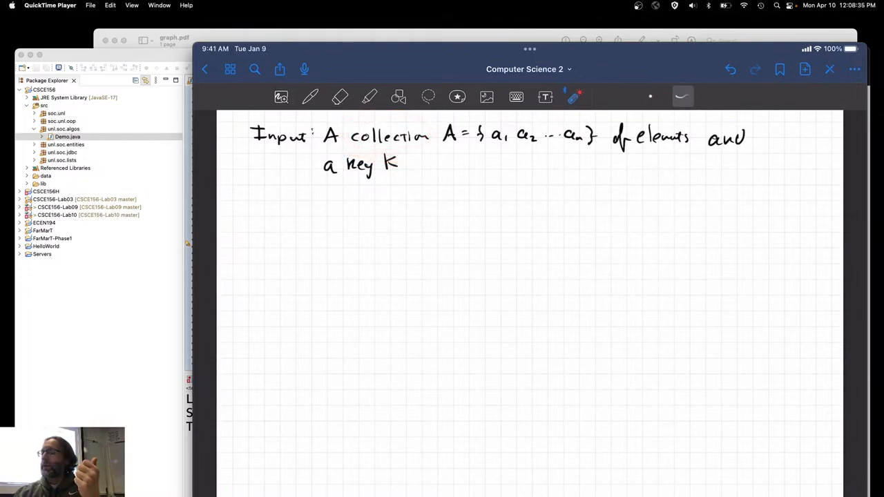
left_click_drag(445, 149, 587, 149)
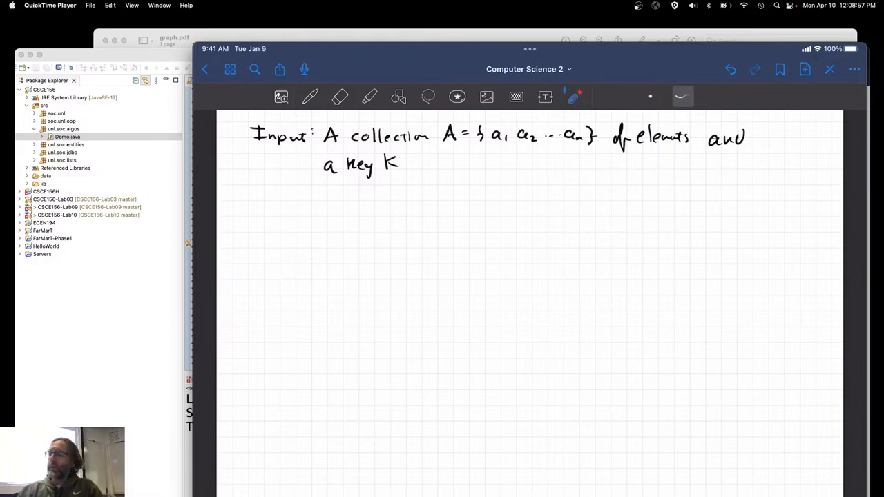
Step: Write 'Output: An element a ∈ A such that a = K', erasing 'in' and rewriting it as ∈
left_click_drag(633, 149, 716, 159)
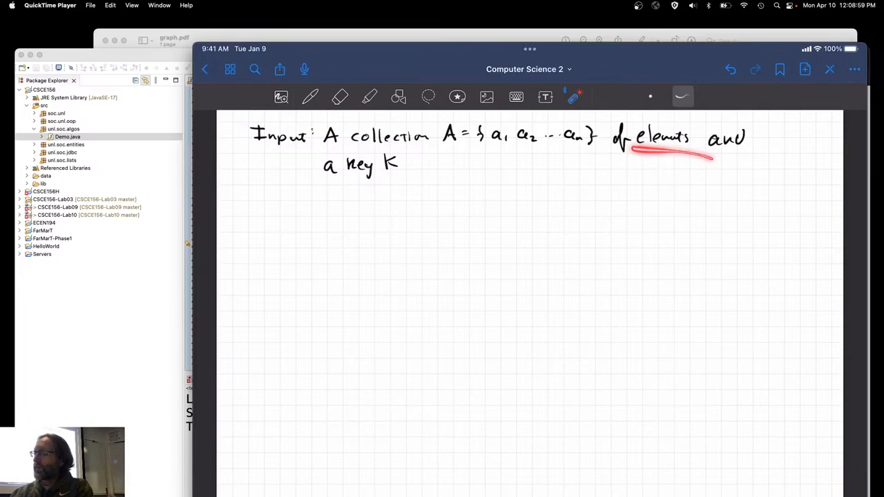
left_click(309, 97)
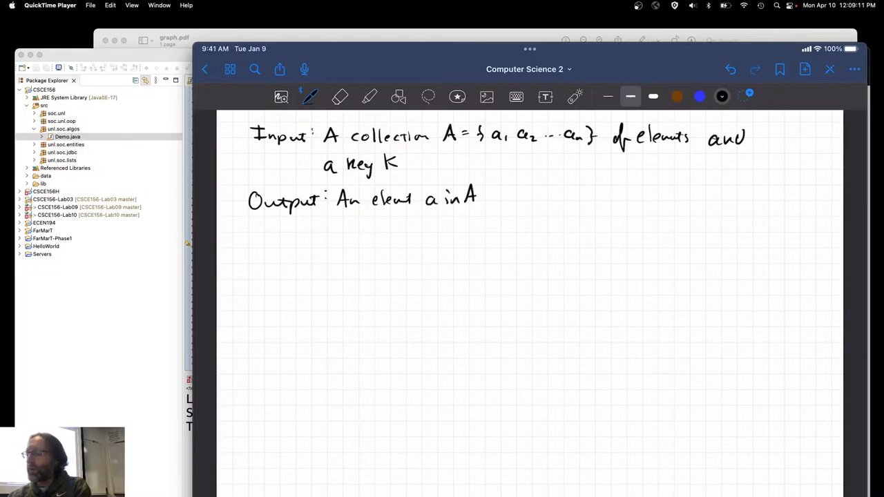
left_click(340, 97)
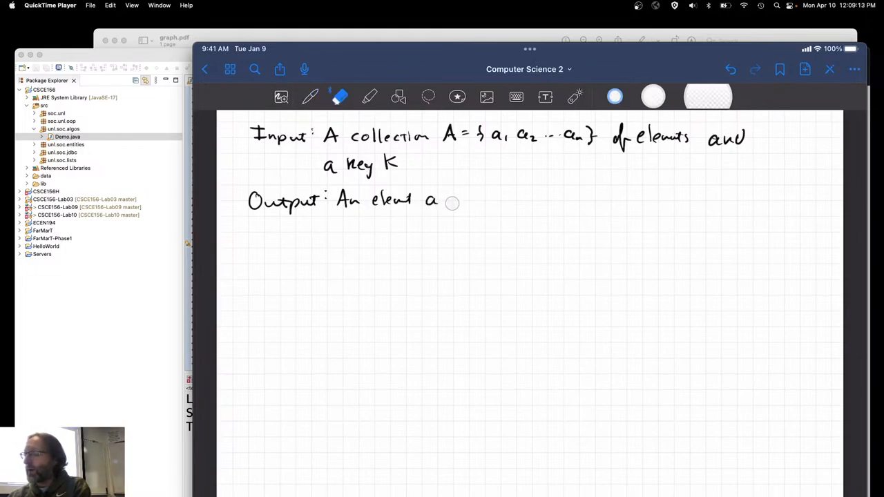
left_click(310, 97)
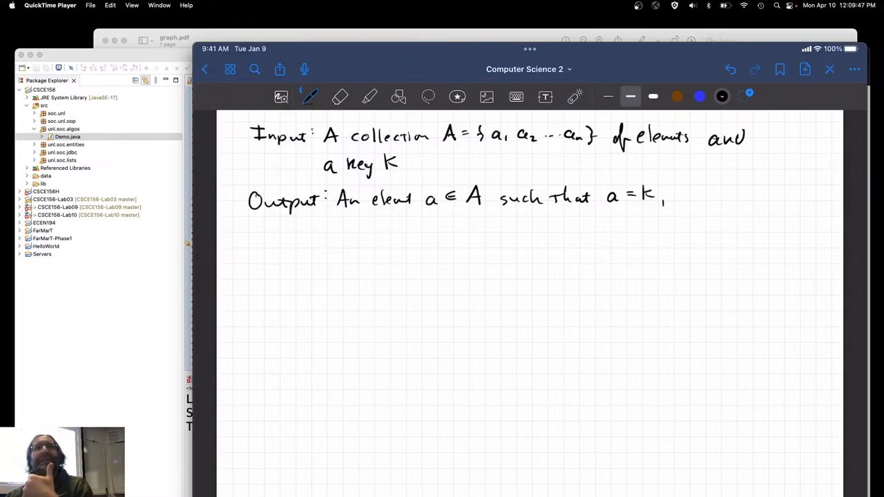
Step: Jot scratch words 'False' and '0' below the output line, then erase them
left_click_drag(610, 238, 606, 259)
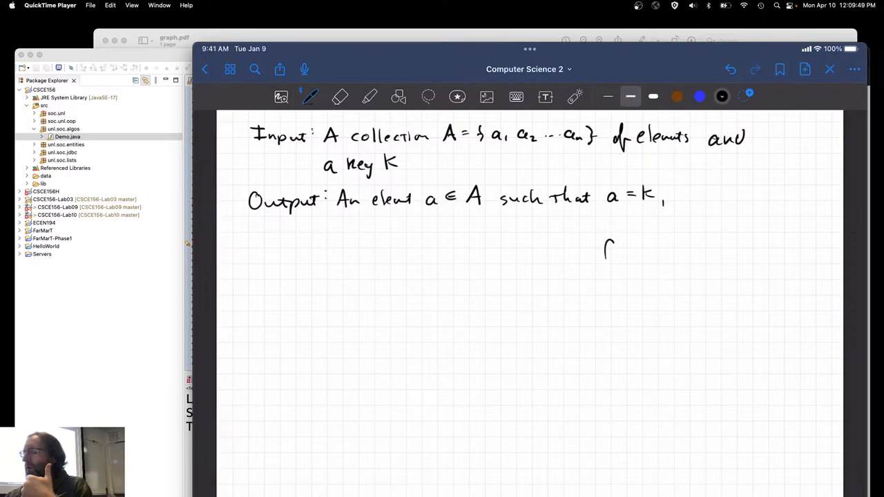
left_click_drag(601, 249, 625, 307)
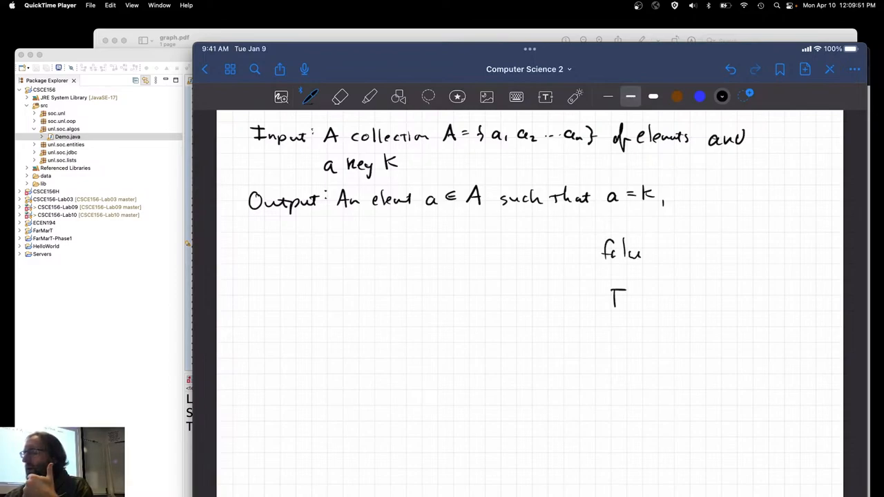
type("als")
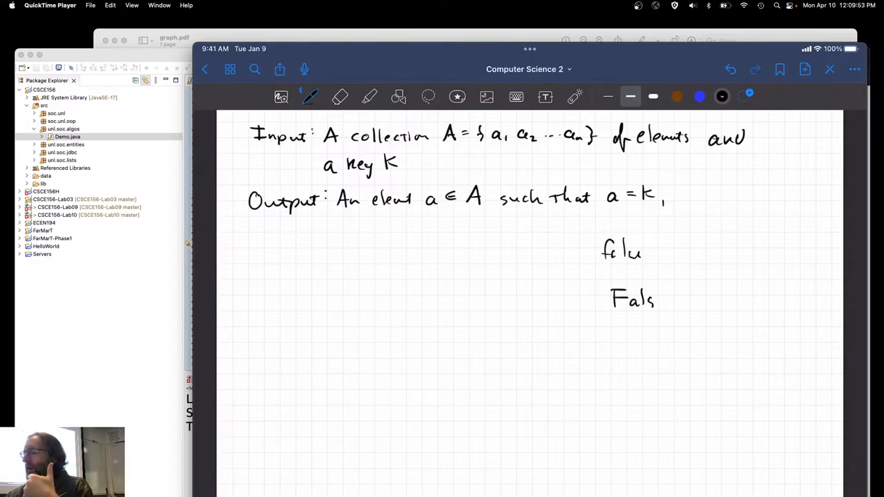
left_click_drag(654, 301, 666, 304)
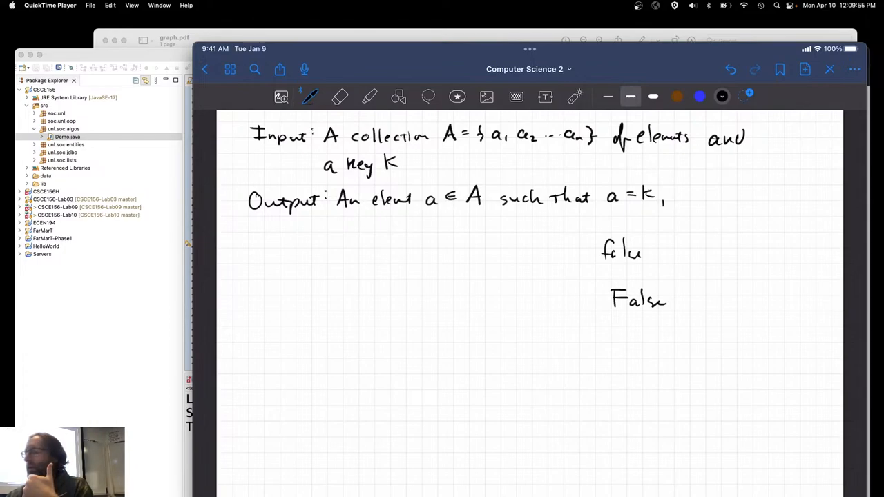
left_click_drag(622, 332, 633, 348)
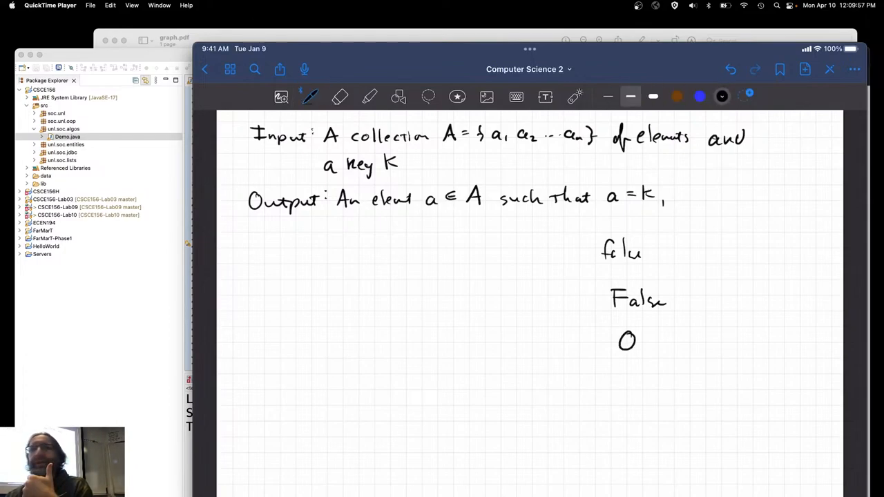
left_click(338, 97)
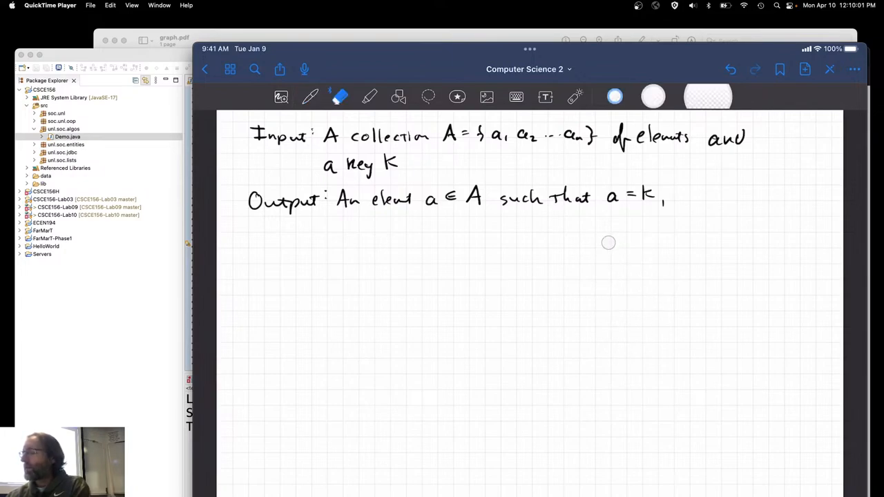
Step: Append ', ∅ if no such element.' to the Output definition in pen
left_click(310, 97)
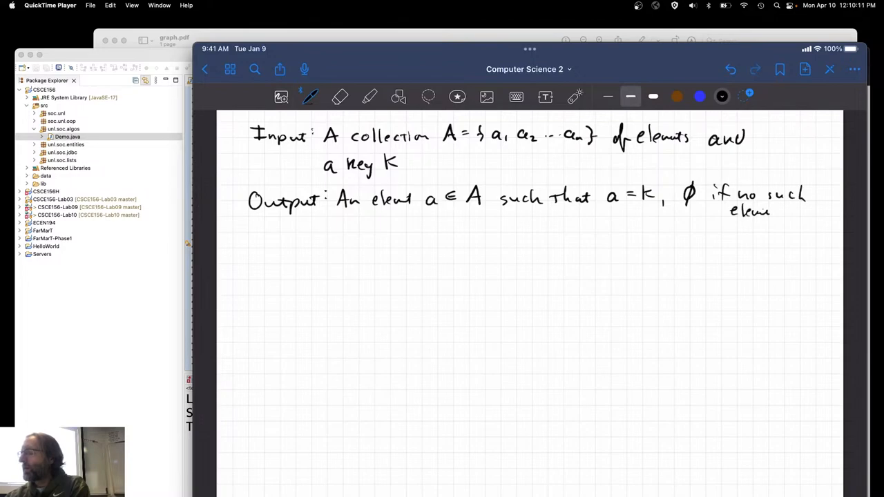
left_click_drag(352, 218, 442, 218)
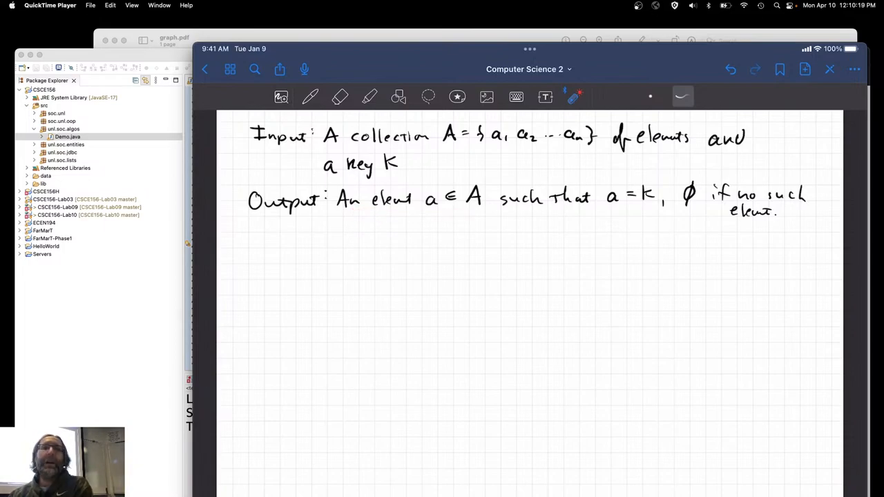
left_click(310, 97)
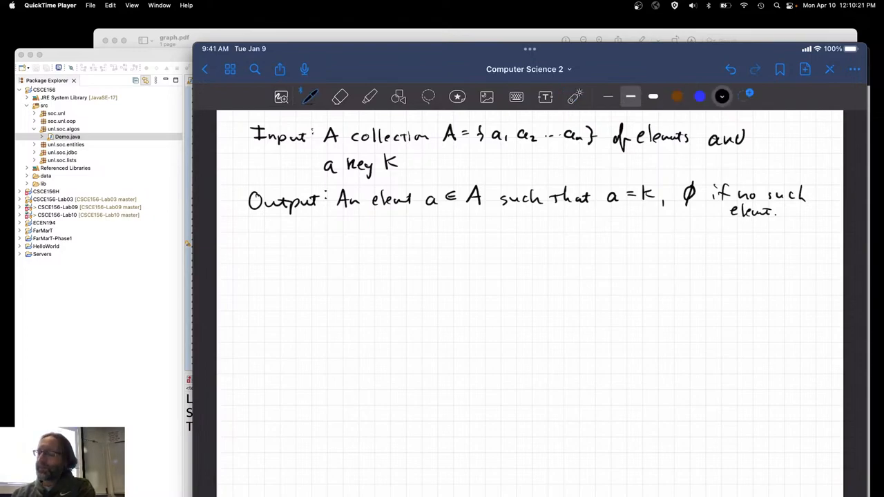
Step: Handwrite 'for each a ∈ A', 'if a = K output a', 'output ∅', erasing the stray brace
left_click_drag(285, 246, 279, 265)
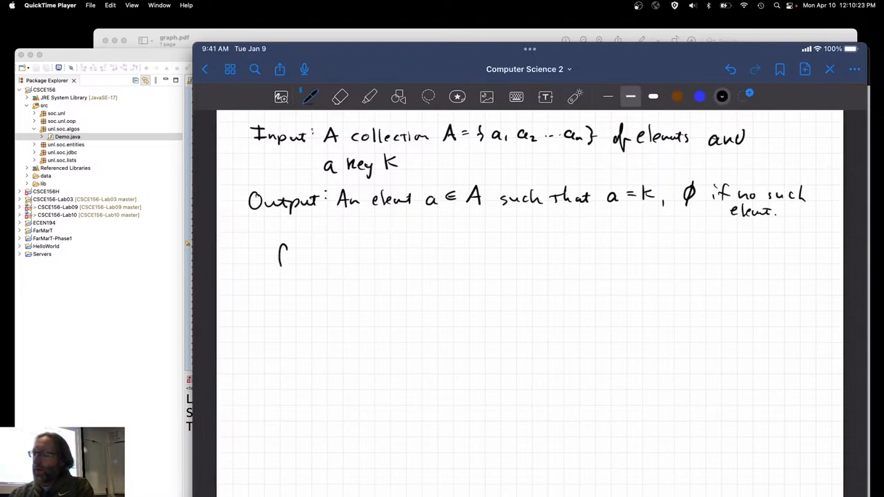
left_click_drag(276, 259, 339, 261)
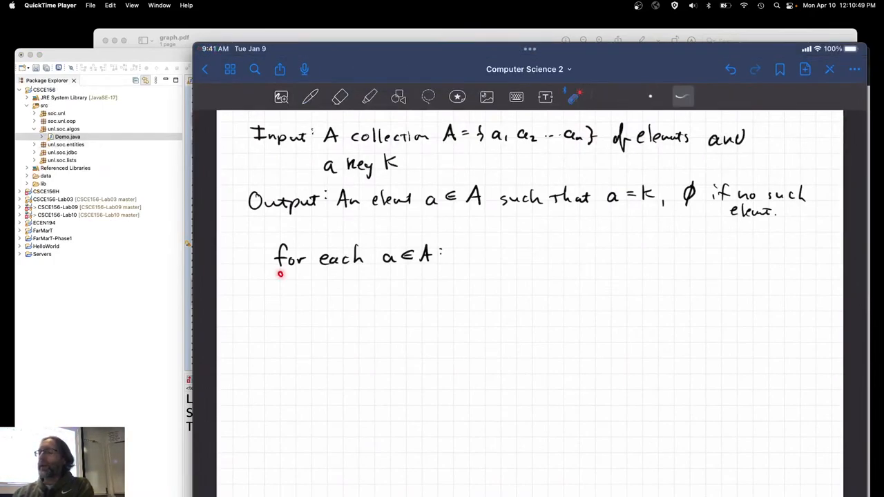
left_click_drag(276, 273, 353, 275)
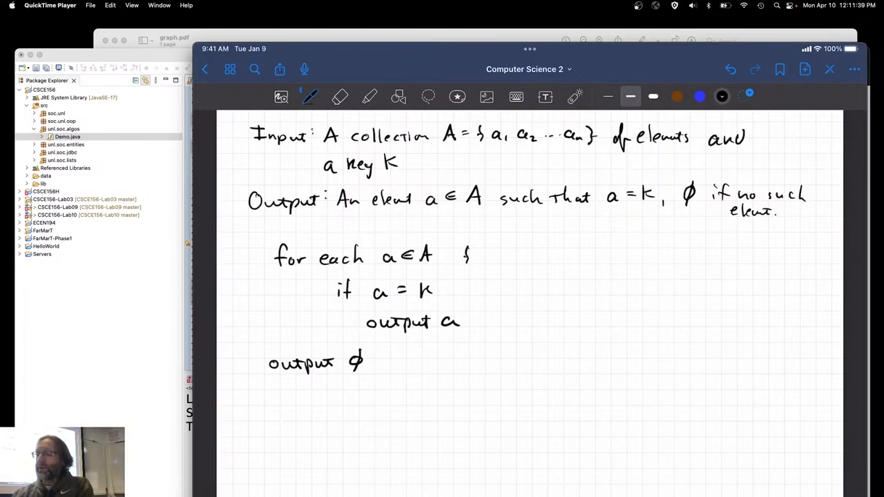
left_click(340, 97)
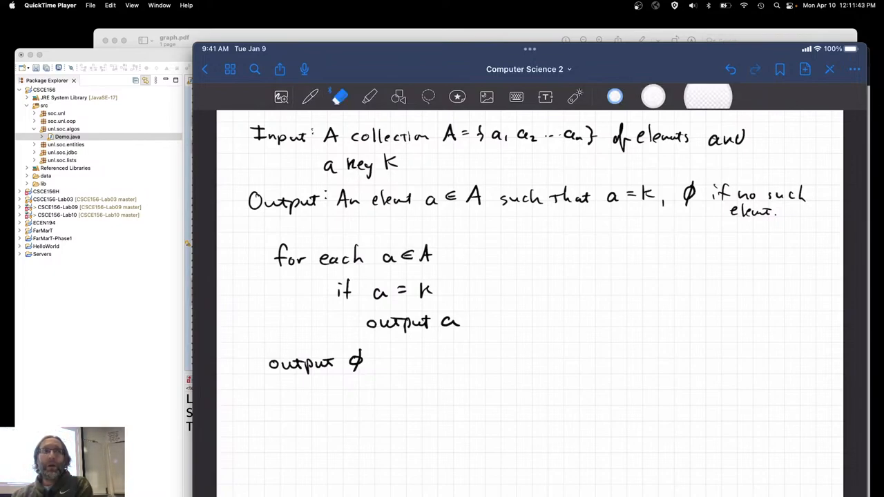
Step: Draw a vertical bracket line beside the loop body of the pseudocode
left_click(310, 96)
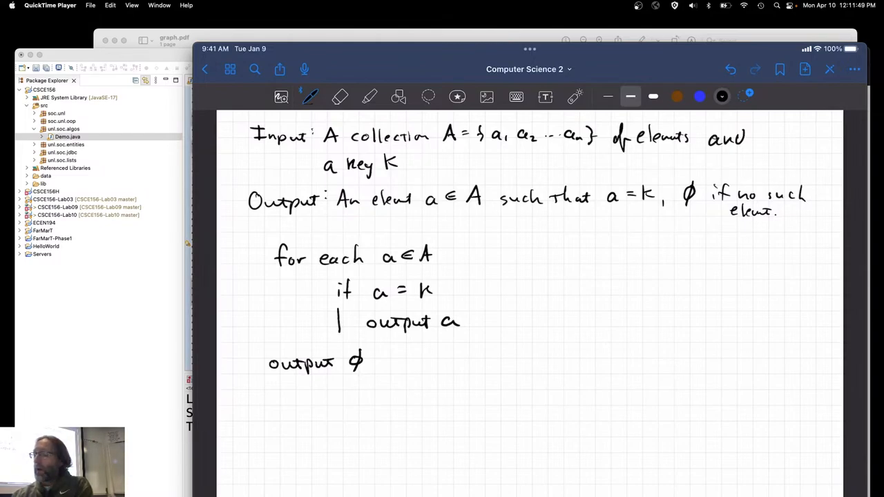
left_click_drag(279, 283, 280, 329)
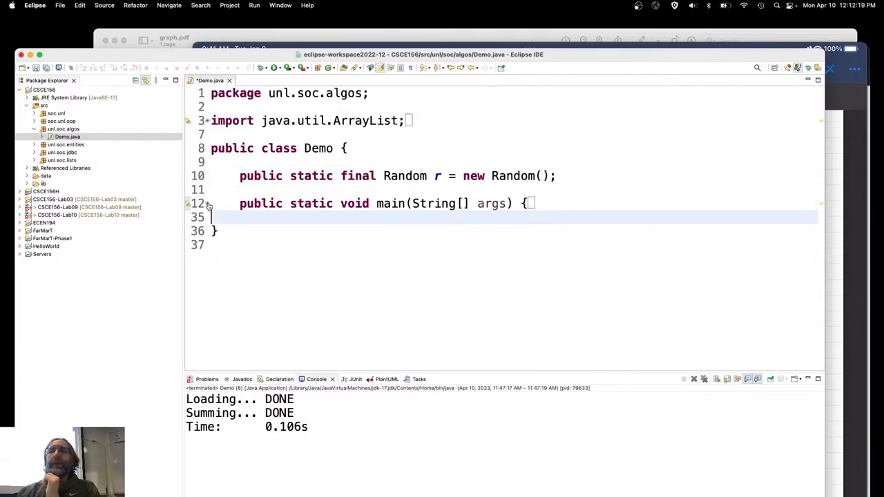
Step: Scroll through the Demo.java class code in Eclipse
scroll("down", 3)
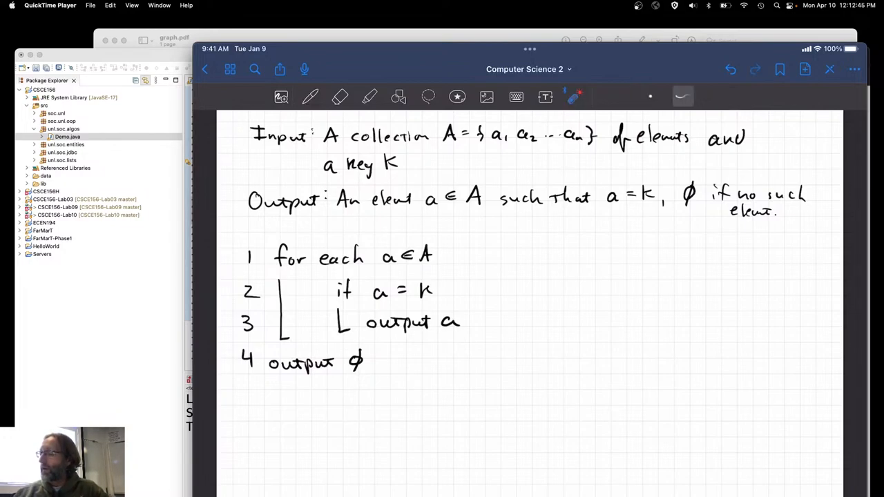
Step: Tap the GoodNotes page before bringing up the markdown lecture notes
left_click(403, 290)
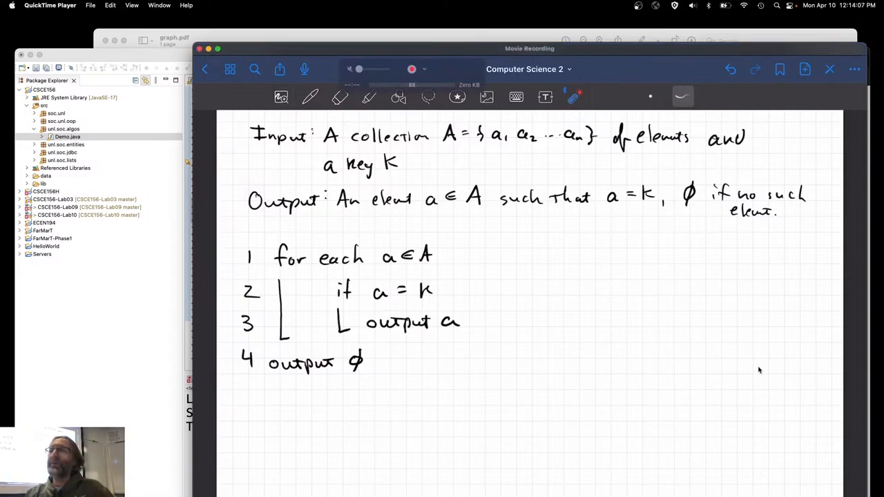
mouse_move(594, 354)
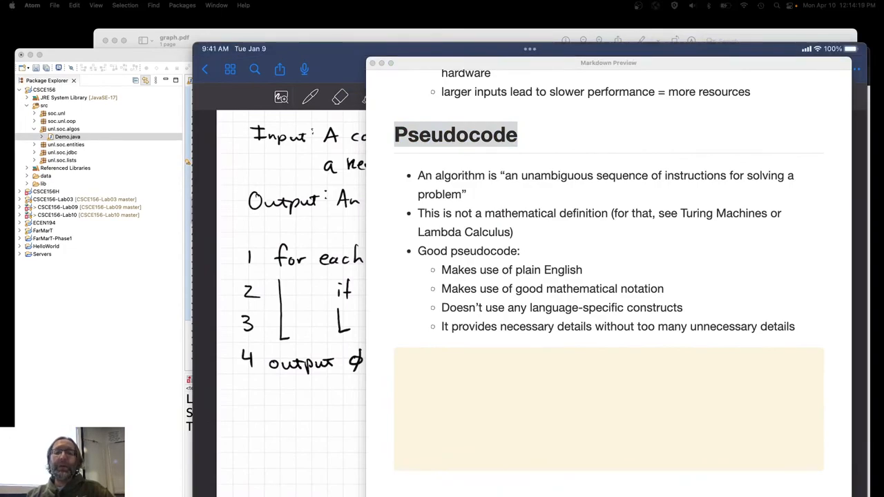
Step: Scroll to the Algorithm Analysis steps, highlight step 4, and switch back to GoodNotes
scroll("down", 3)
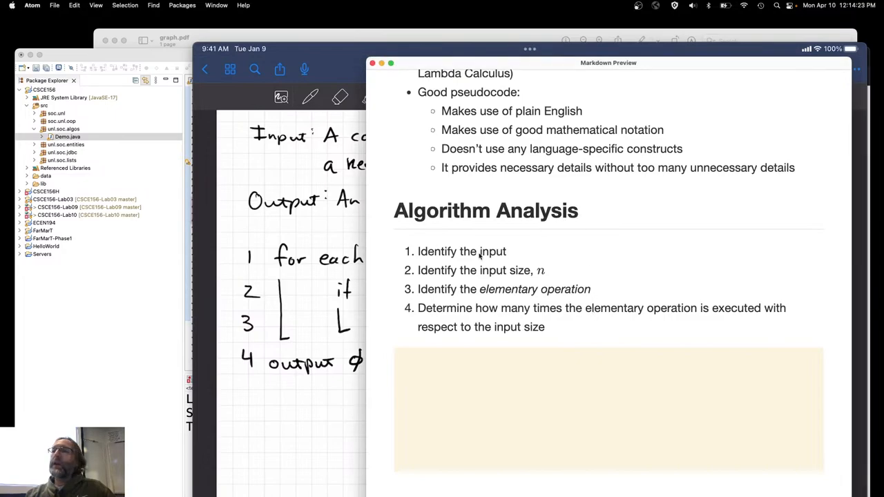
double_click(461, 251)
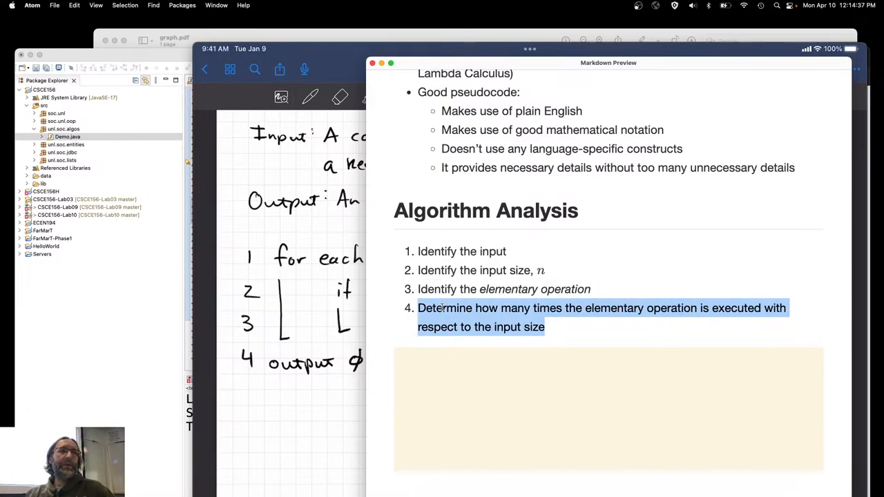
key("mission_control")
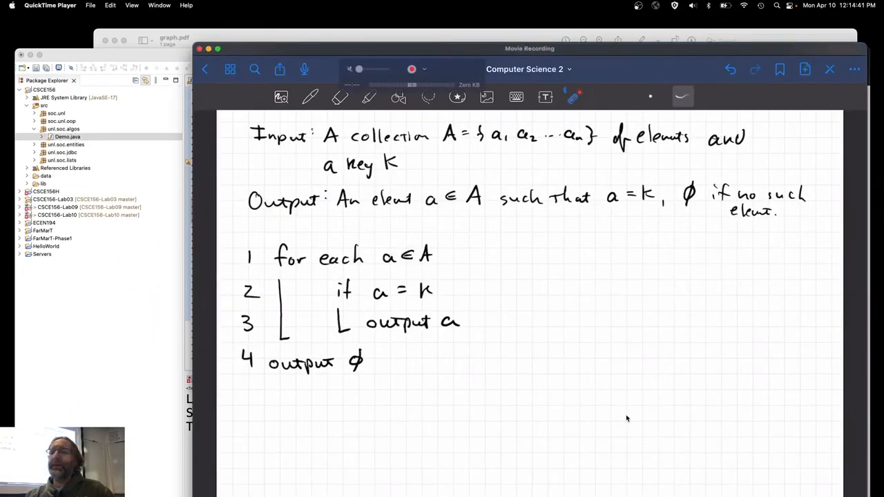
Step: Write '① Input' beside the pseudocode and underline the collection A as the input
left_click(309, 97)
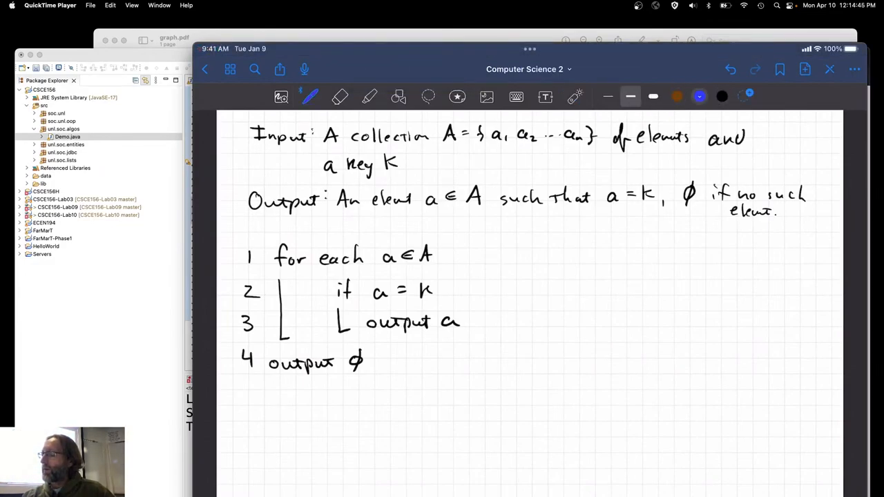
left_click_drag(532, 252, 583, 260)
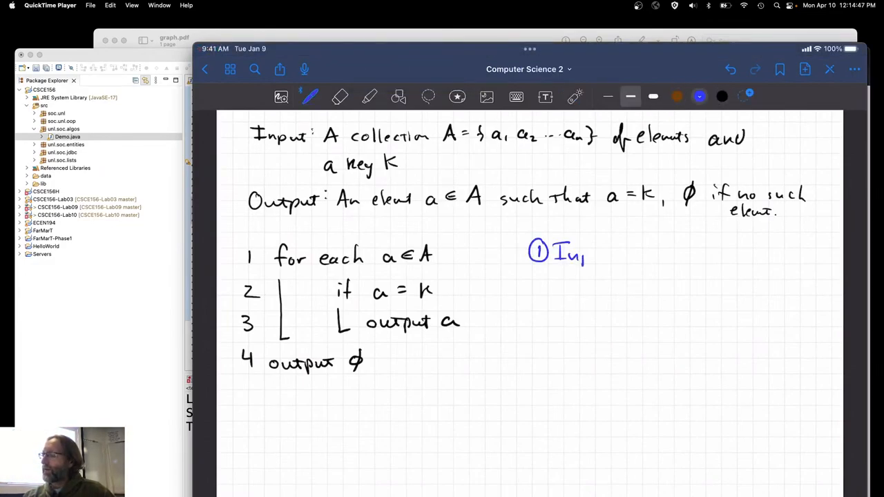
type("put:")
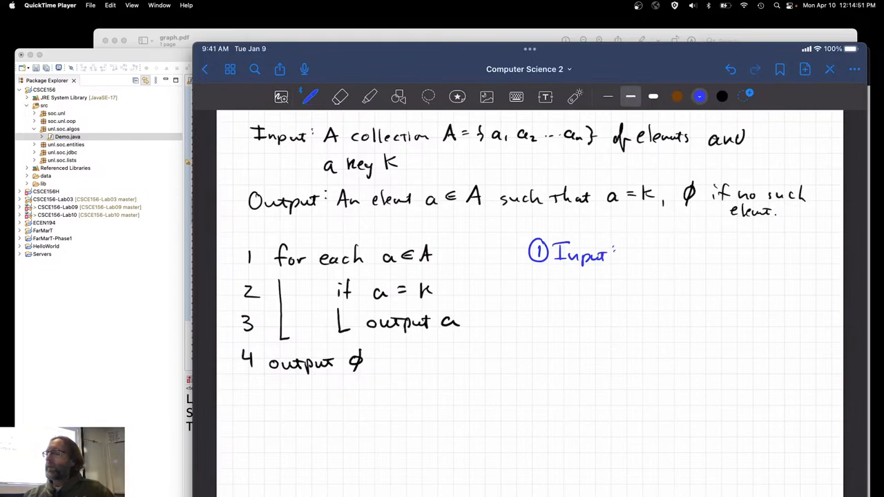
left_click_drag(449, 152, 608, 152)
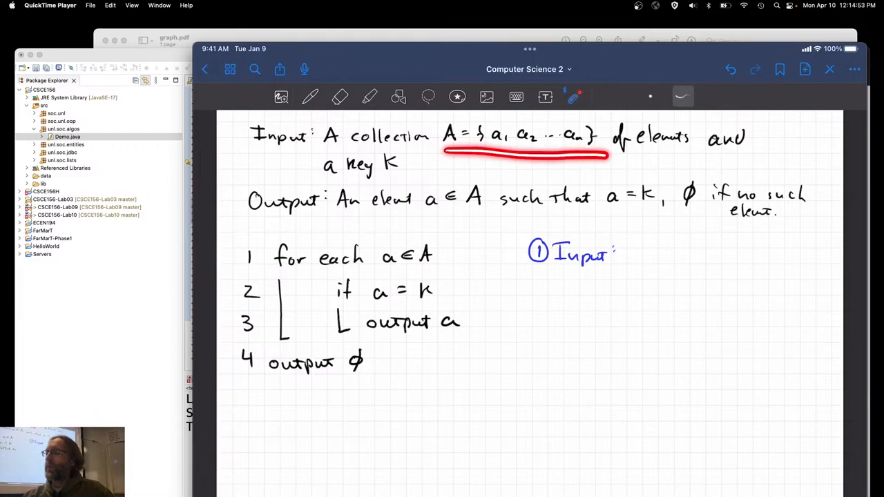
left_click_drag(332, 179, 407, 179)
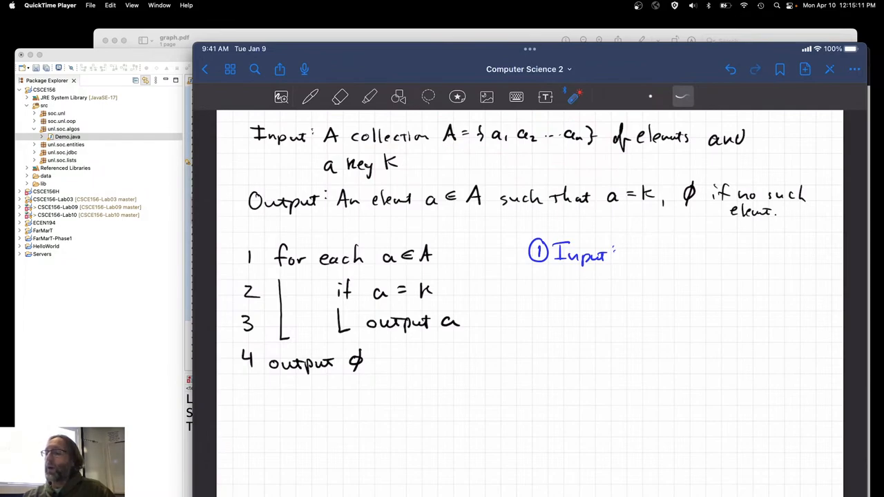
Step: Circle A and K in the problem statement, then write 'A (the collection)'
left_click_drag(449, 136, 601, 141)
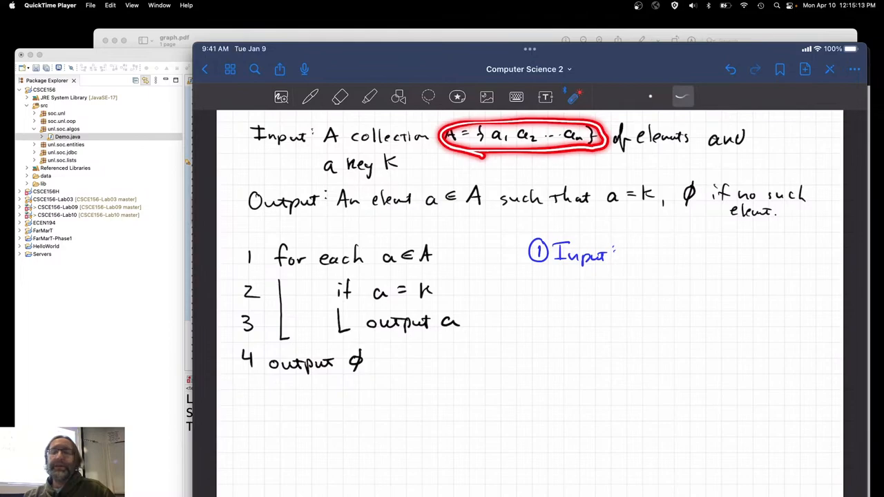
left_click_drag(389, 163, 389, 163)
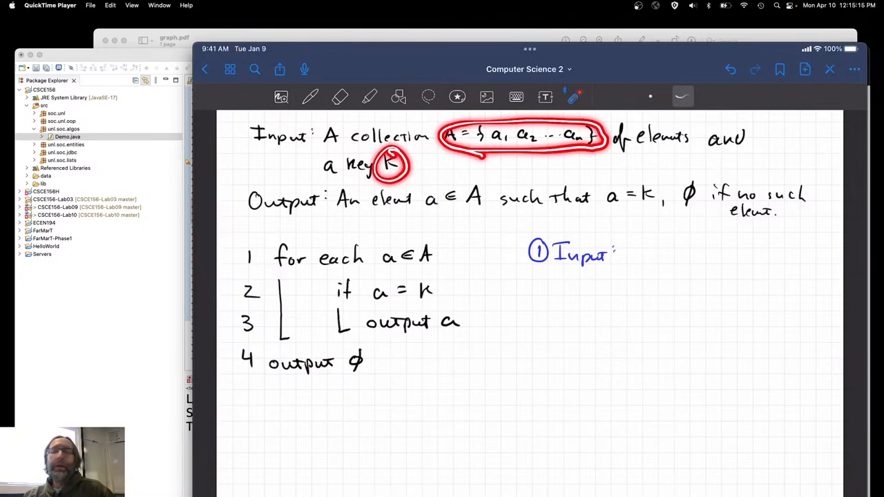
left_click(309, 97)
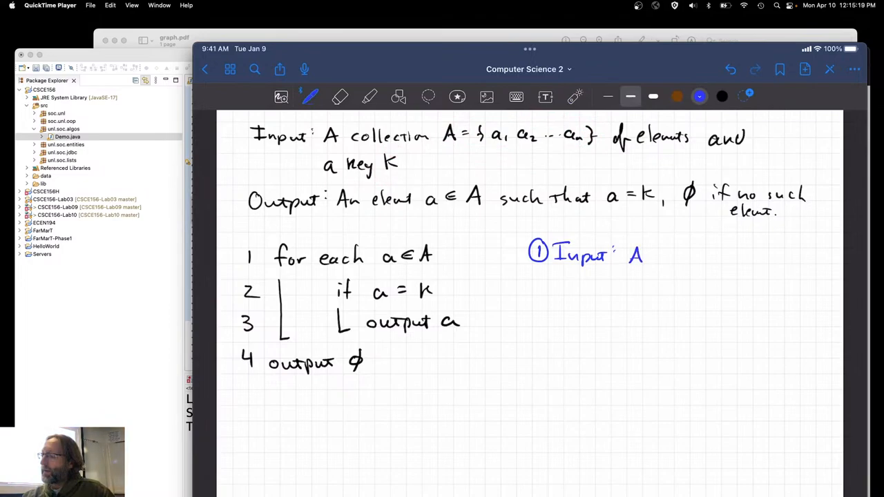
type("(the collection")
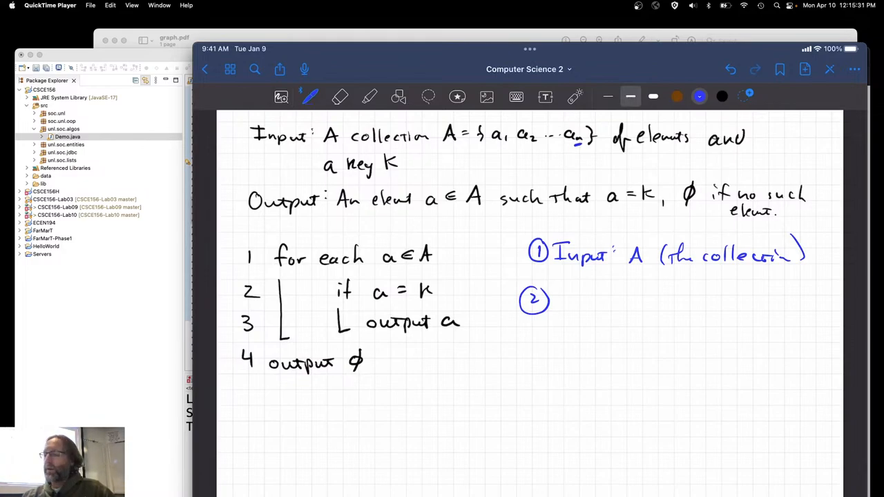
Step: Write '② n' as step 2 and mark the equality test in line 2
left_click_drag(566, 304, 580, 304)
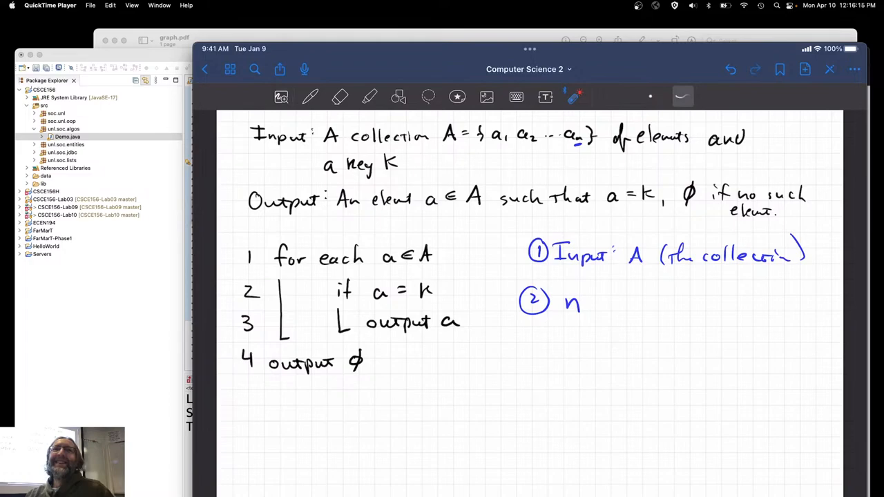
left_click(310, 97)
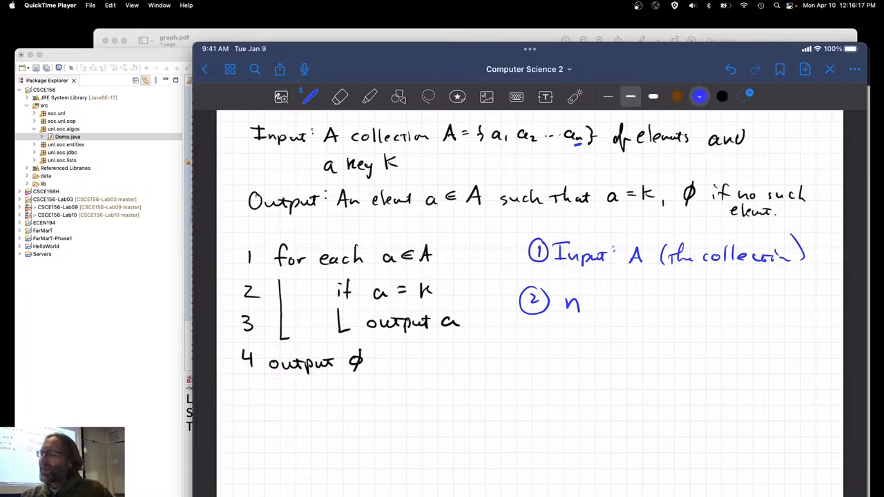
left_click_drag(532, 338, 549, 352)
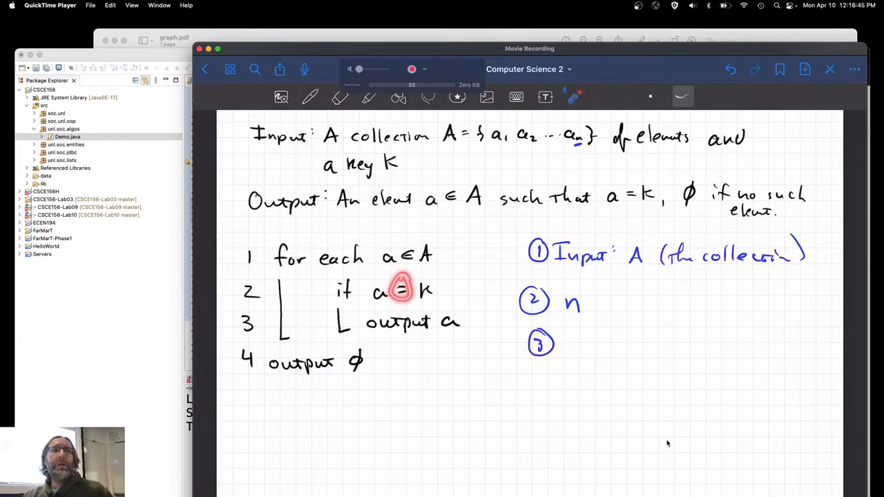
Step: Point at the '=' comparison in line 2 and write '③ Comp.' as step 3
left_click_drag(370, 324, 463, 320)
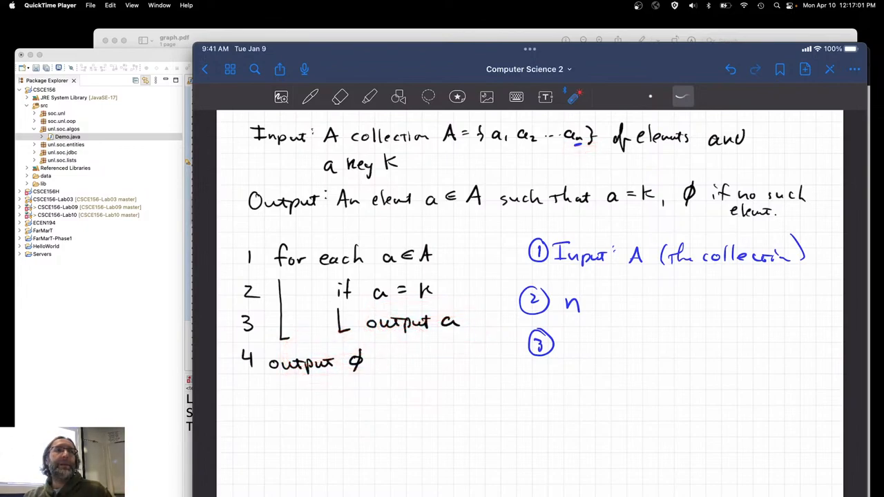
left_click_drag(265, 270, 449, 248)
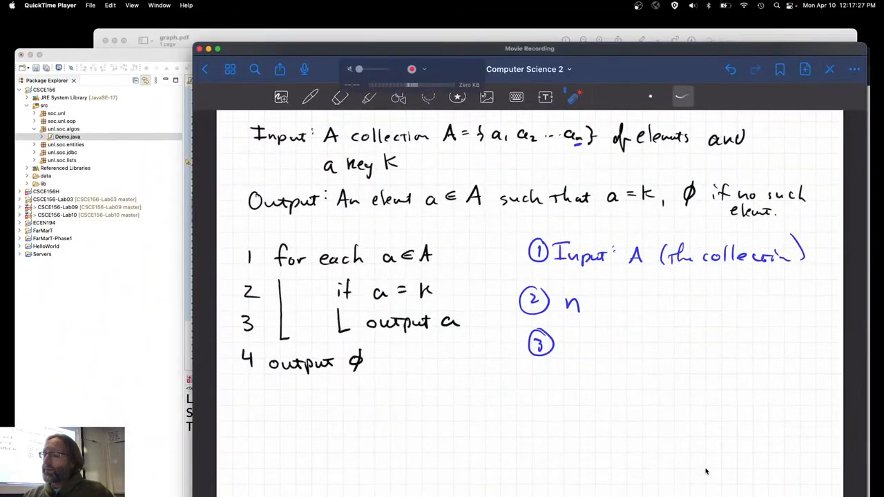
left_click_drag(324, 291, 470, 325)
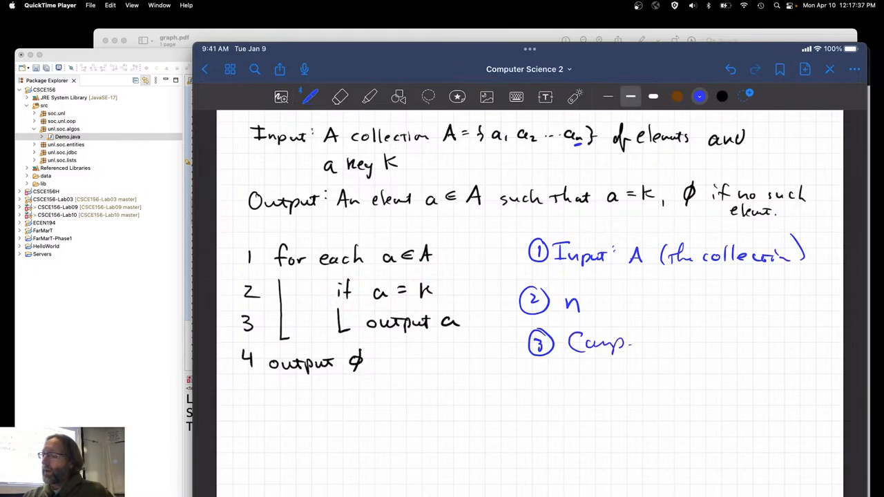
Step: Handwrite 'line 2' after step 3's 'Comp.' and add step 4 as 'n', then begin a fresh page
left_click_drag(652, 342, 716, 342)
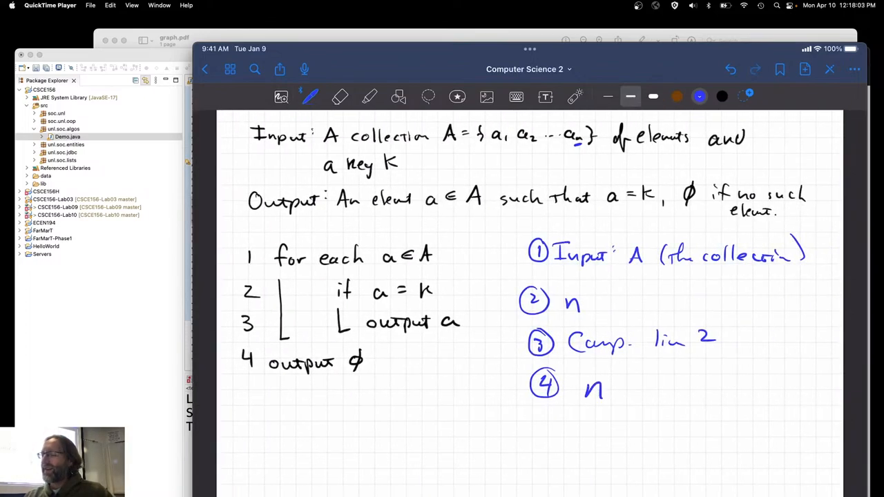
left_click_drag(563, 387, 577, 387)
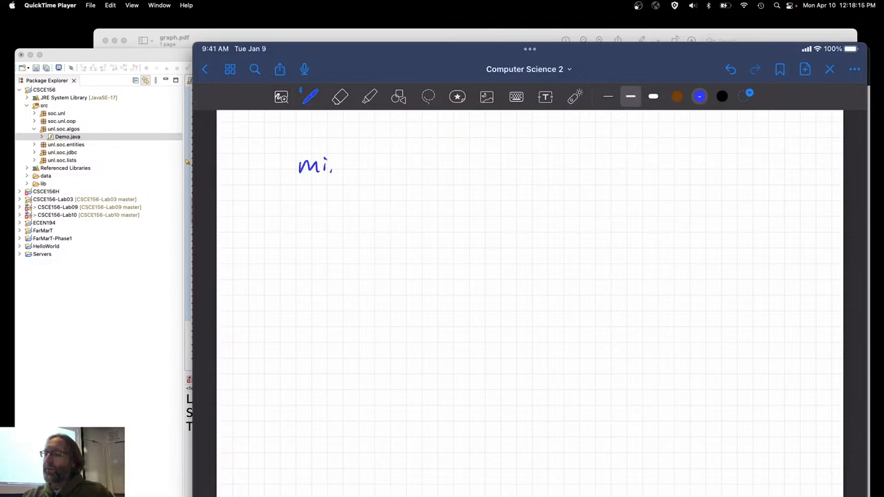
Step: Handwrite min: 1, ave: (n+1)/2 ≈ ½n, max: n, and tick the average and max
left_click_drag(331, 166, 393, 166)
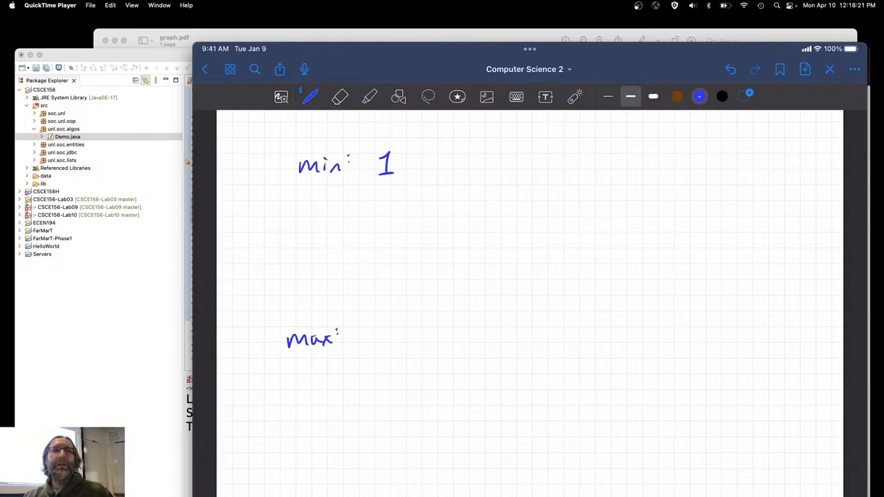
left_click_drag(370, 321, 384, 343)
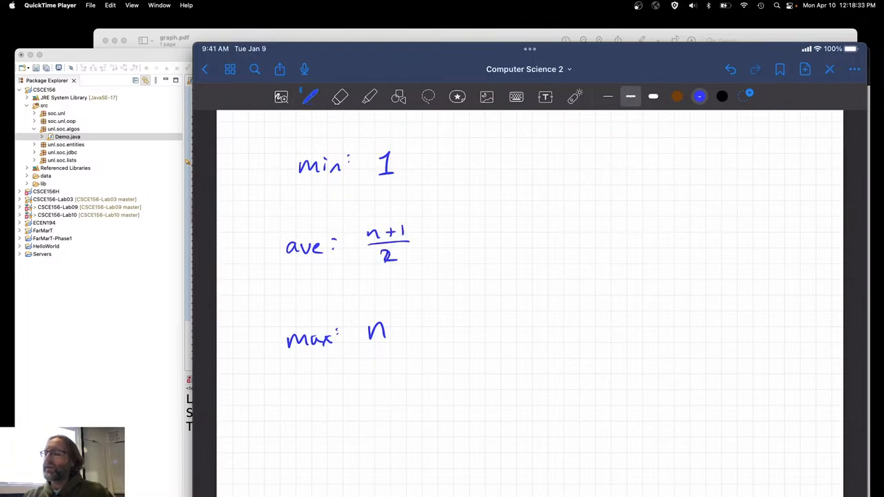
left_click_drag(414, 249, 445, 252)
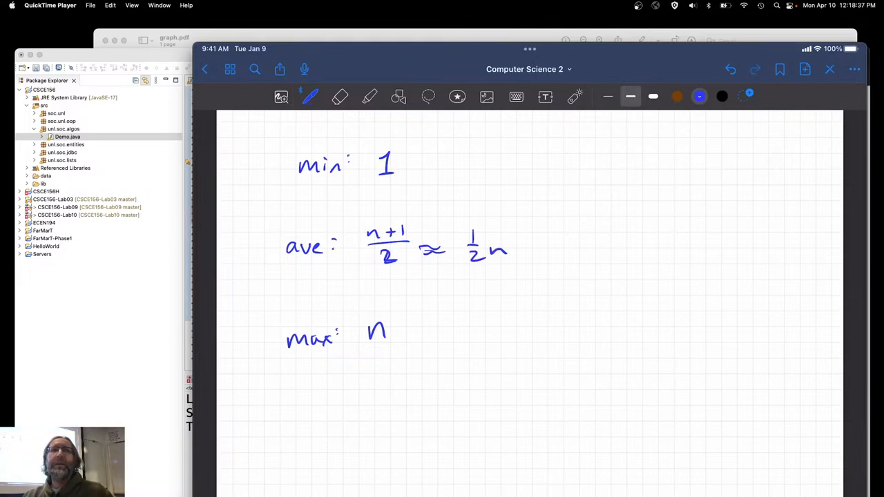
left_click_drag(509, 268, 537, 256)
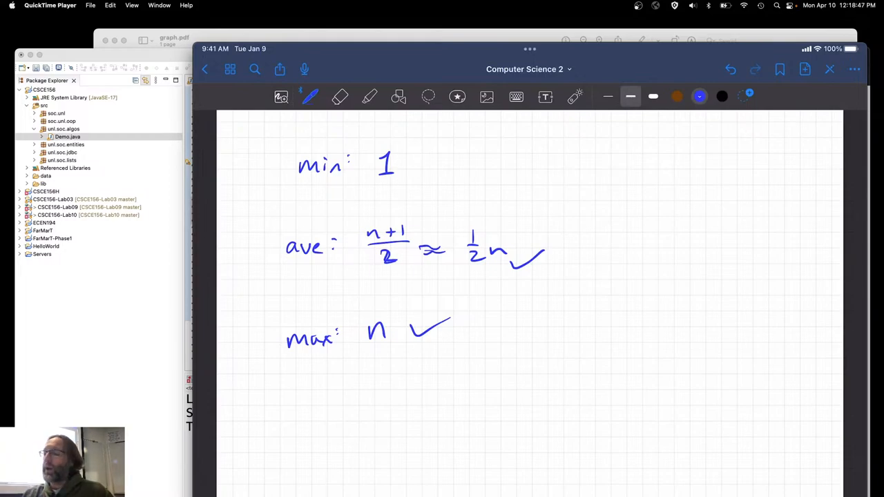
Step: Handwrite (n/2)′ = ½ const and n′ = 1 const, linking the two constants with an arrow
left_click_drag(473, 235, 477, 262)
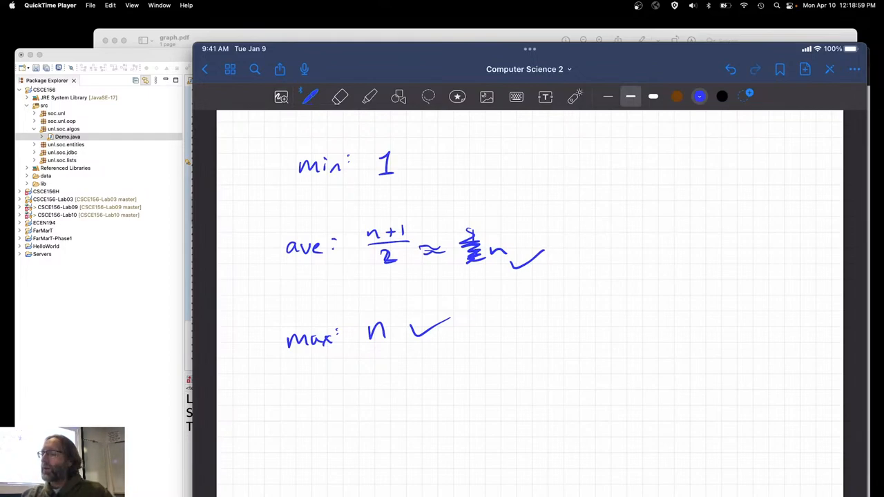
left_click_drag(594, 208, 622, 255)
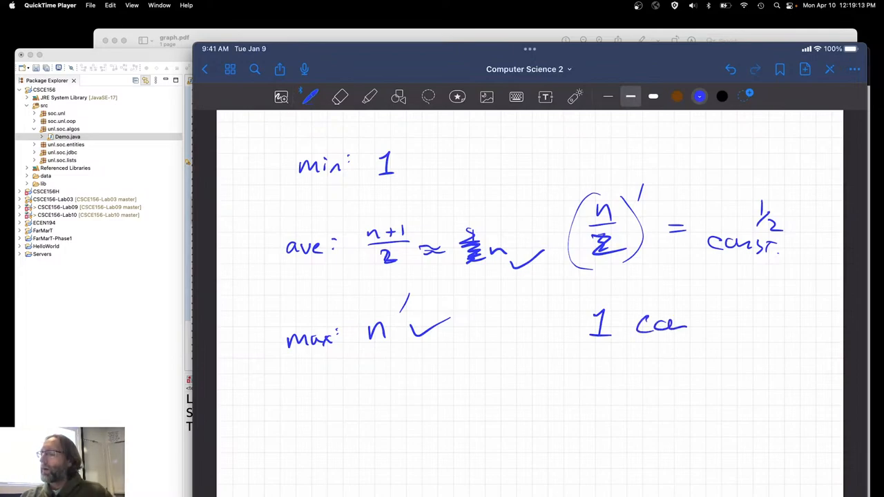
left_click_drag(688, 311, 743, 269)
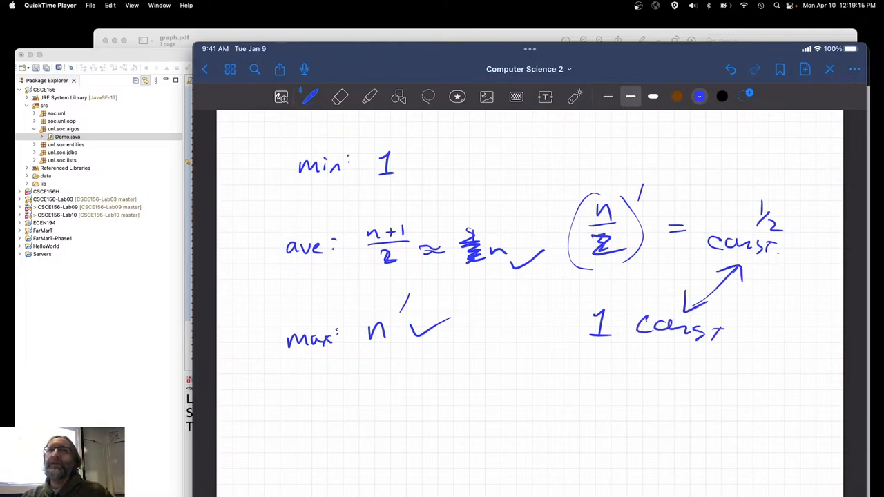